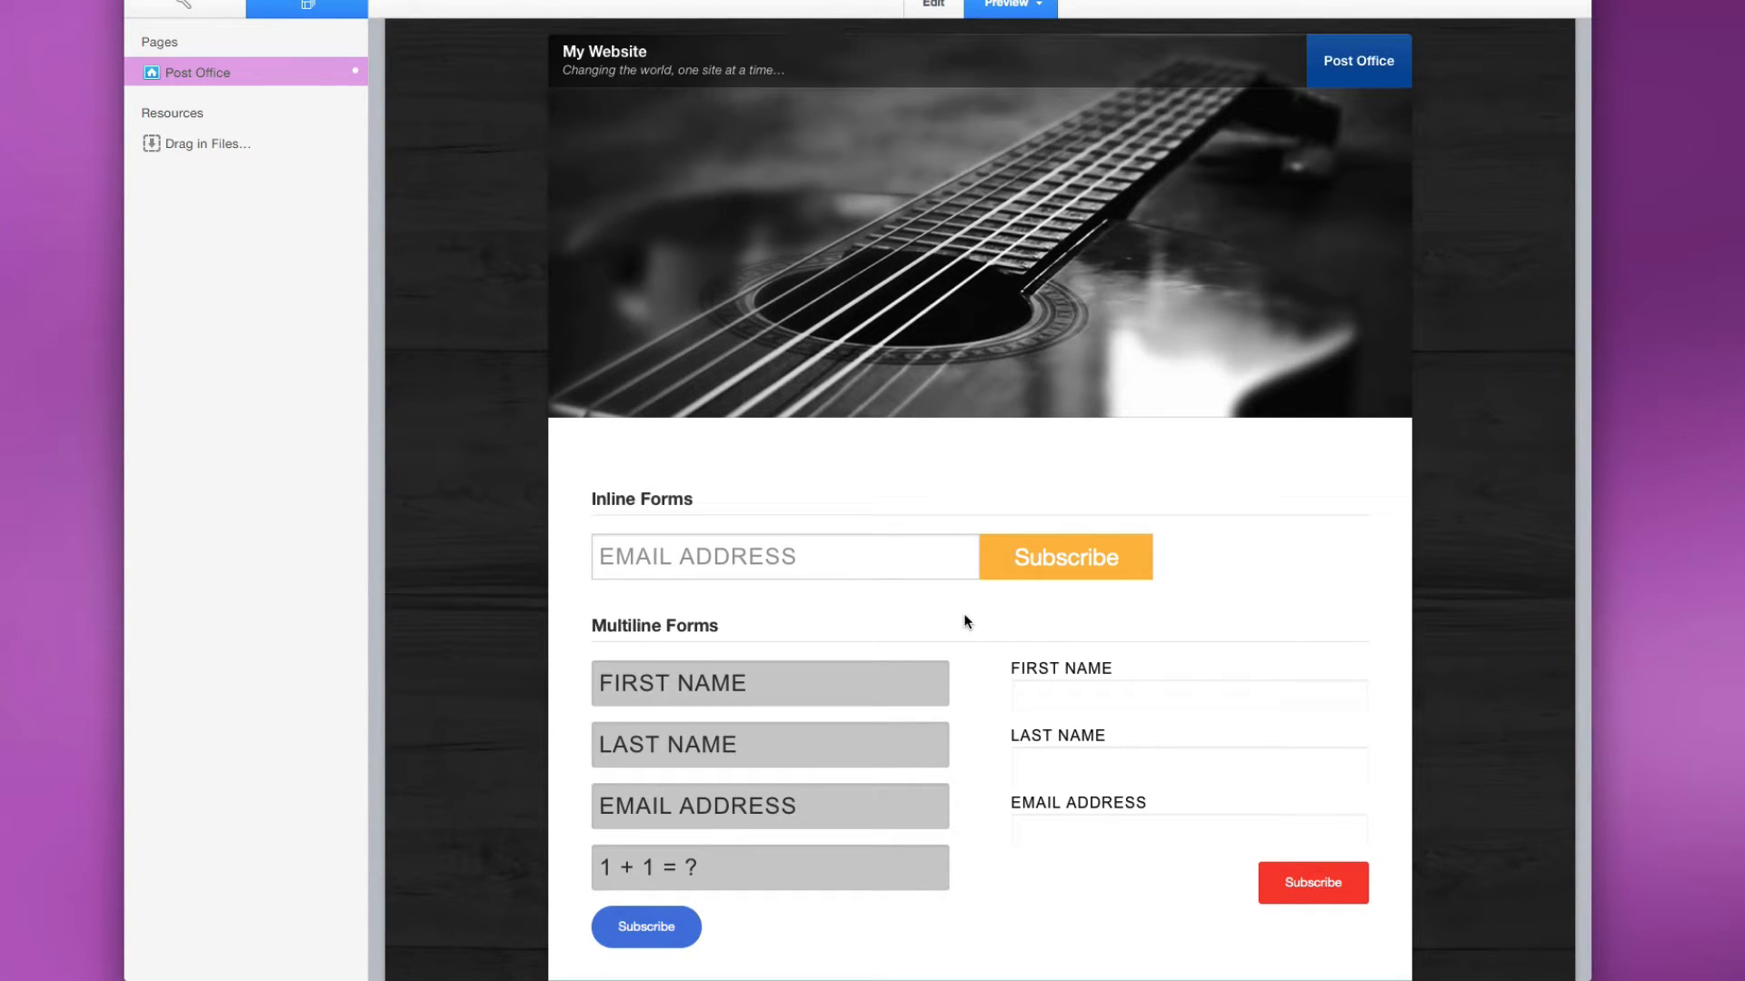
# Try out the existing inline and multiline forms' Email and First Name fields.
pyautogui.click(1063, 556)
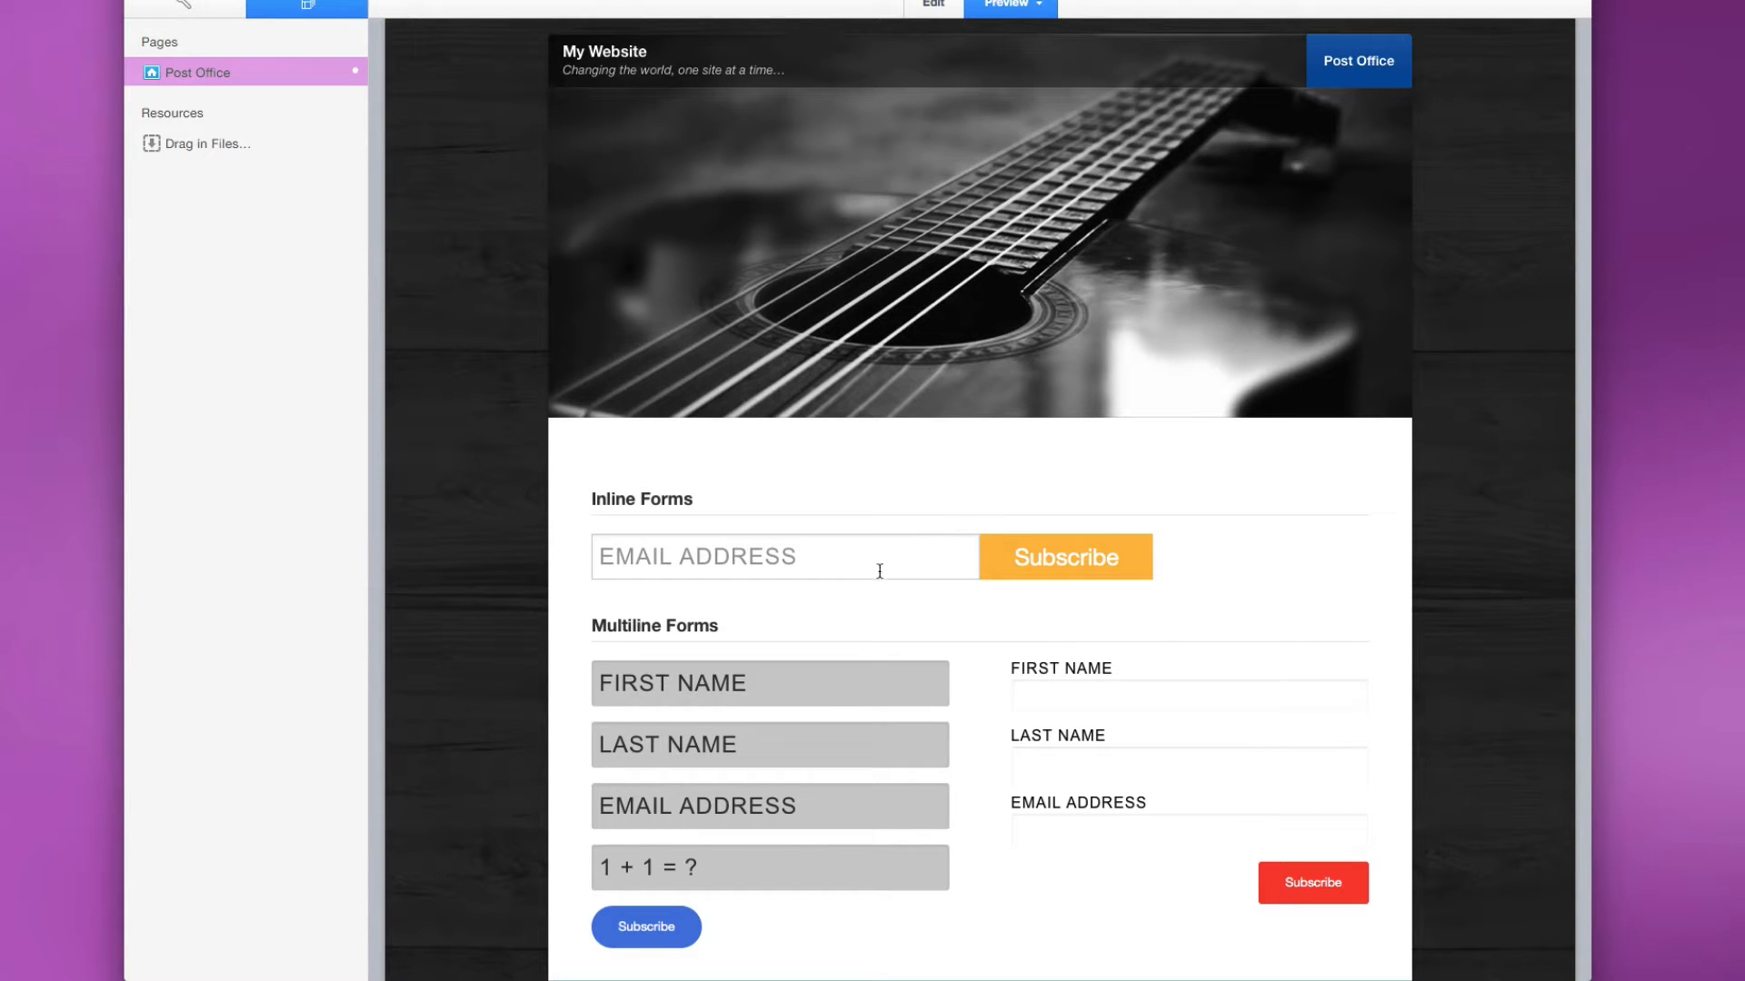
pyautogui.click(1064, 556)
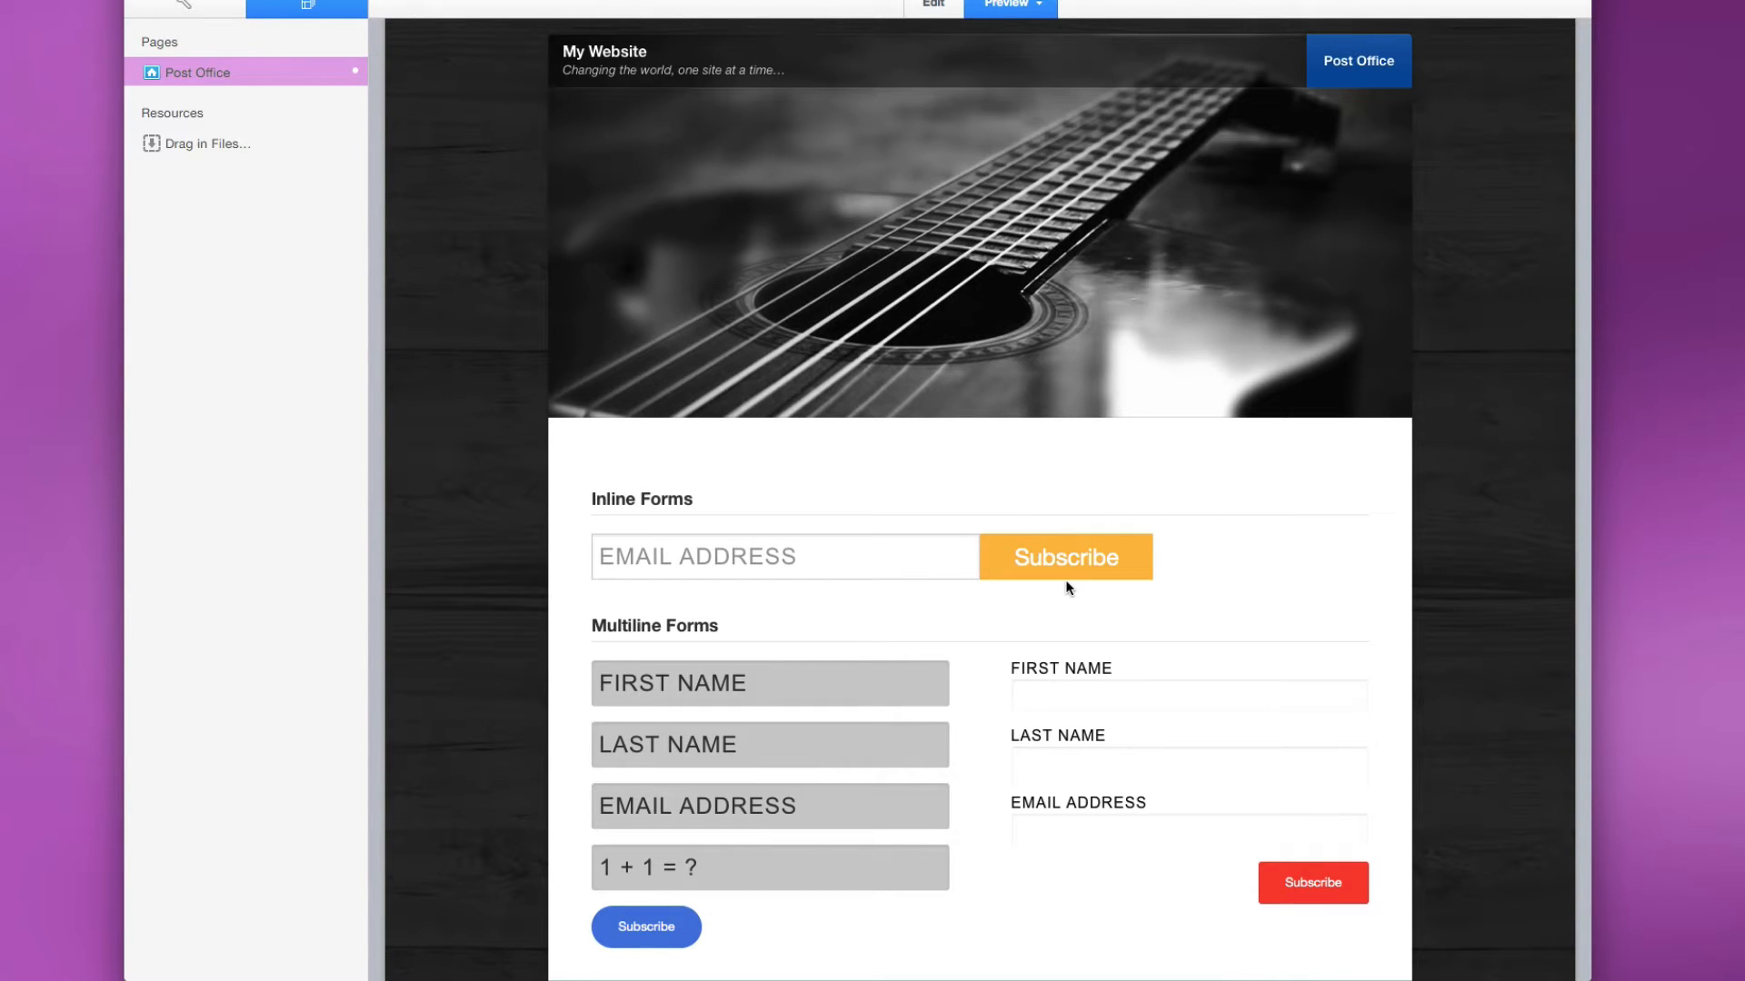
pyautogui.moveTo(831, 632)
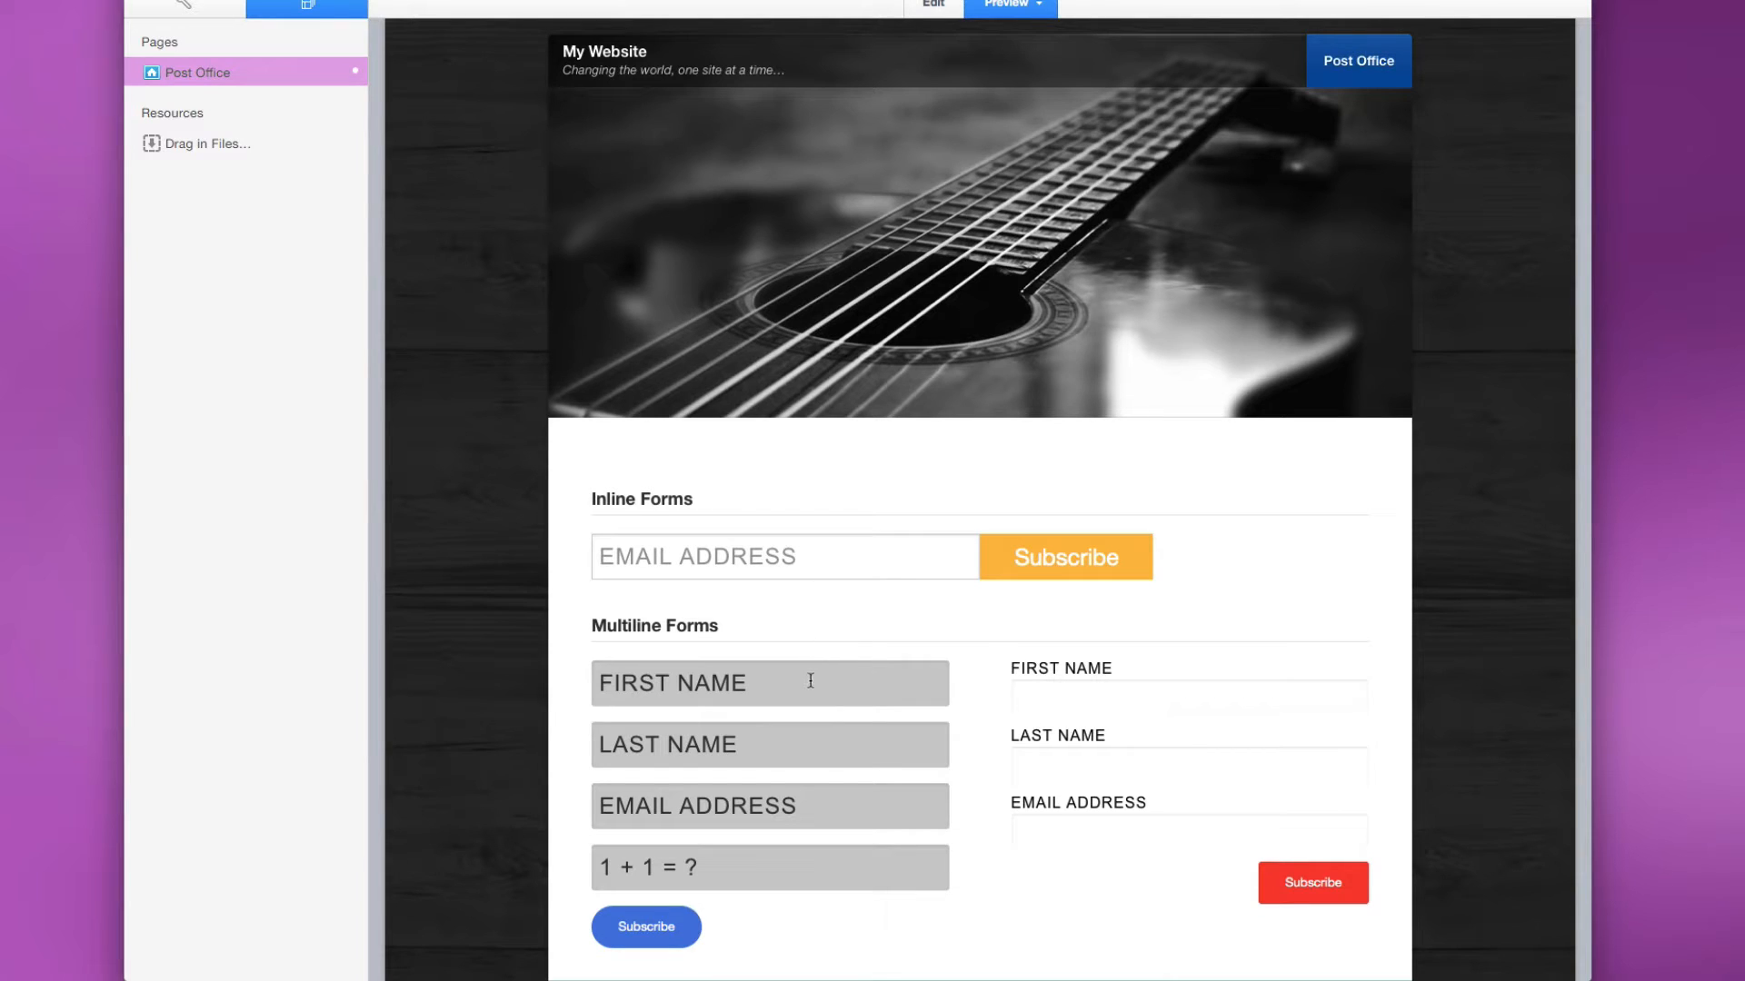
pyautogui.click(769, 681)
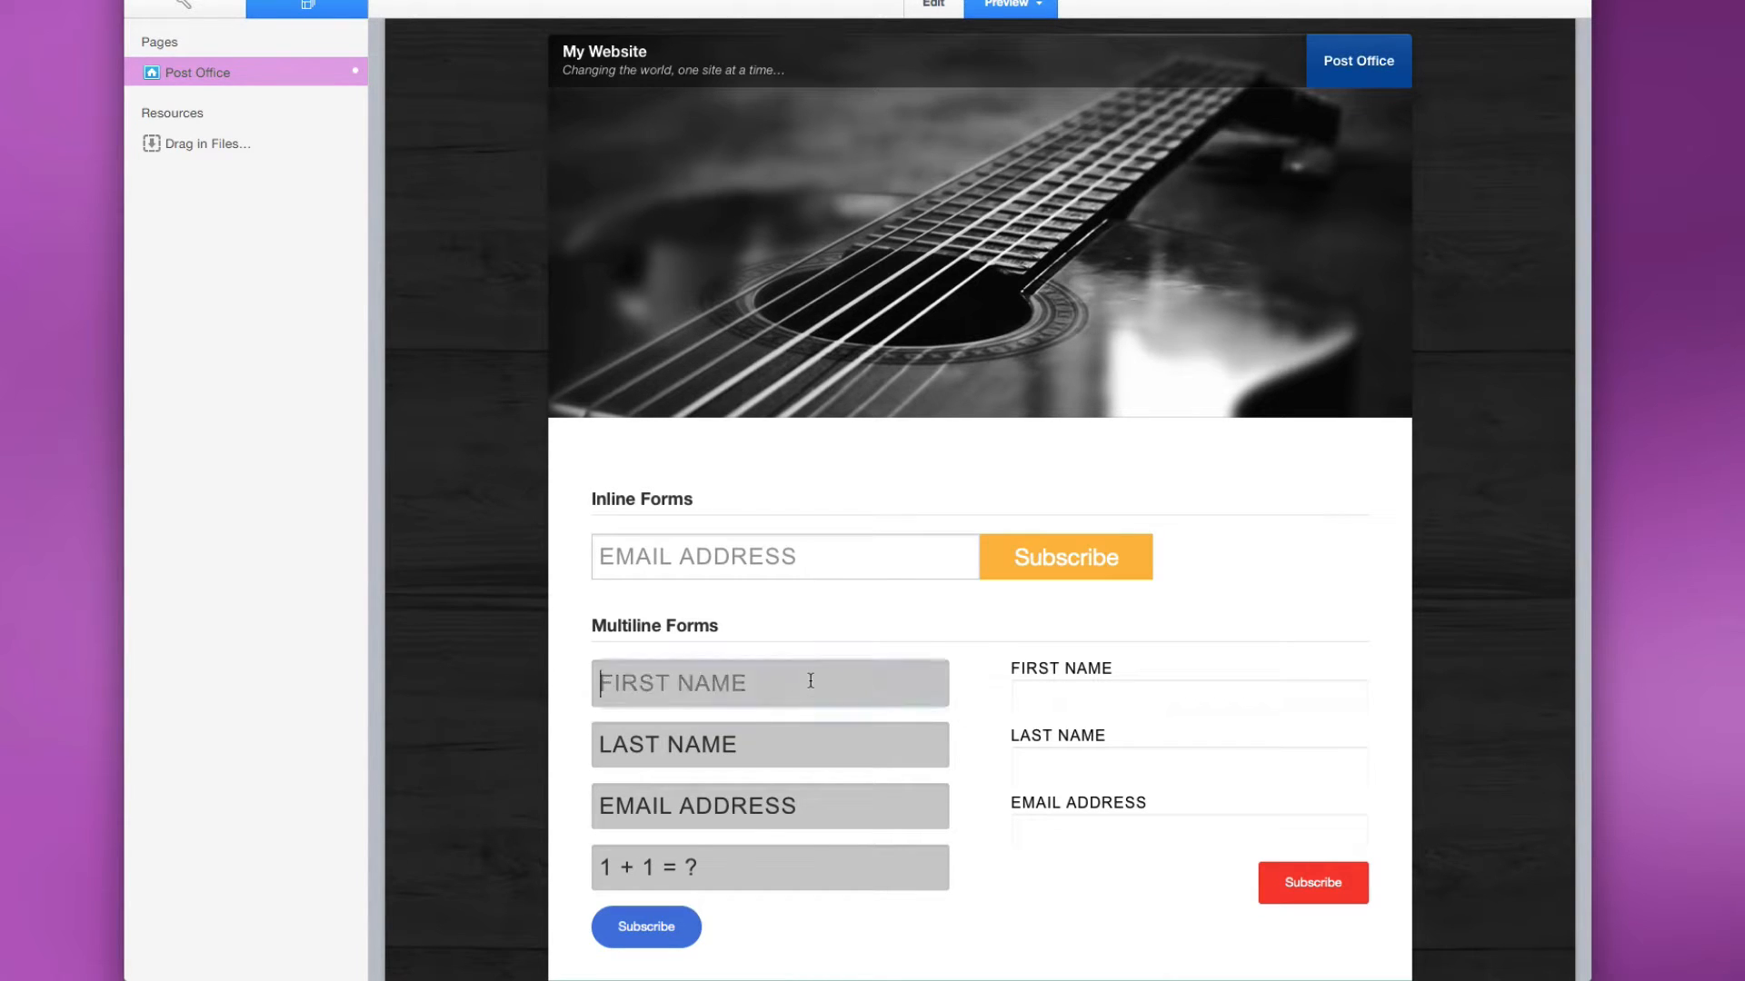
pyautogui.click(769, 745)
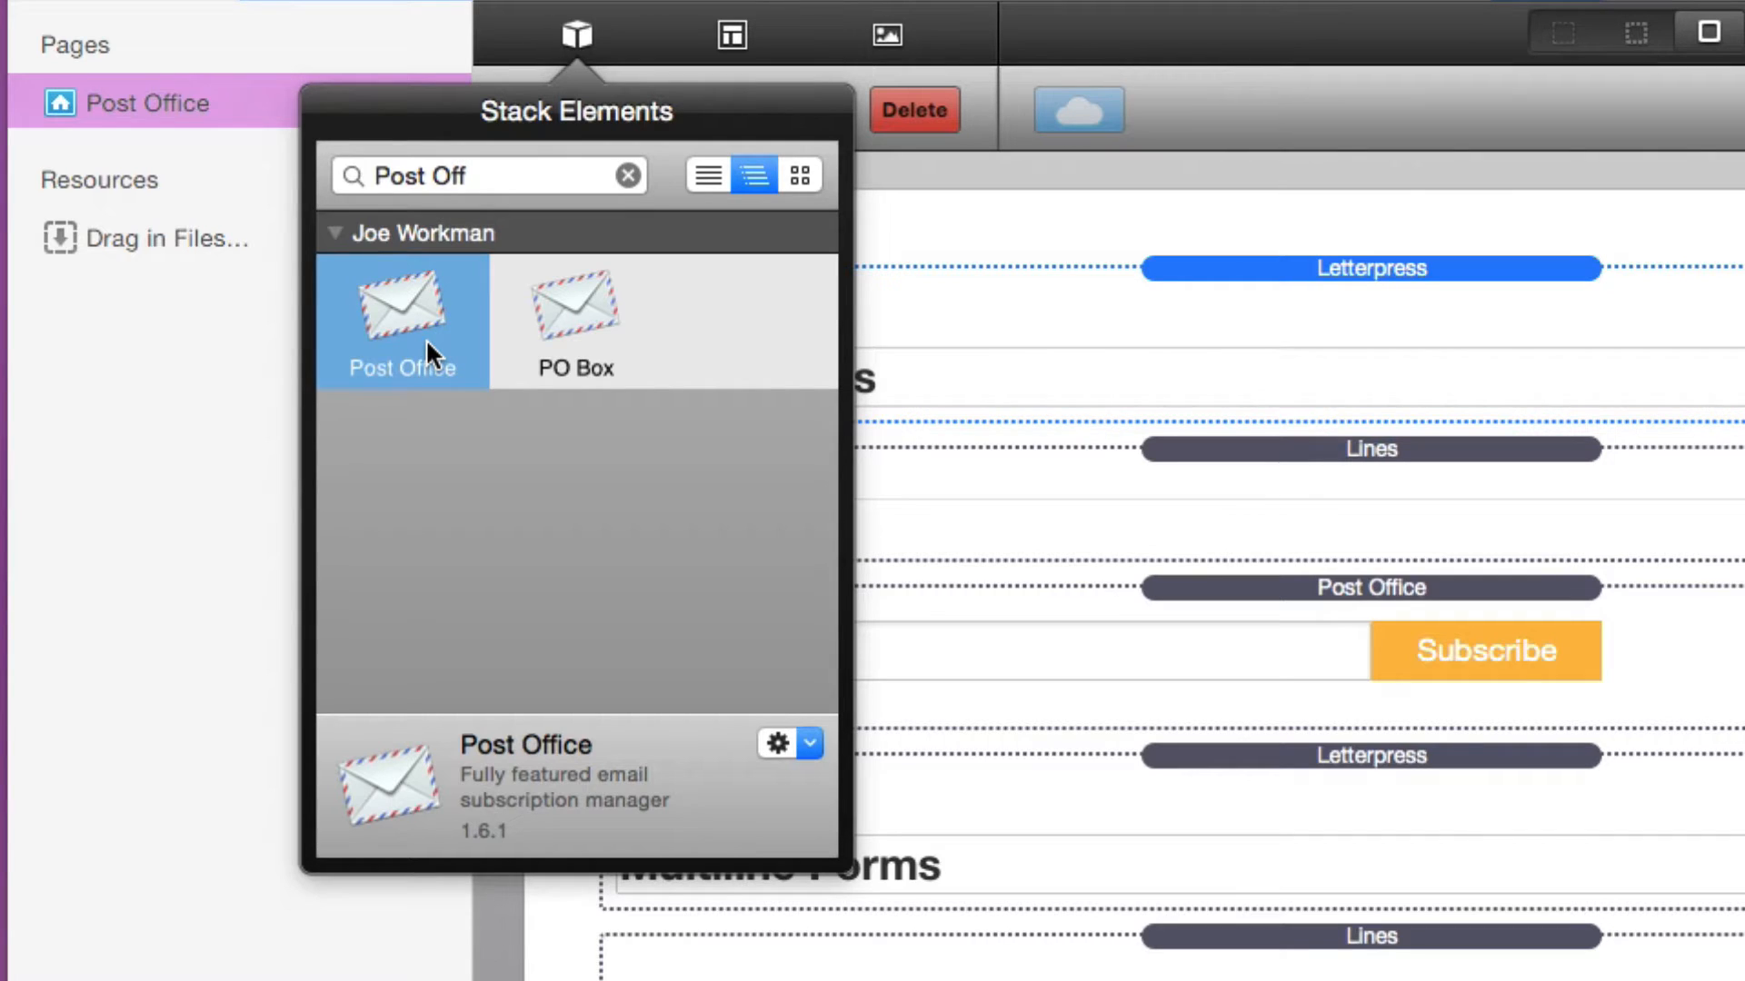
pyautogui.moveTo(607, 333)
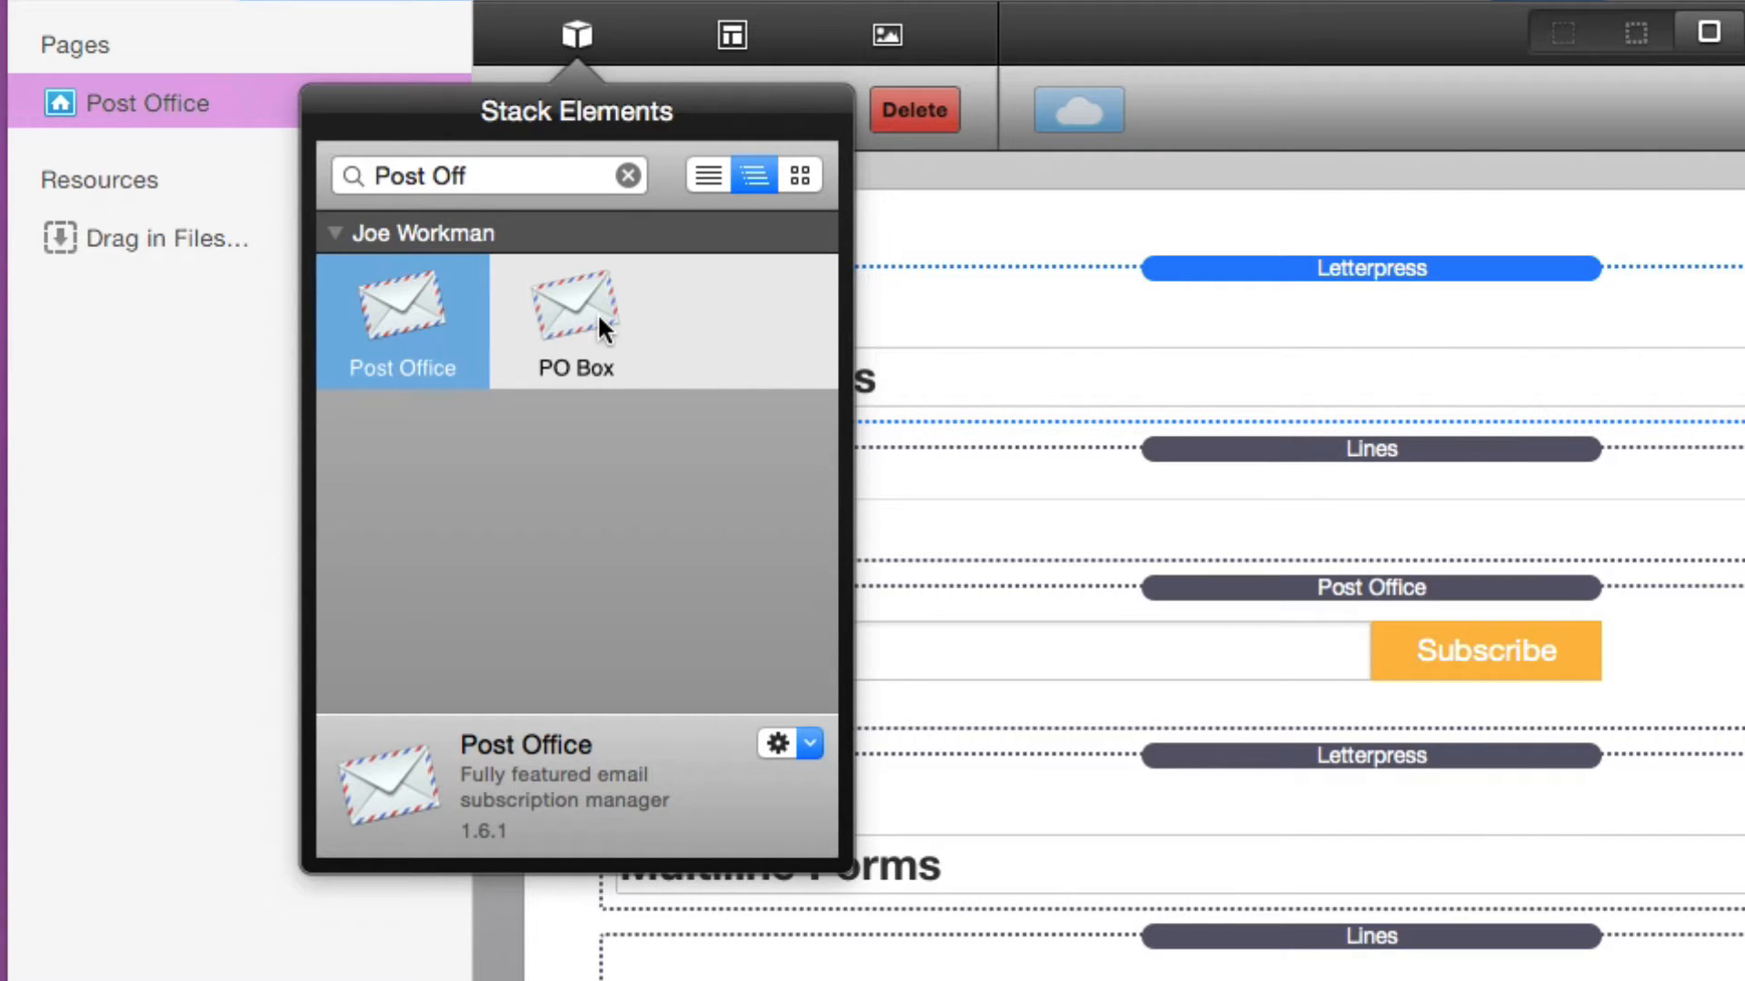
# Add a Post Office stack to the top of the page.
pyautogui.click(574, 320)
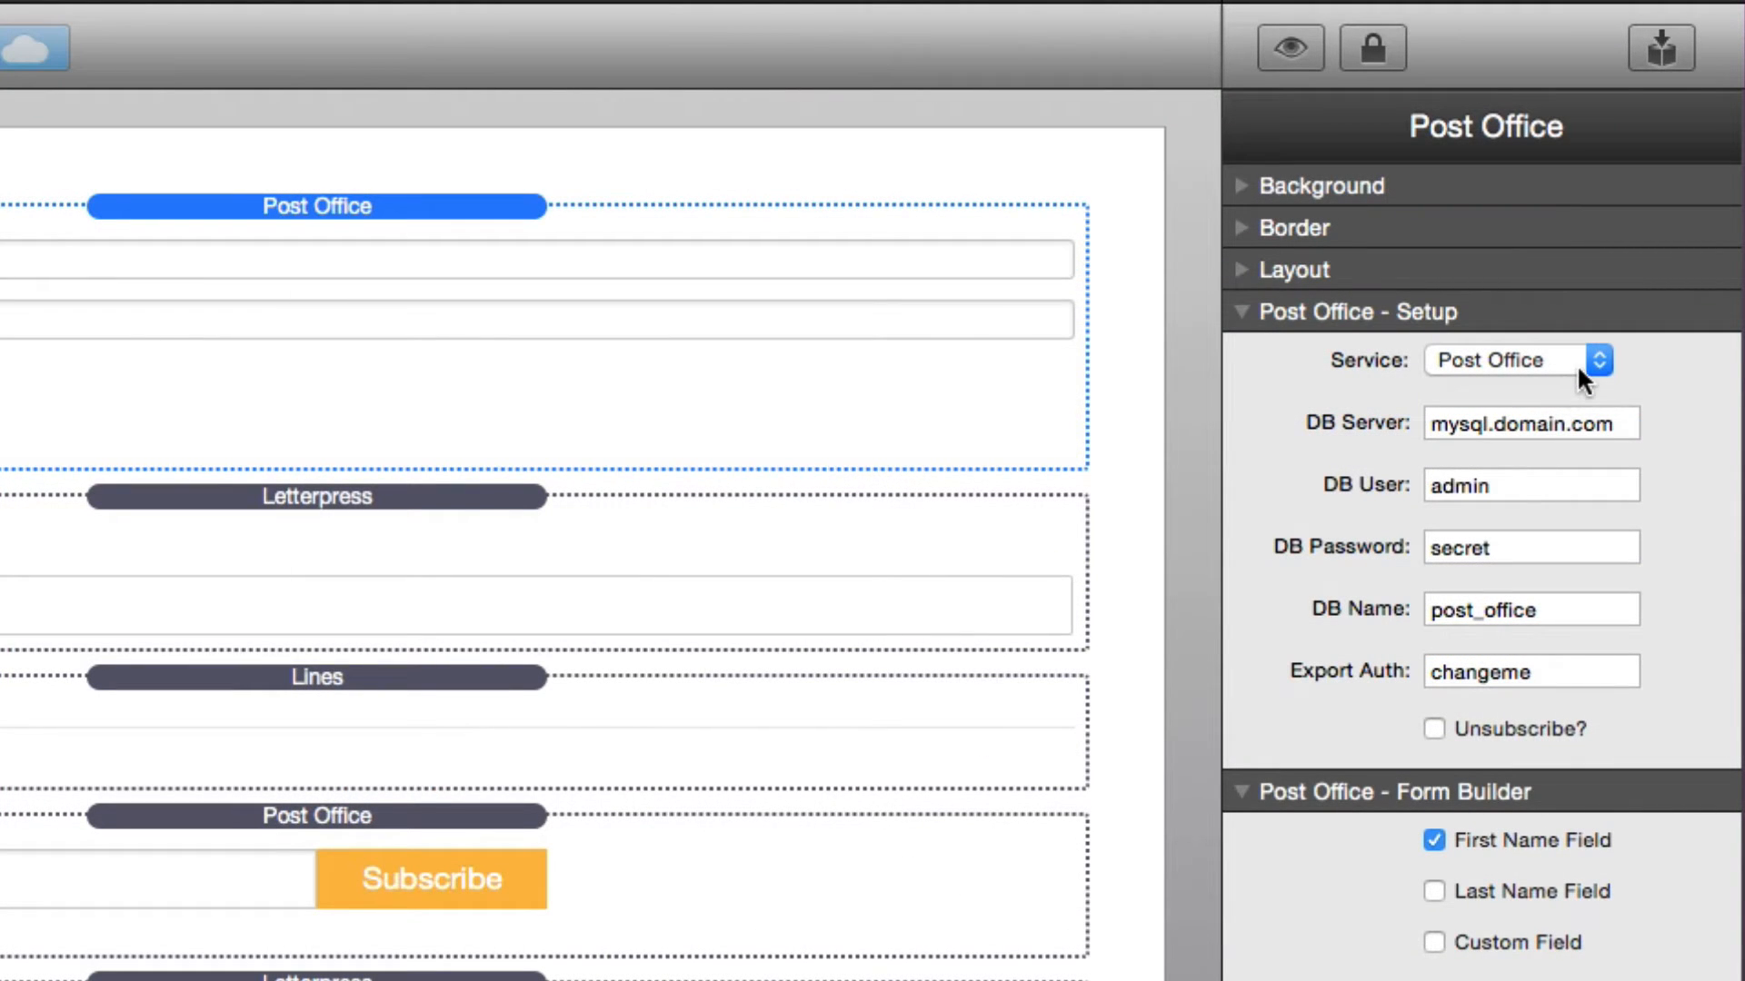
pyautogui.click(1514, 360)
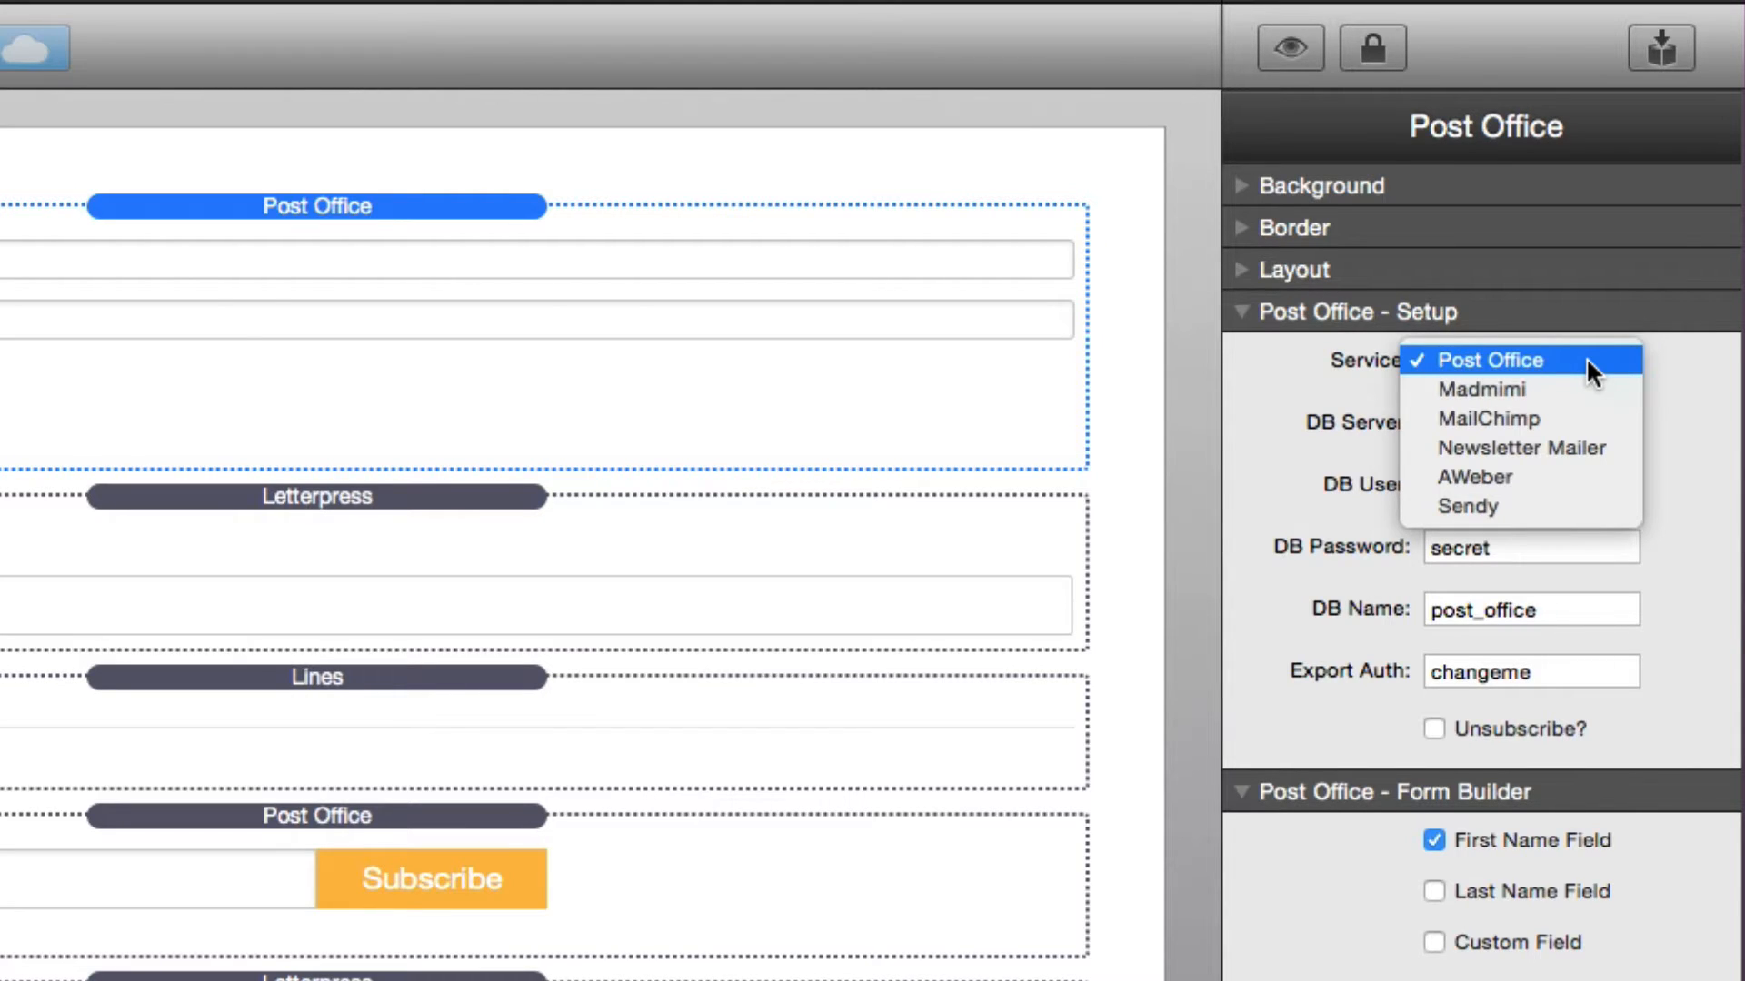
pyautogui.moveTo(1488, 418)
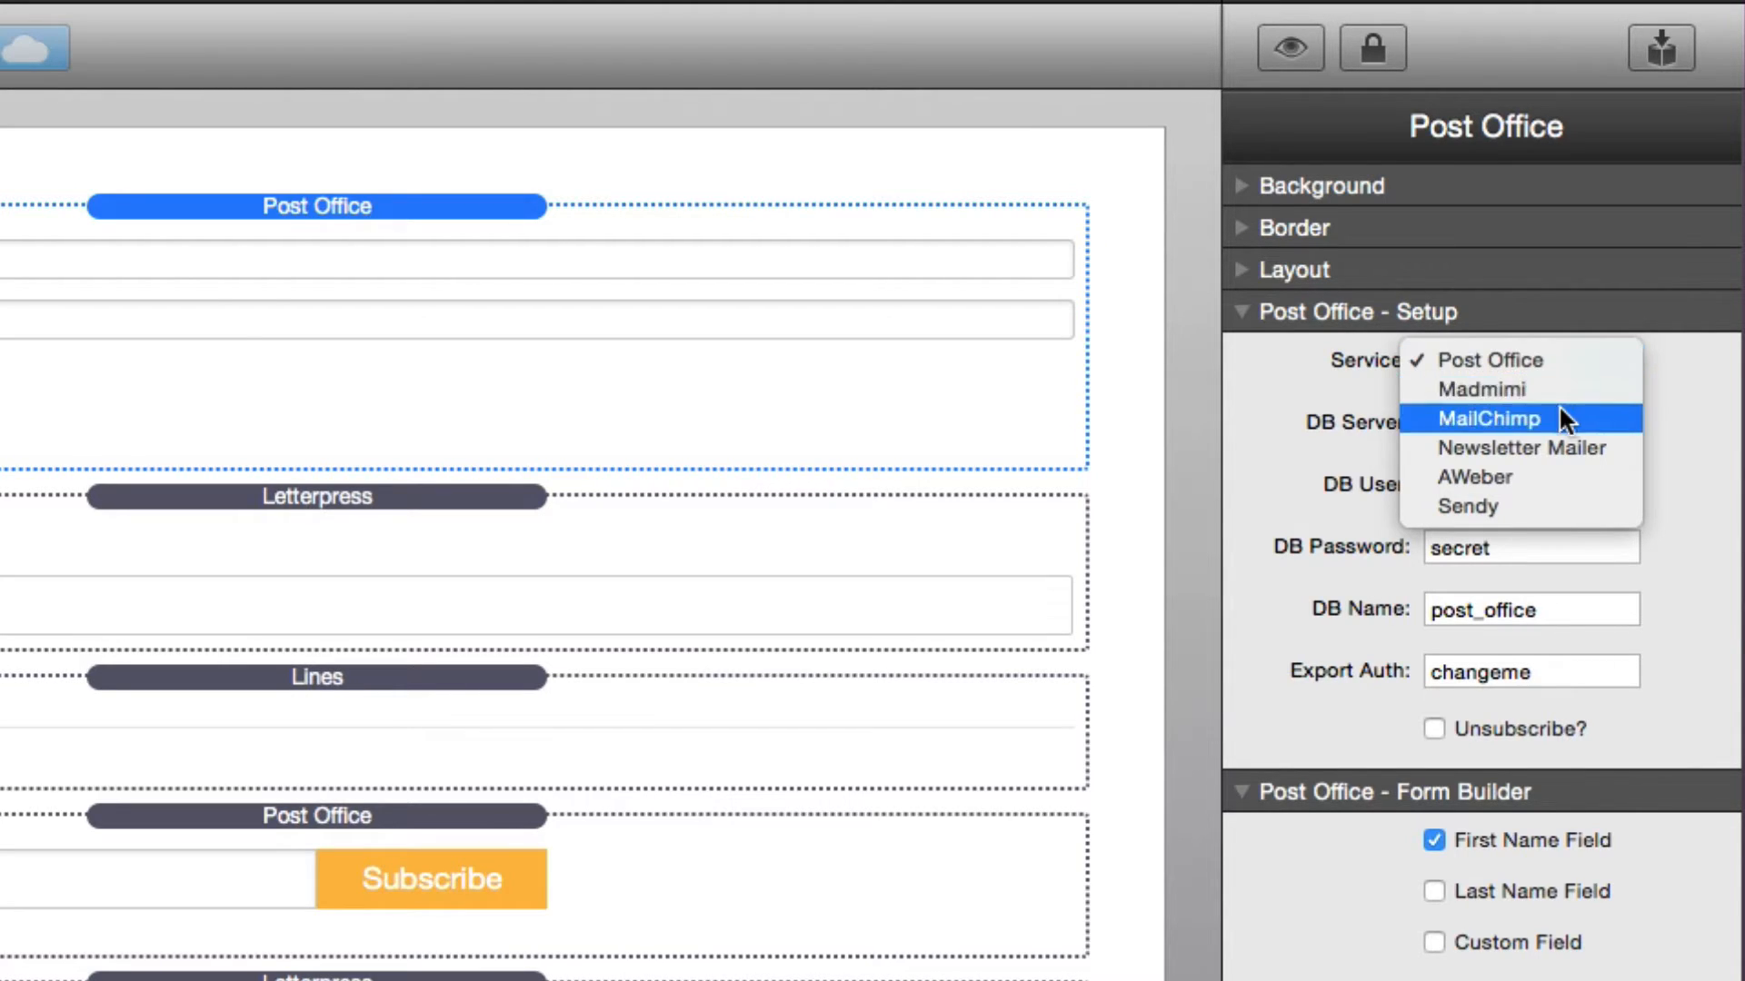
pyautogui.moveTo(1521, 447)
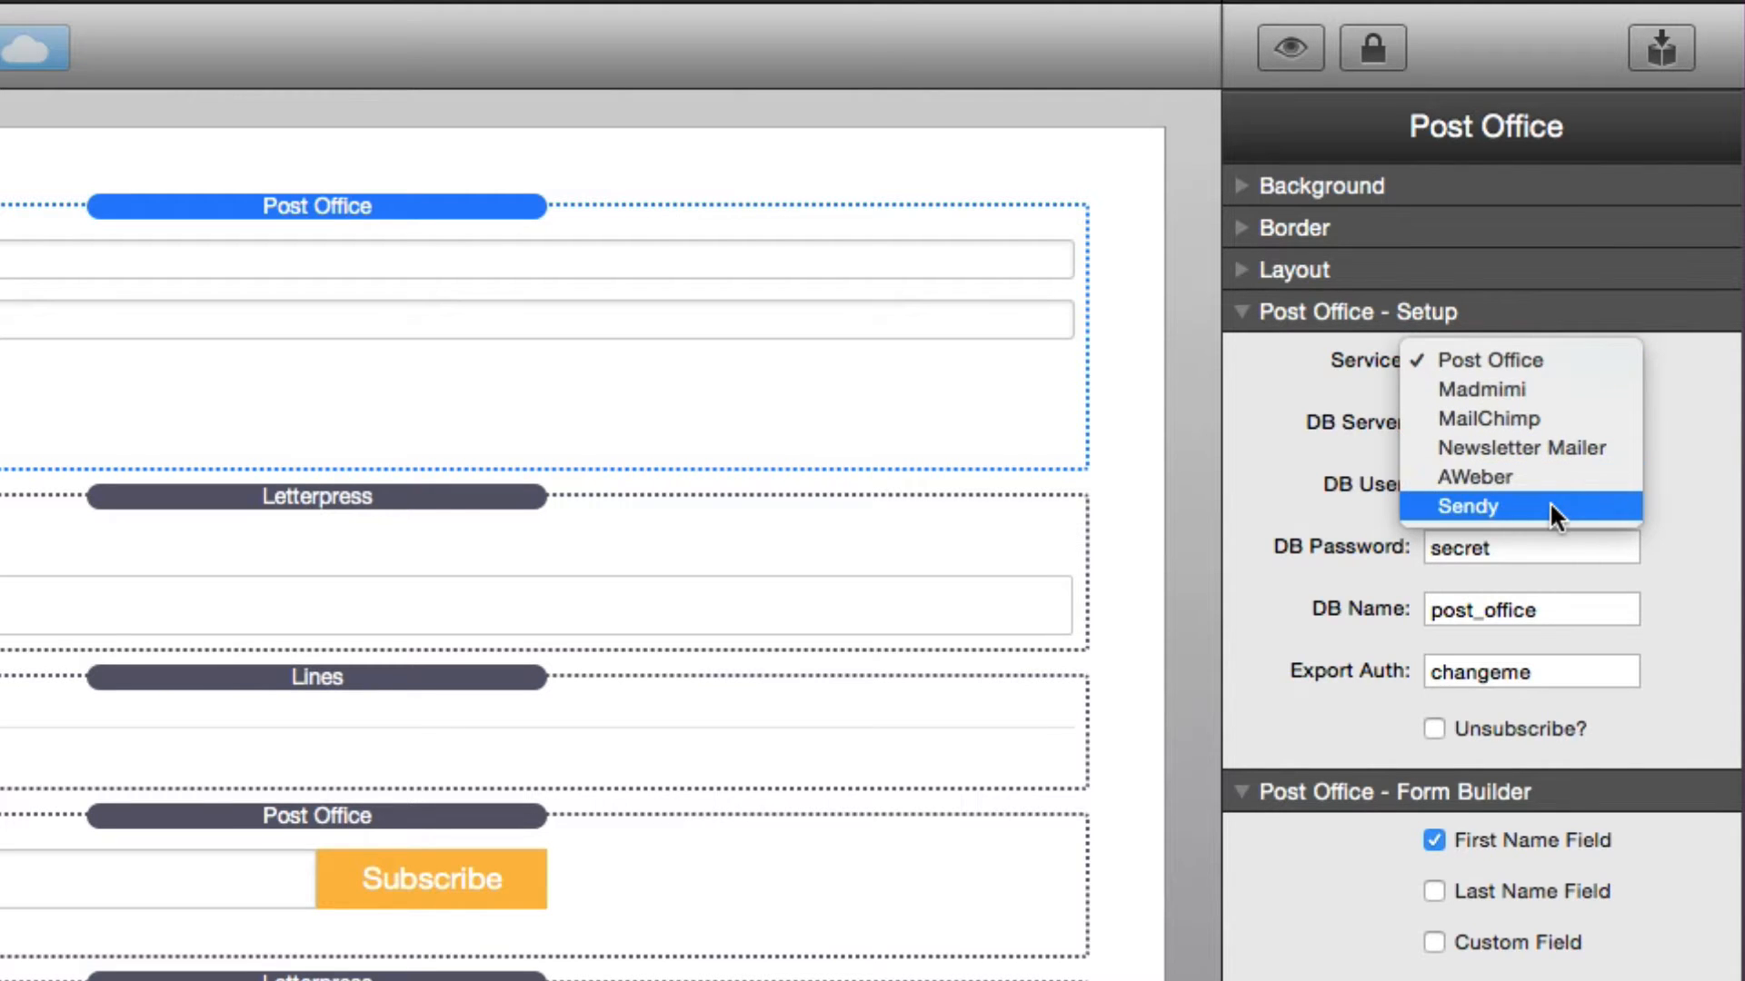
pyautogui.click(1468, 507)
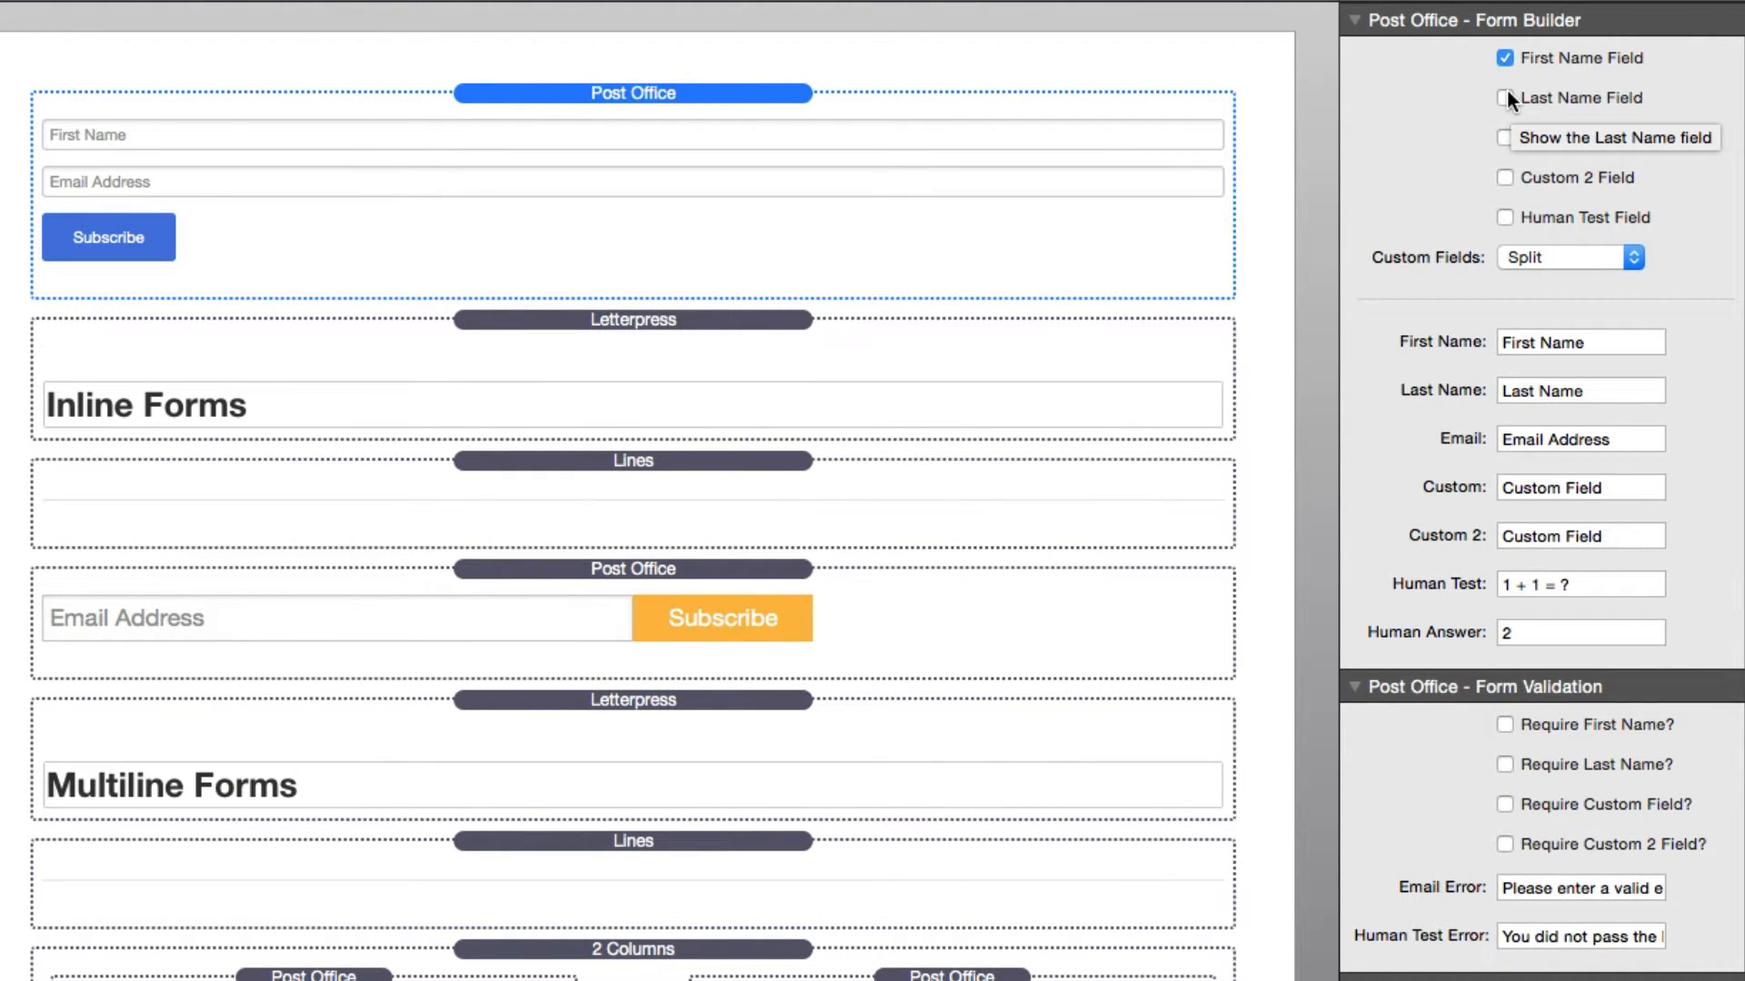
pyautogui.moveTo(1510, 102)
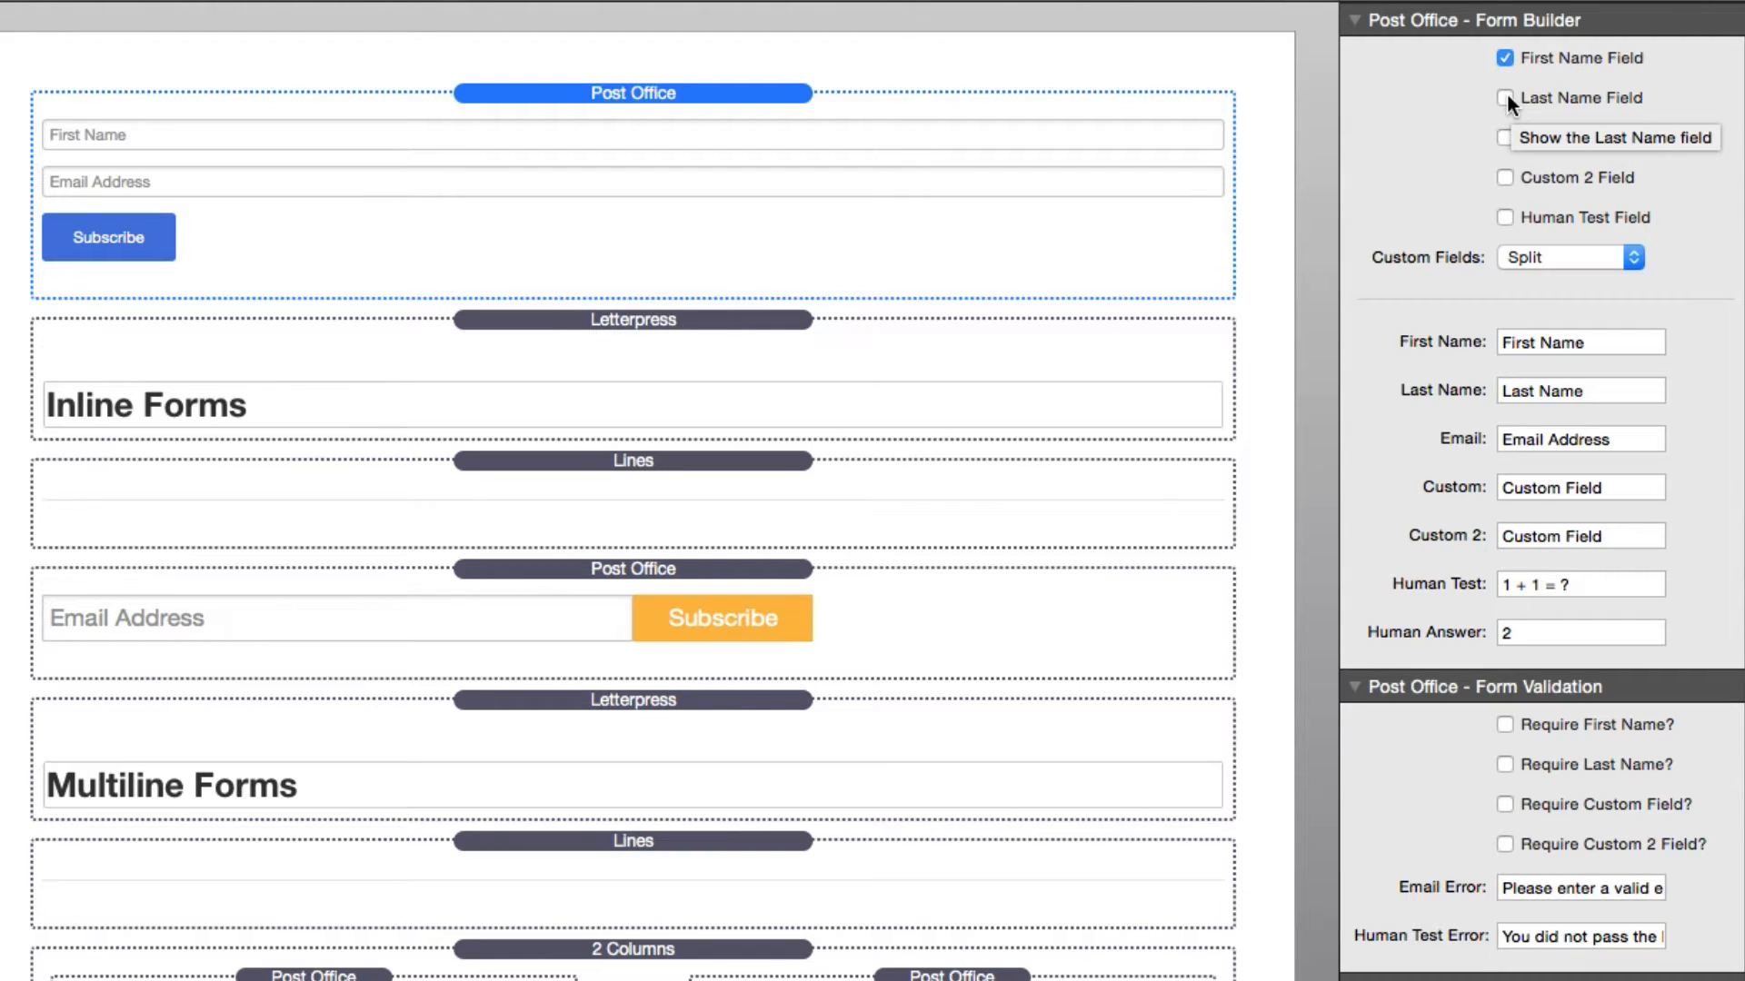
# Enable the Last Name field and try the Custom, Custom 2 and Human Test field options.
pyautogui.click(1504, 98)
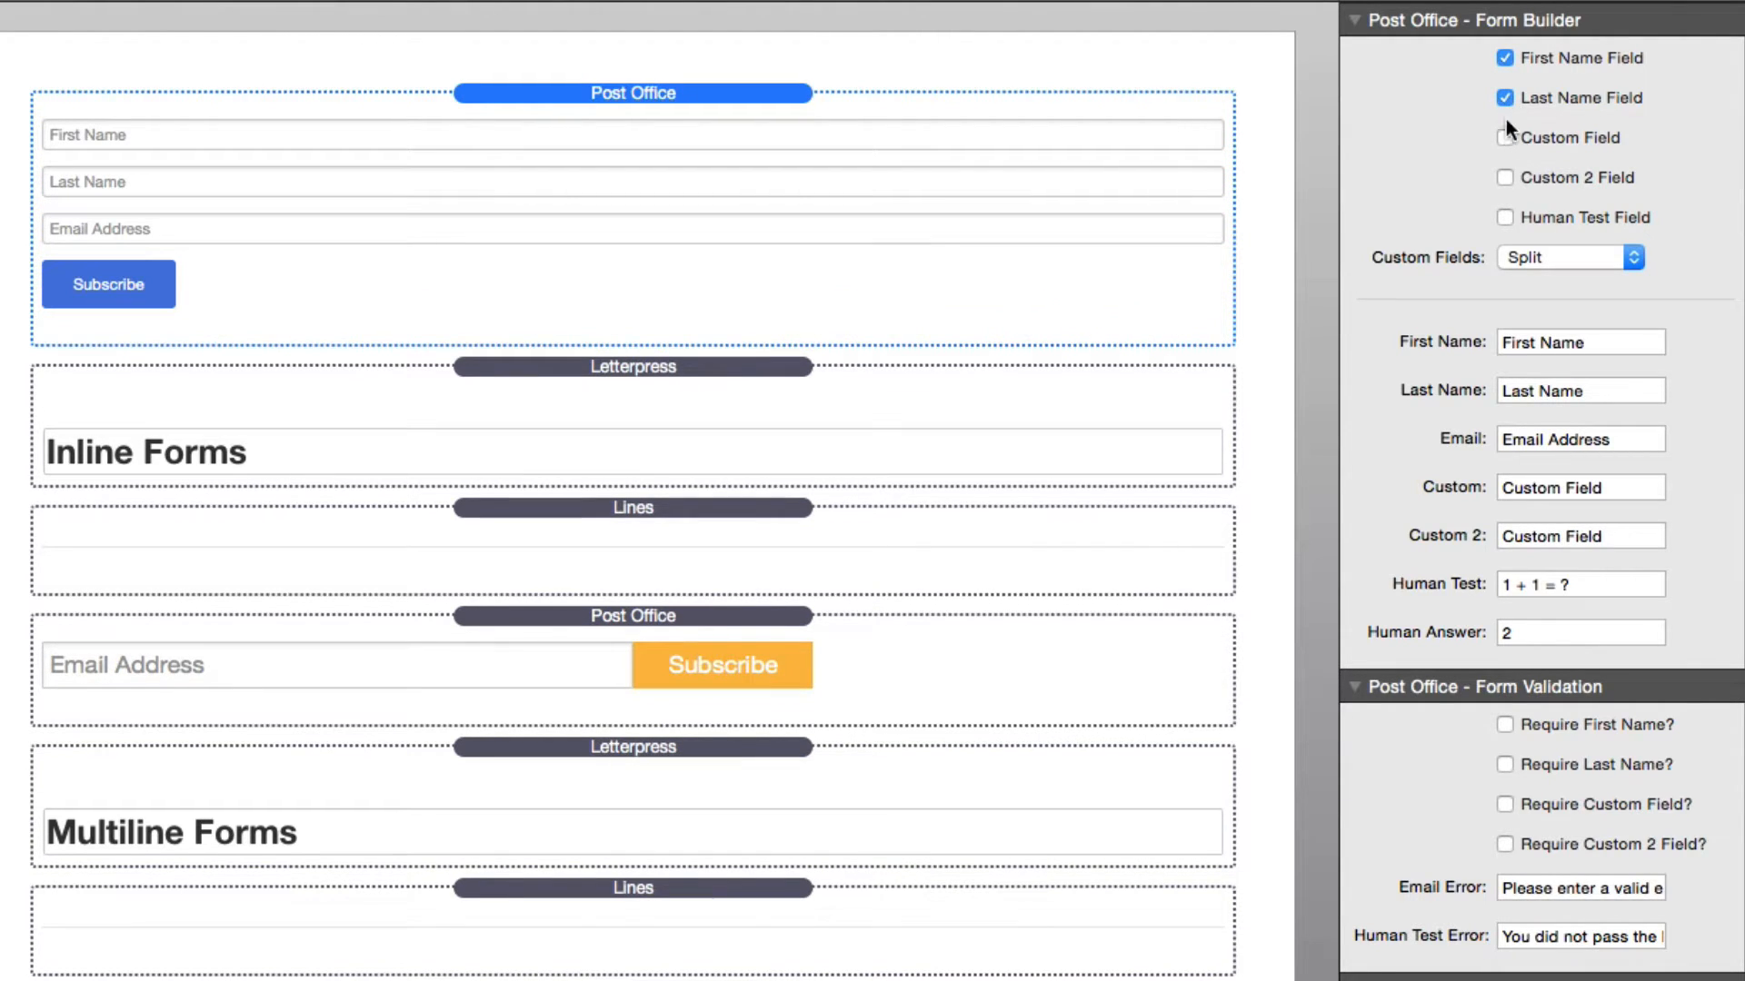
pyautogui.click(1505, 137)
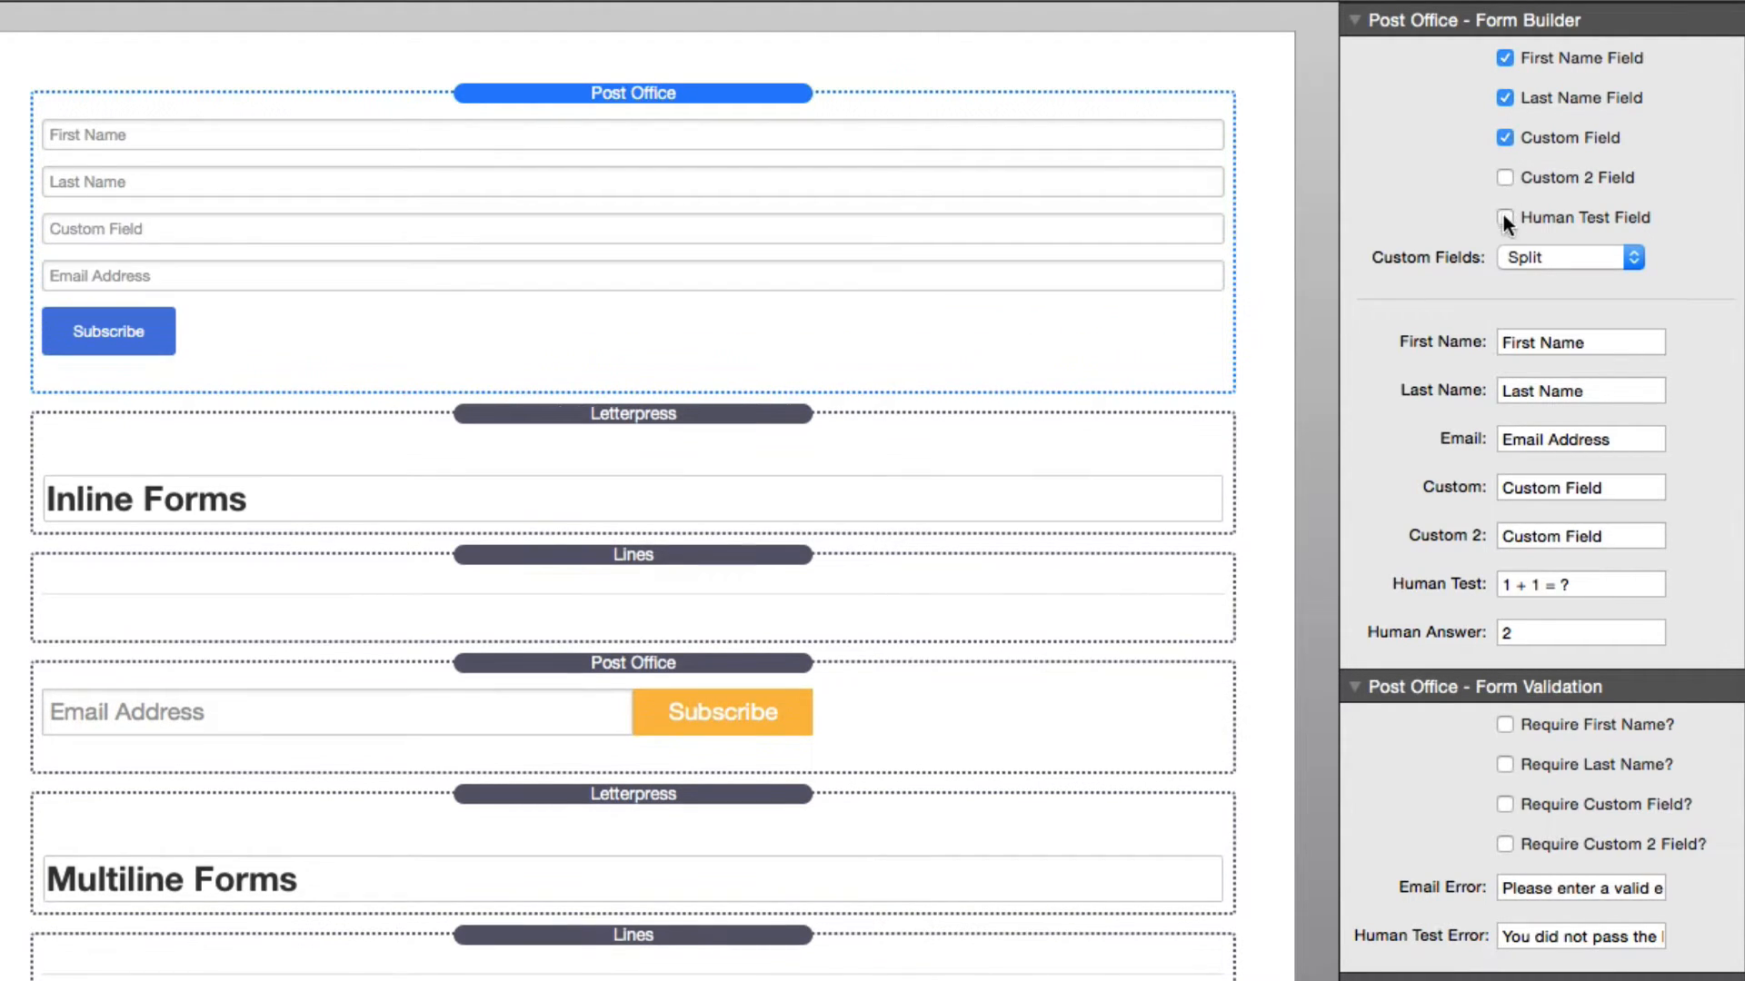
pyautogui.click(1505, 217)
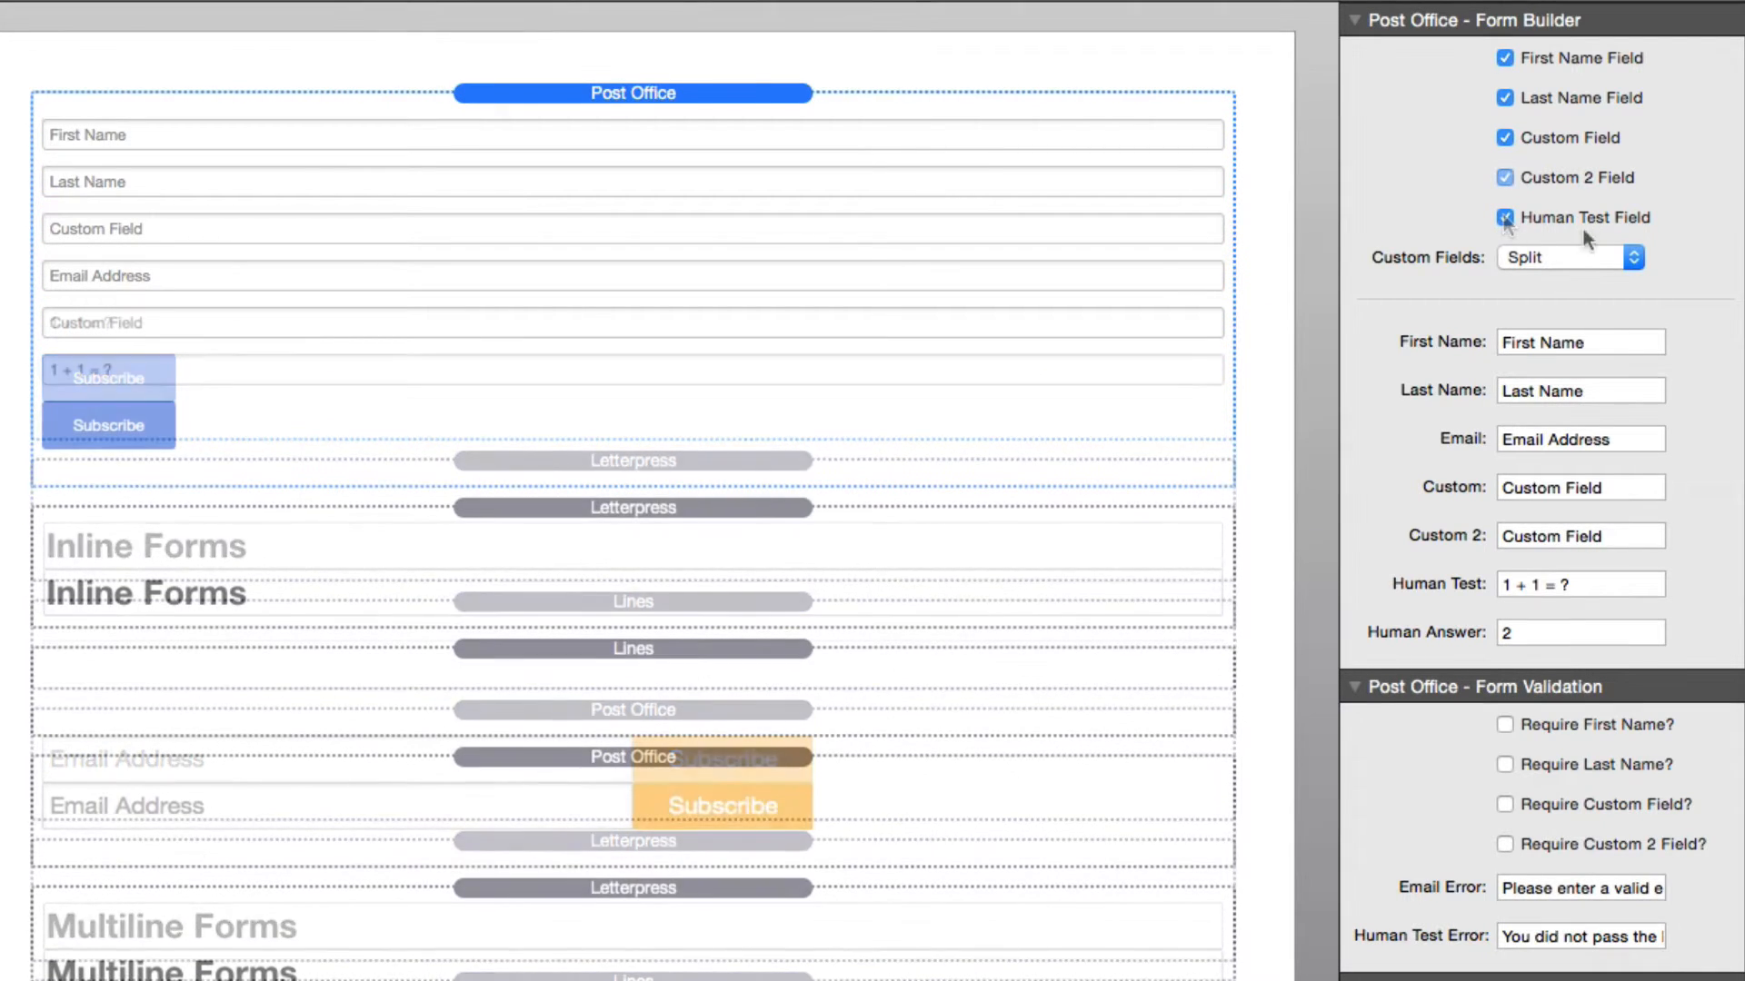
pyautogui.click(1503, 216)
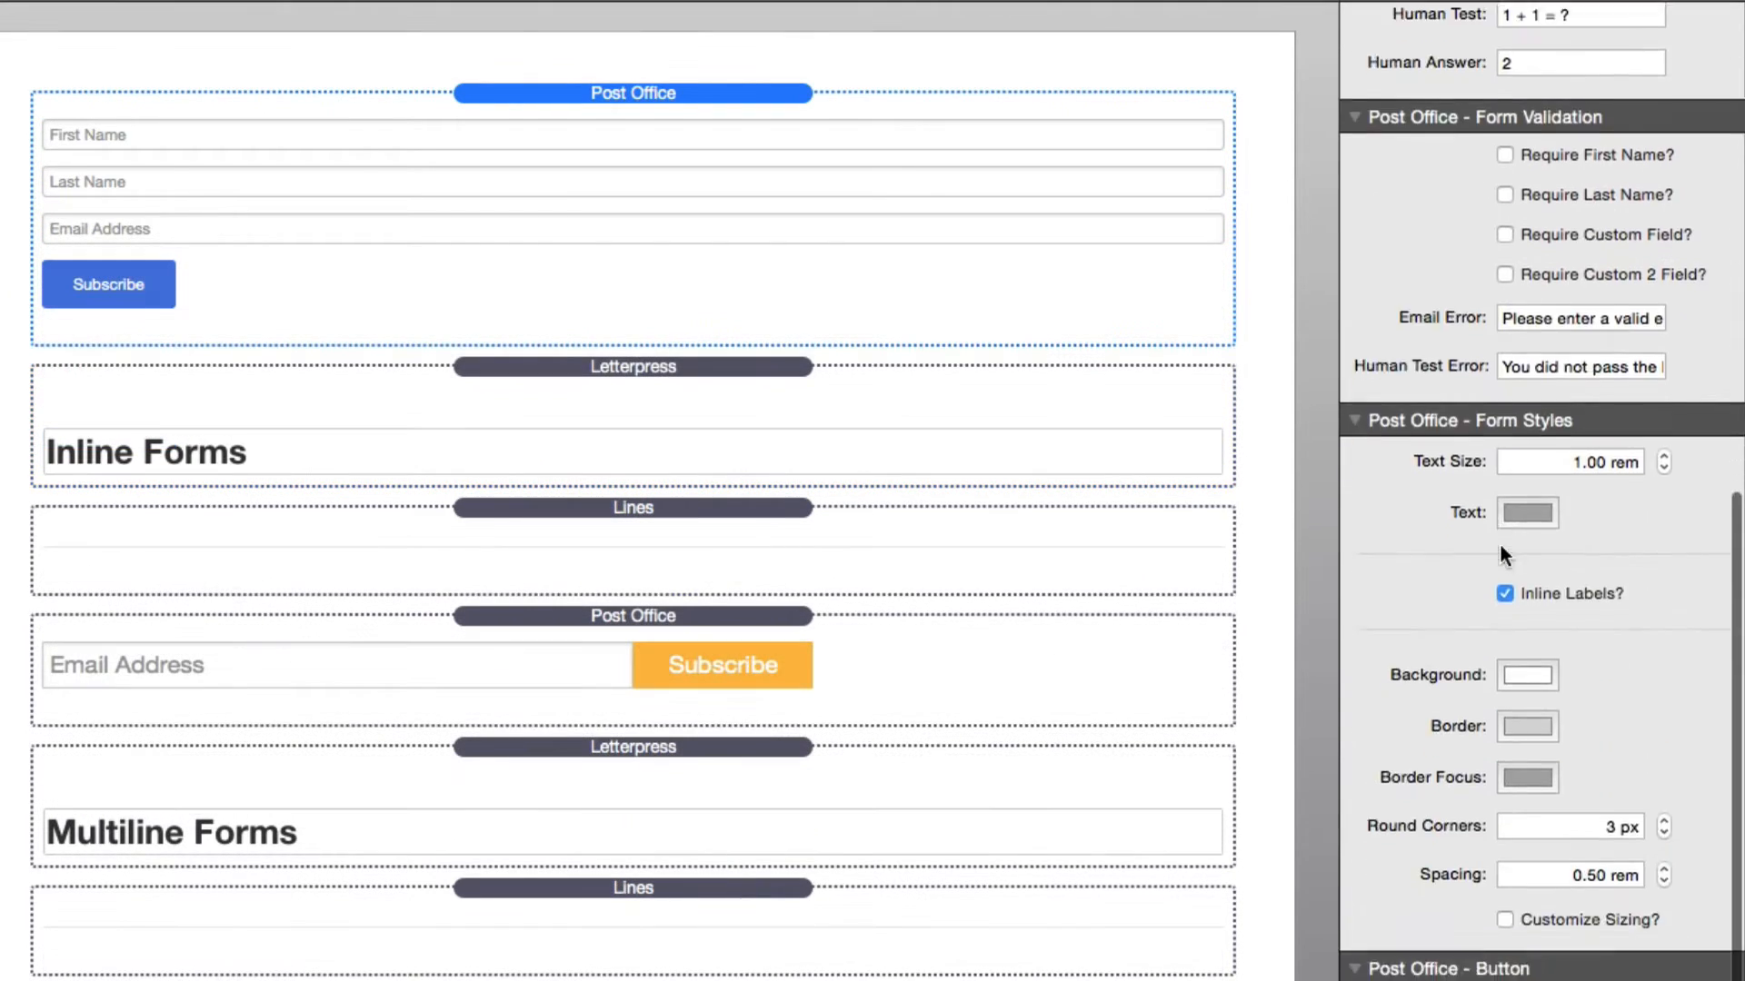
pyautogui.scroll(-3)
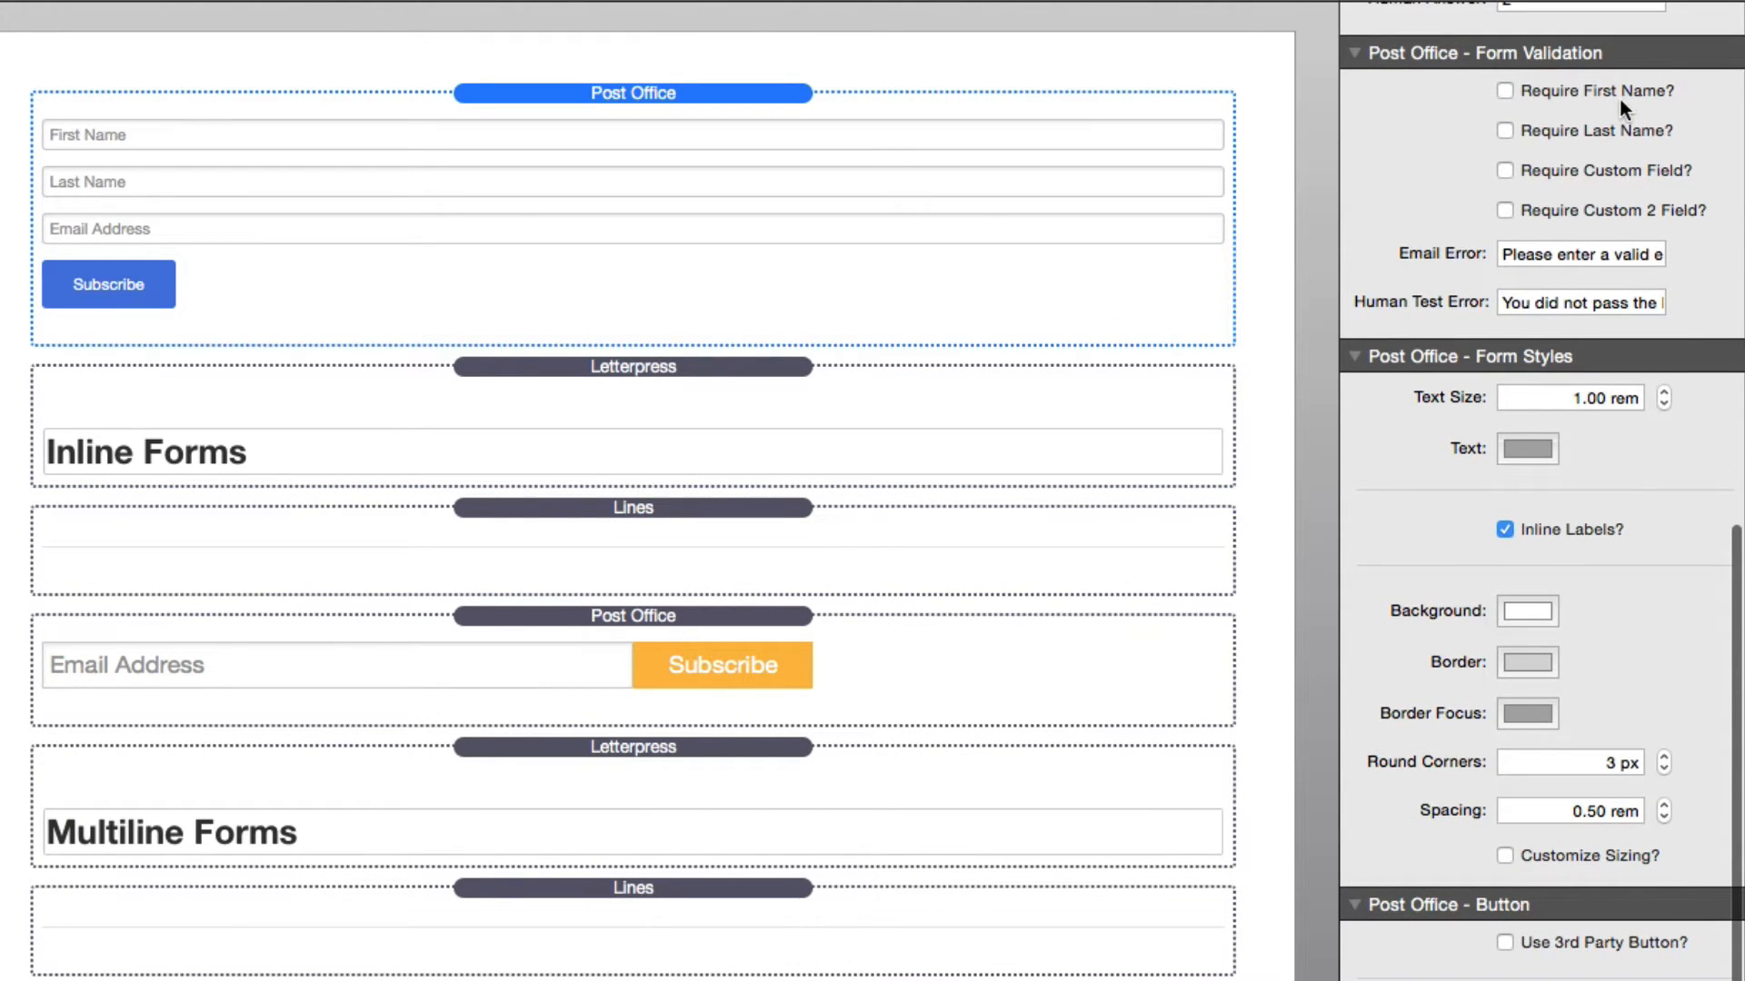
pyautogui.moveTo(1623, 91)
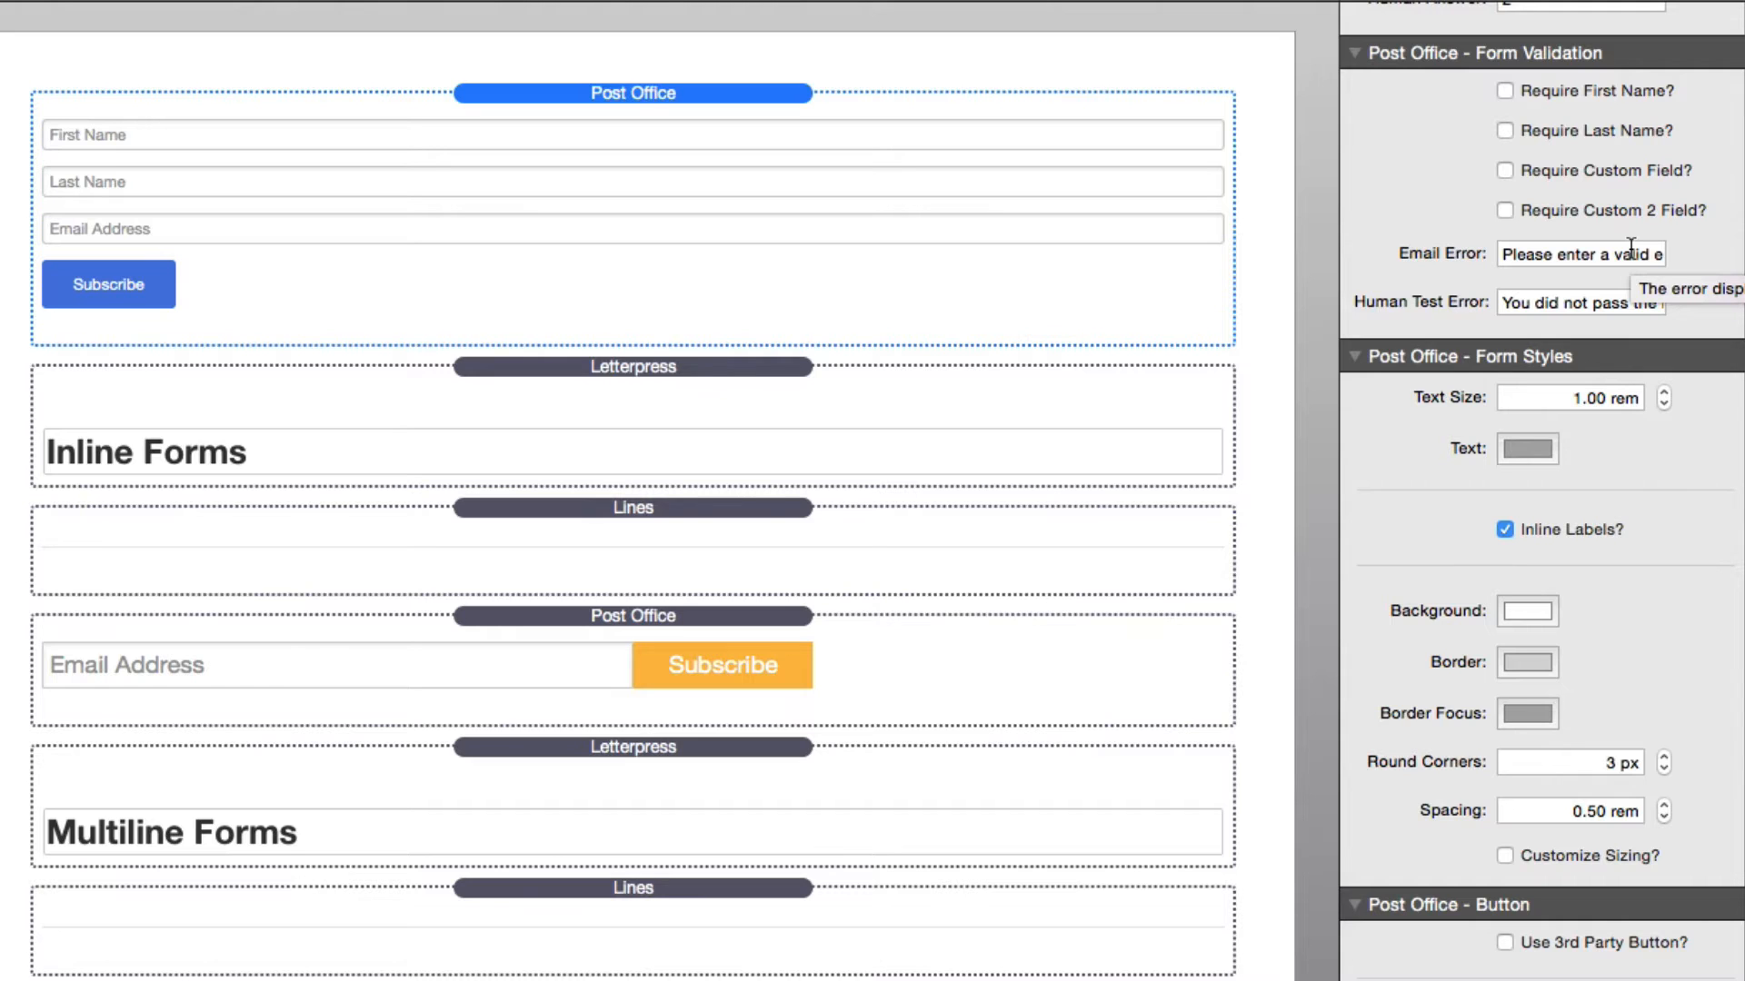
pyautogui.scroll(-3)
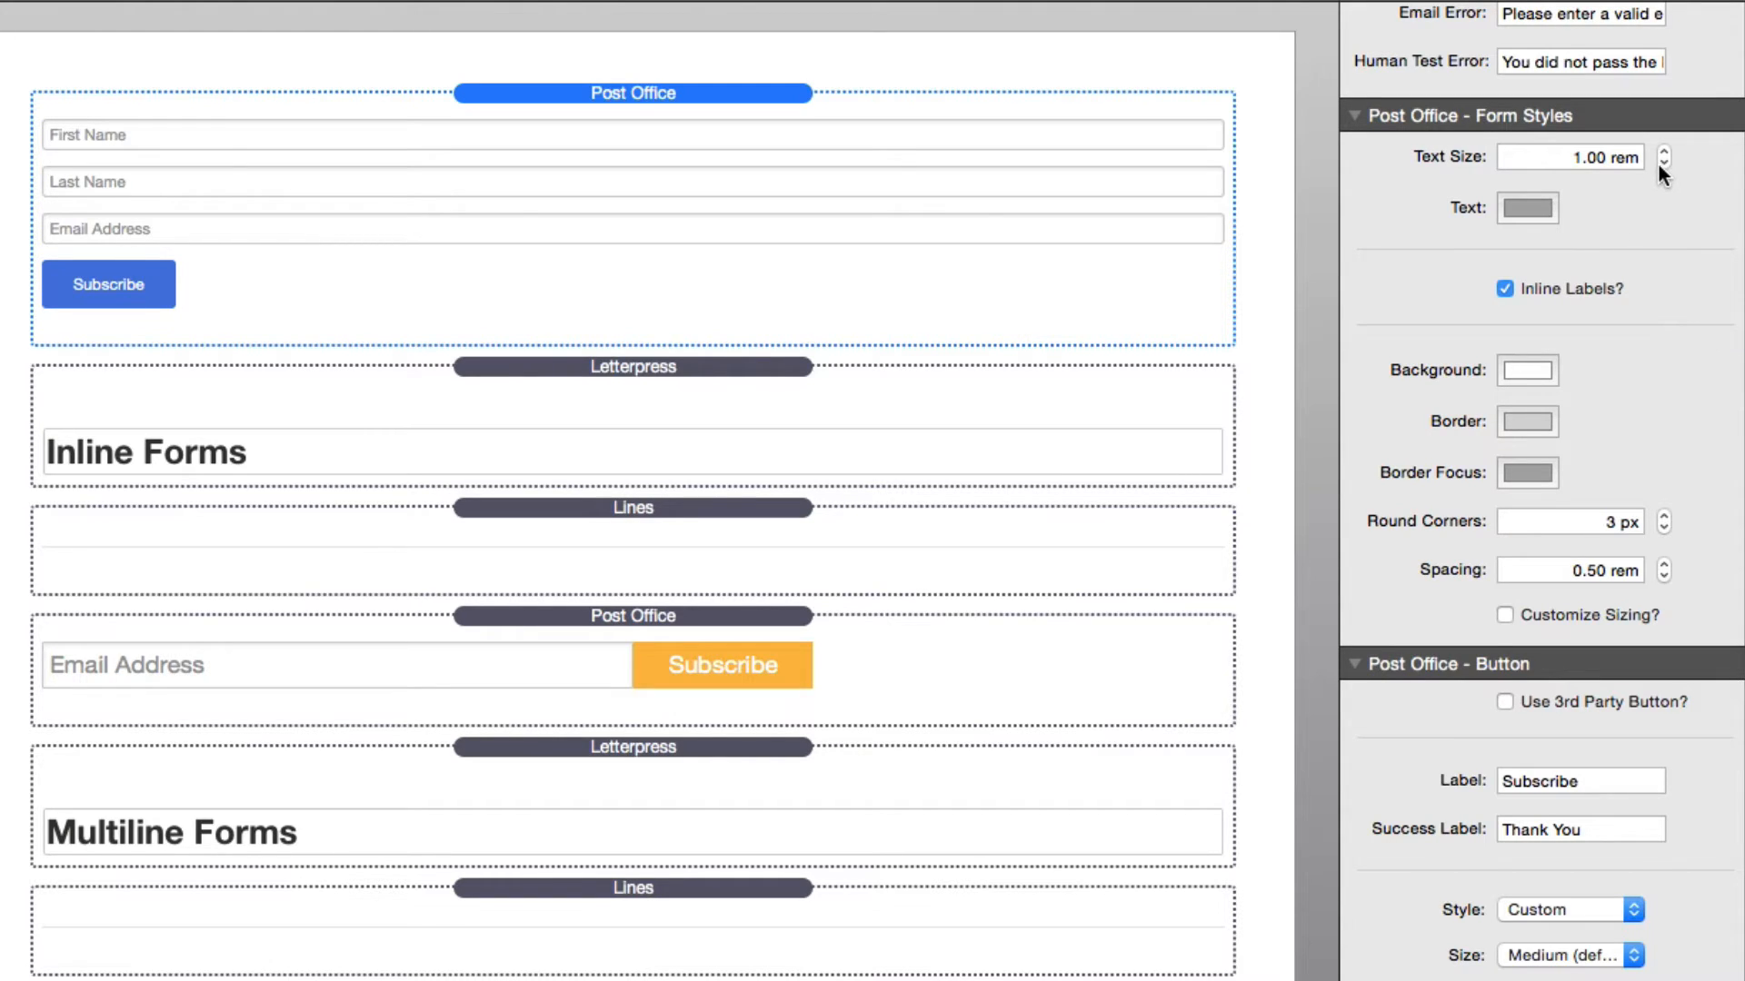
pyautogui.moveTo(1570, 156)
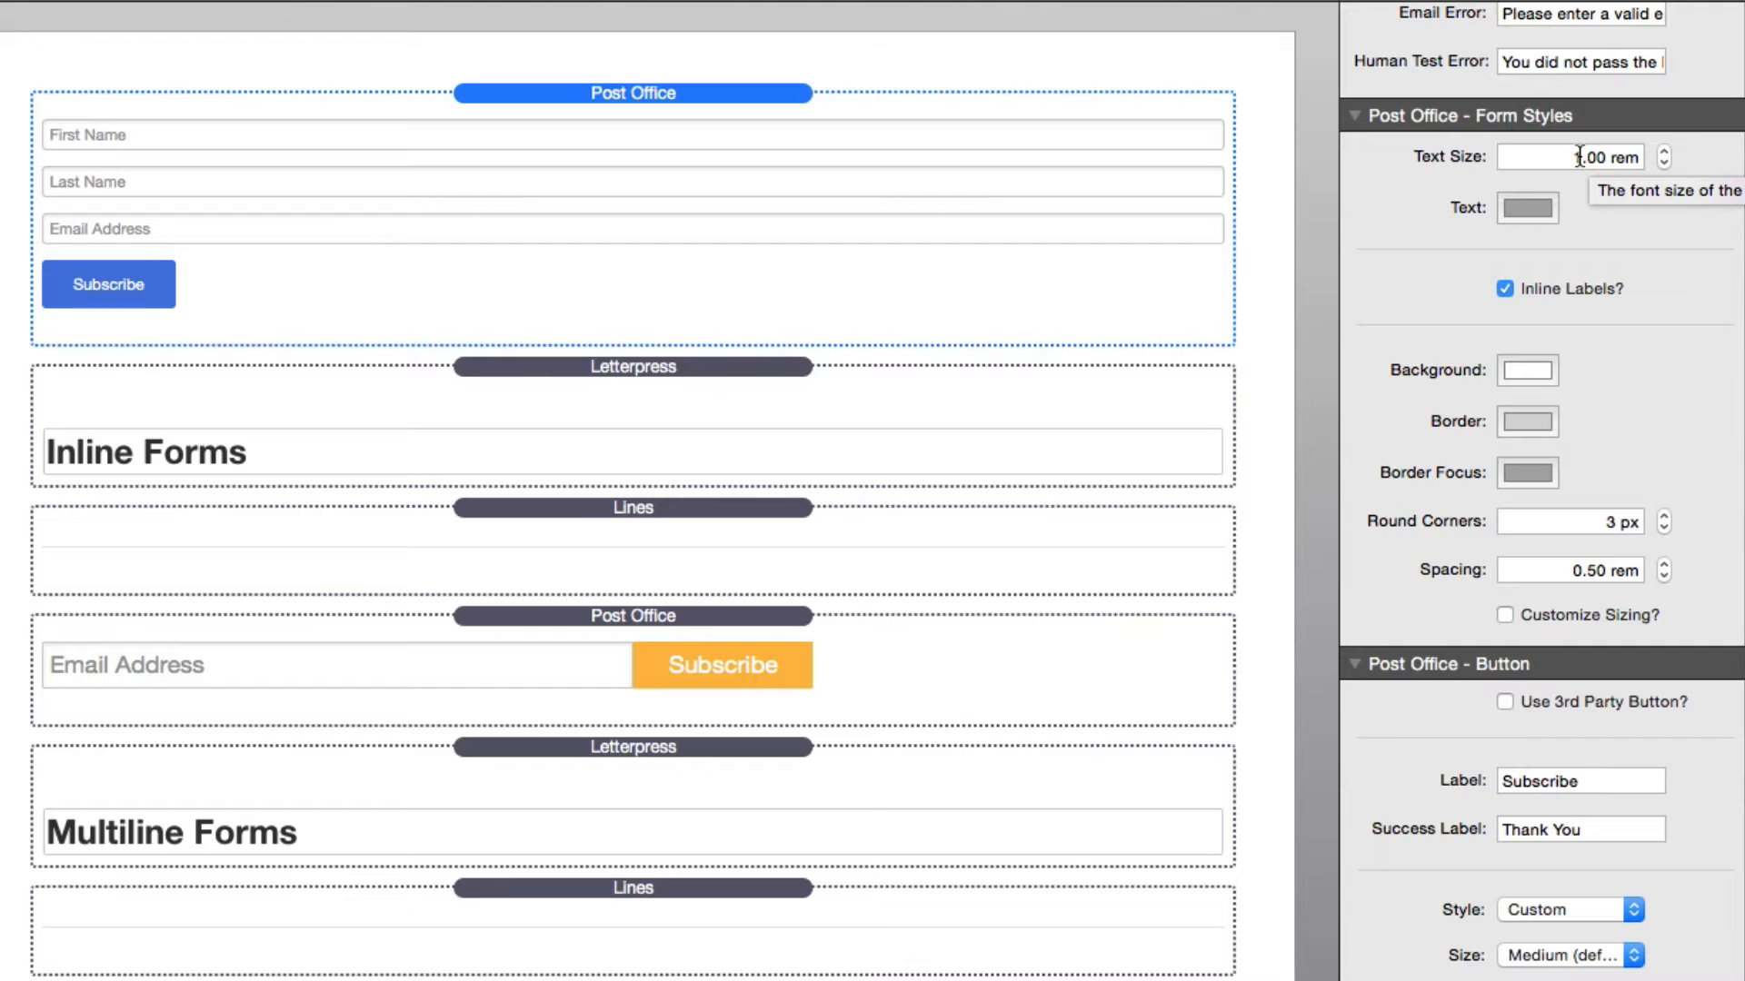
# Set the form's text size to 1.5 rem in Form Styles.
pyautogui.click(1569, 156)
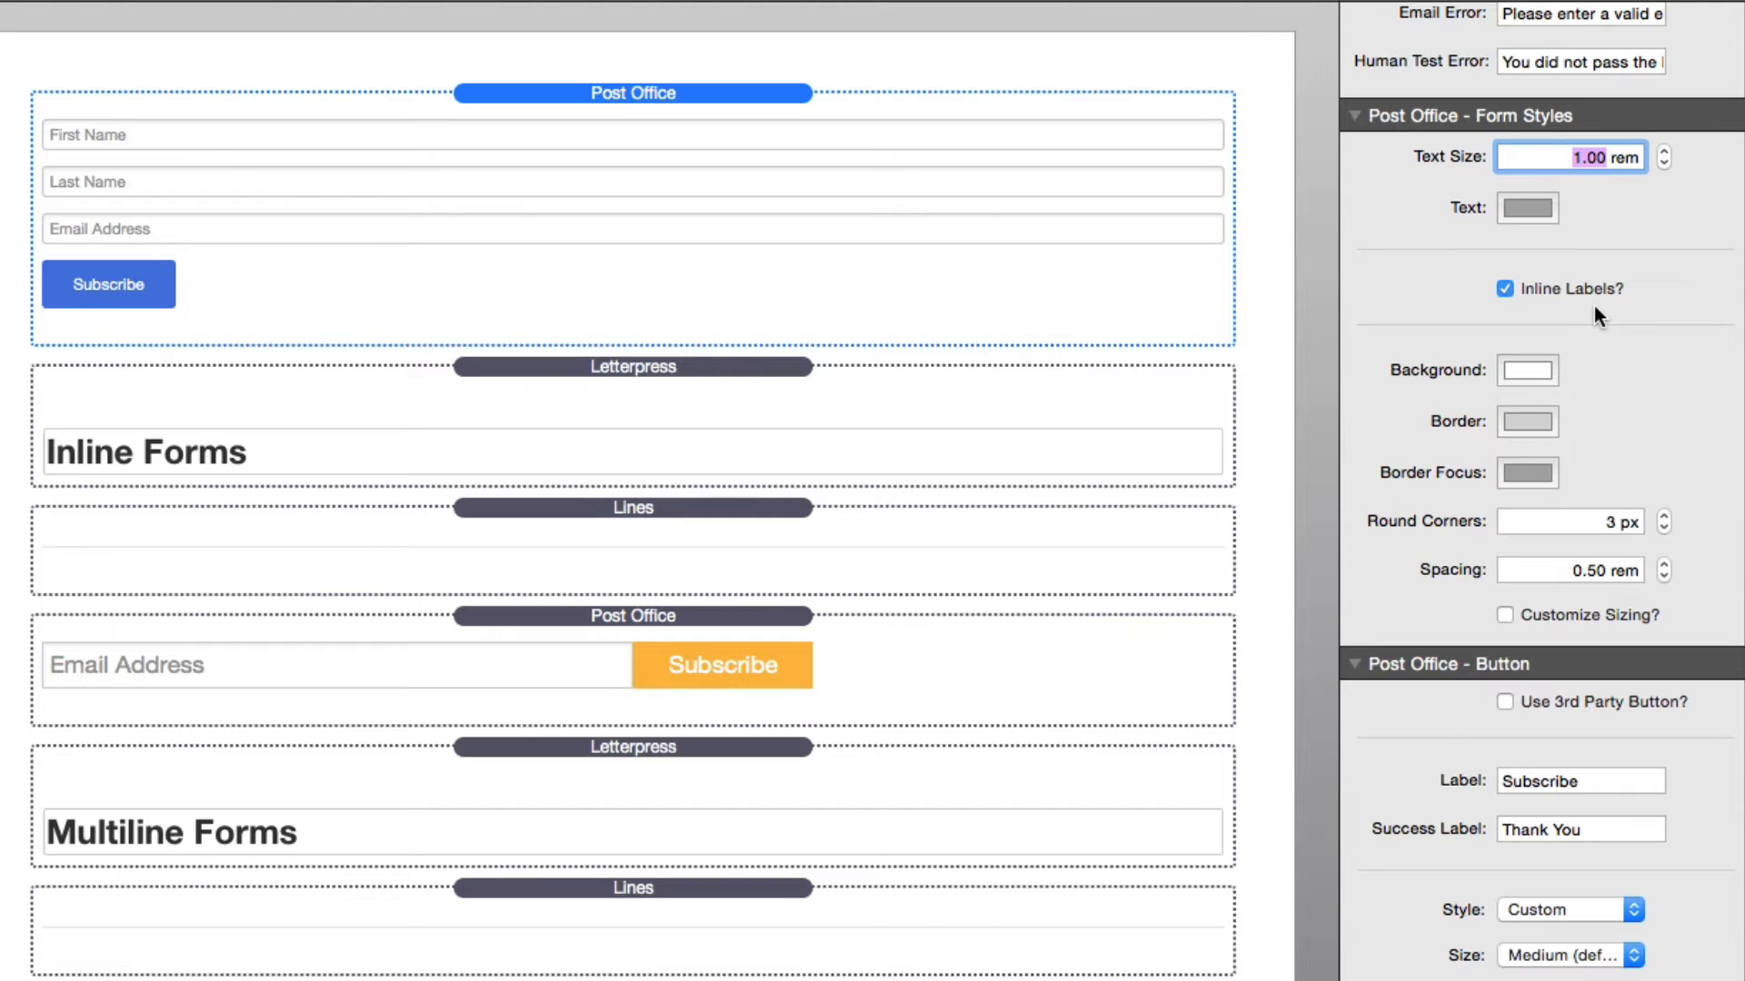
pyautogui.write('1.5')
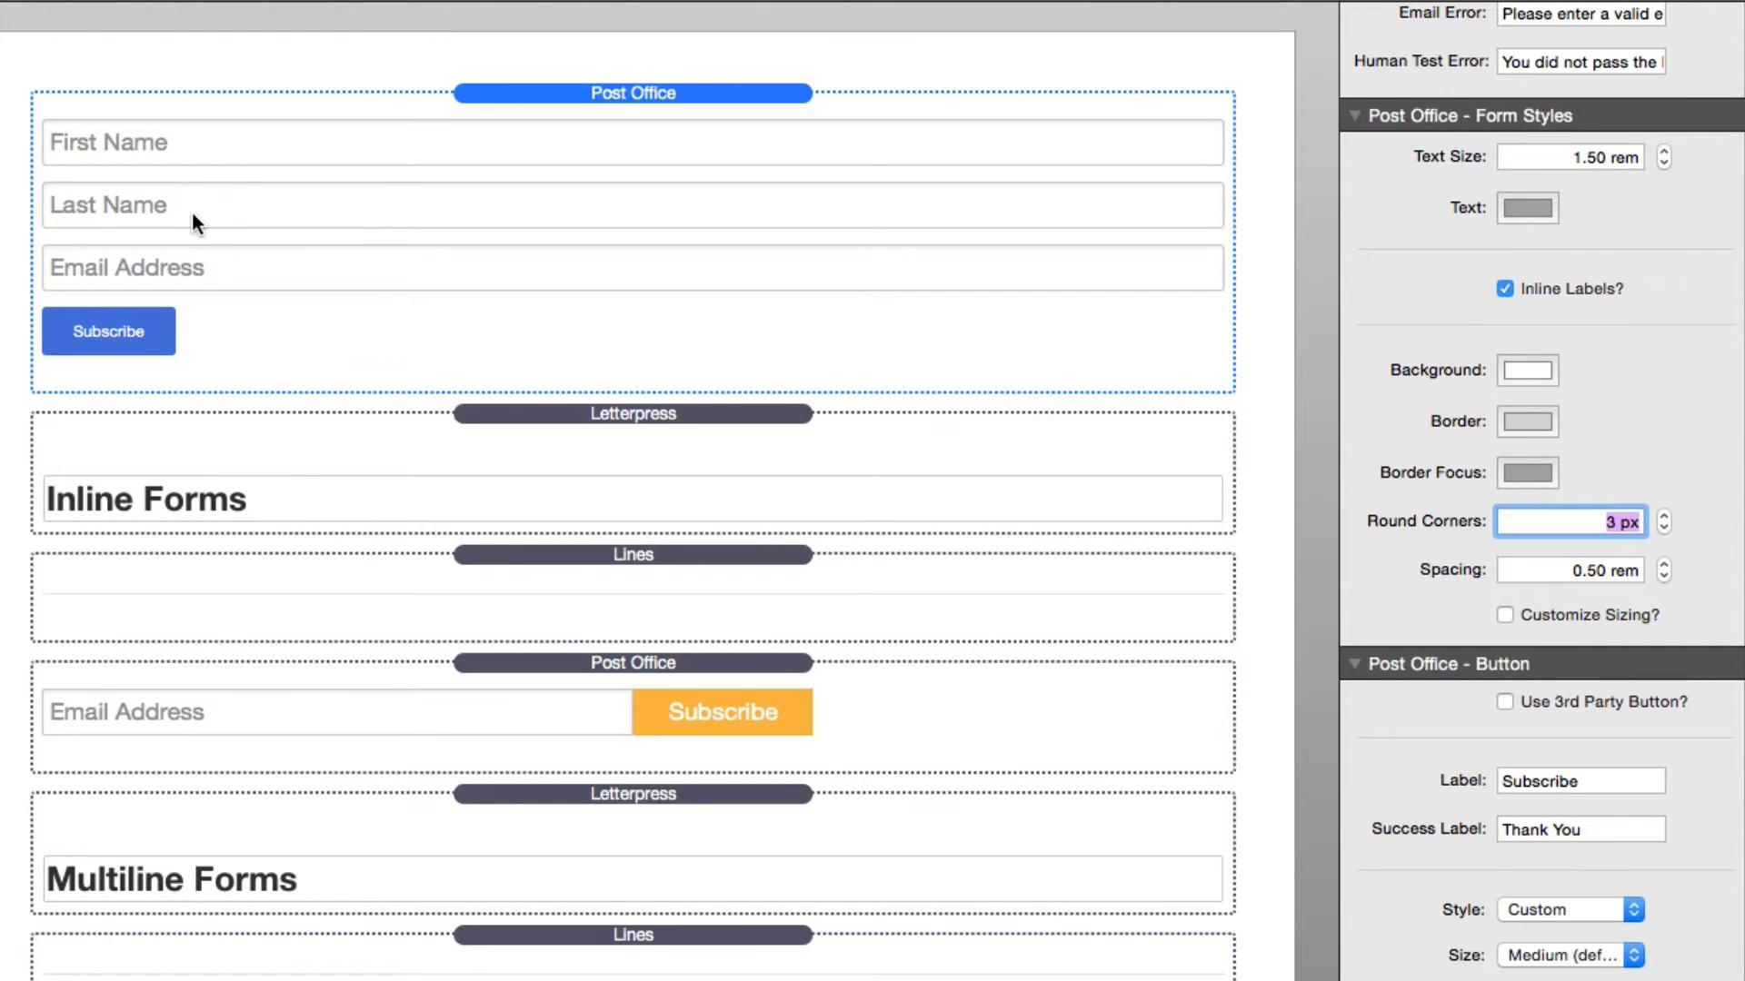
pyautogui.moveTo(463, 241)
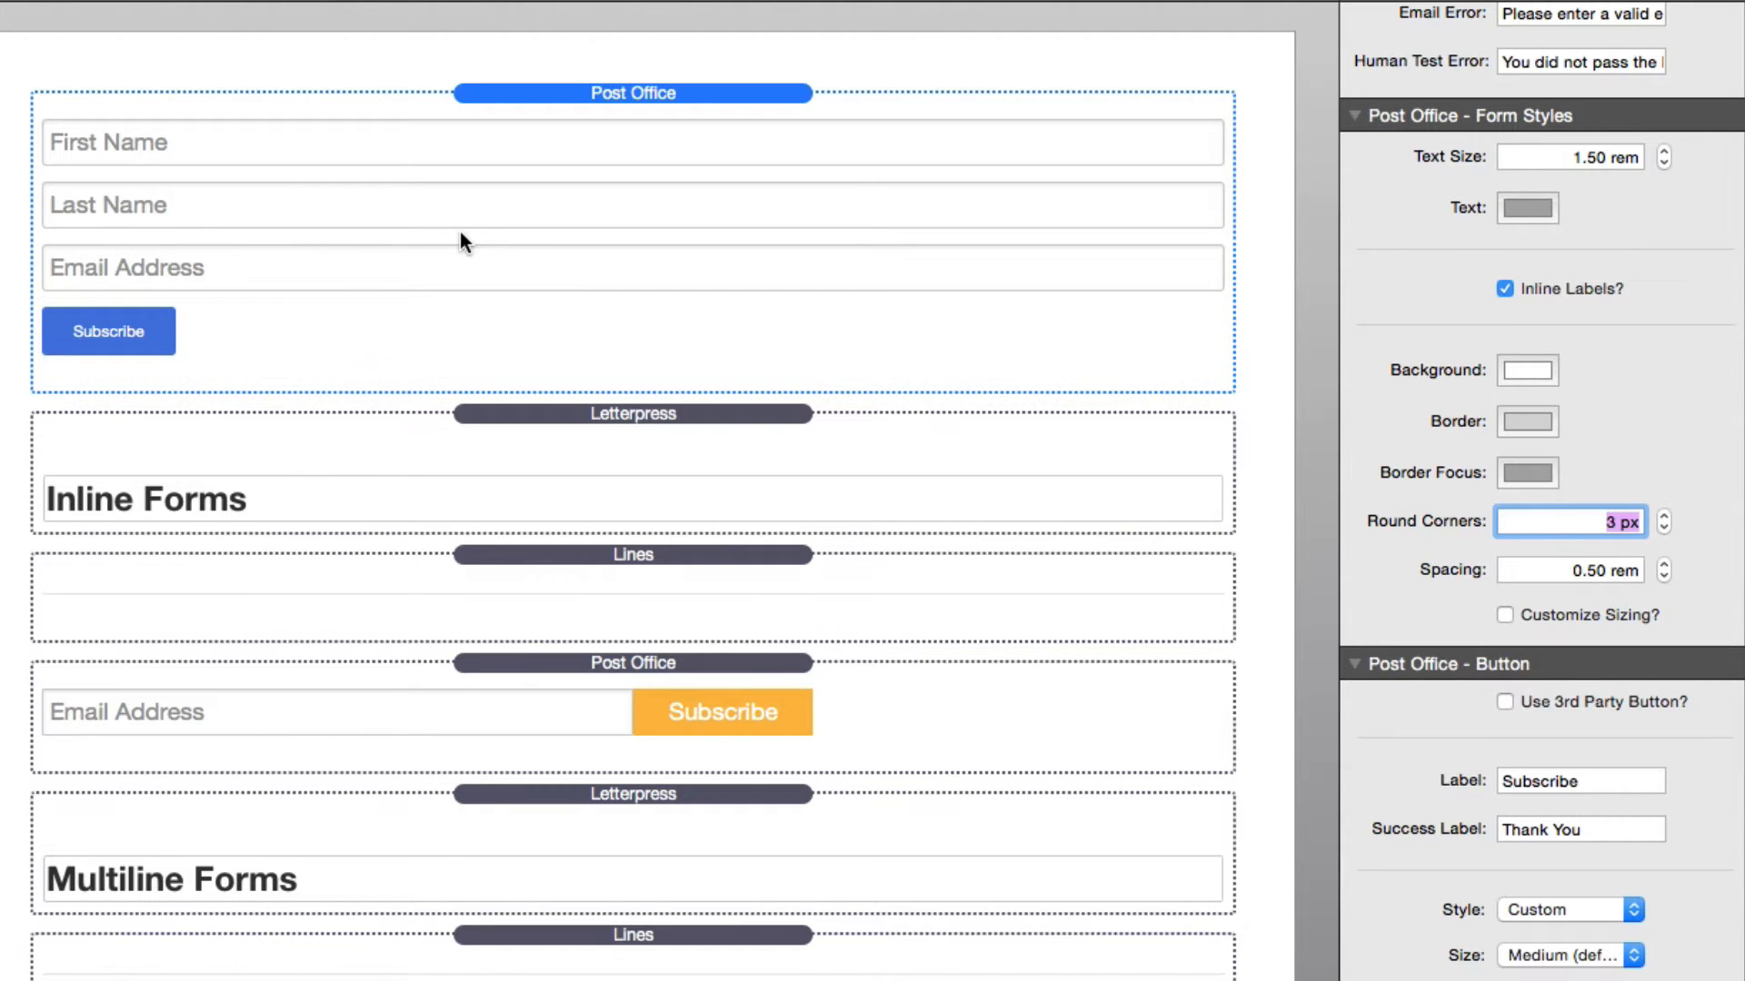
pyautogui.moveTo(900, 240)
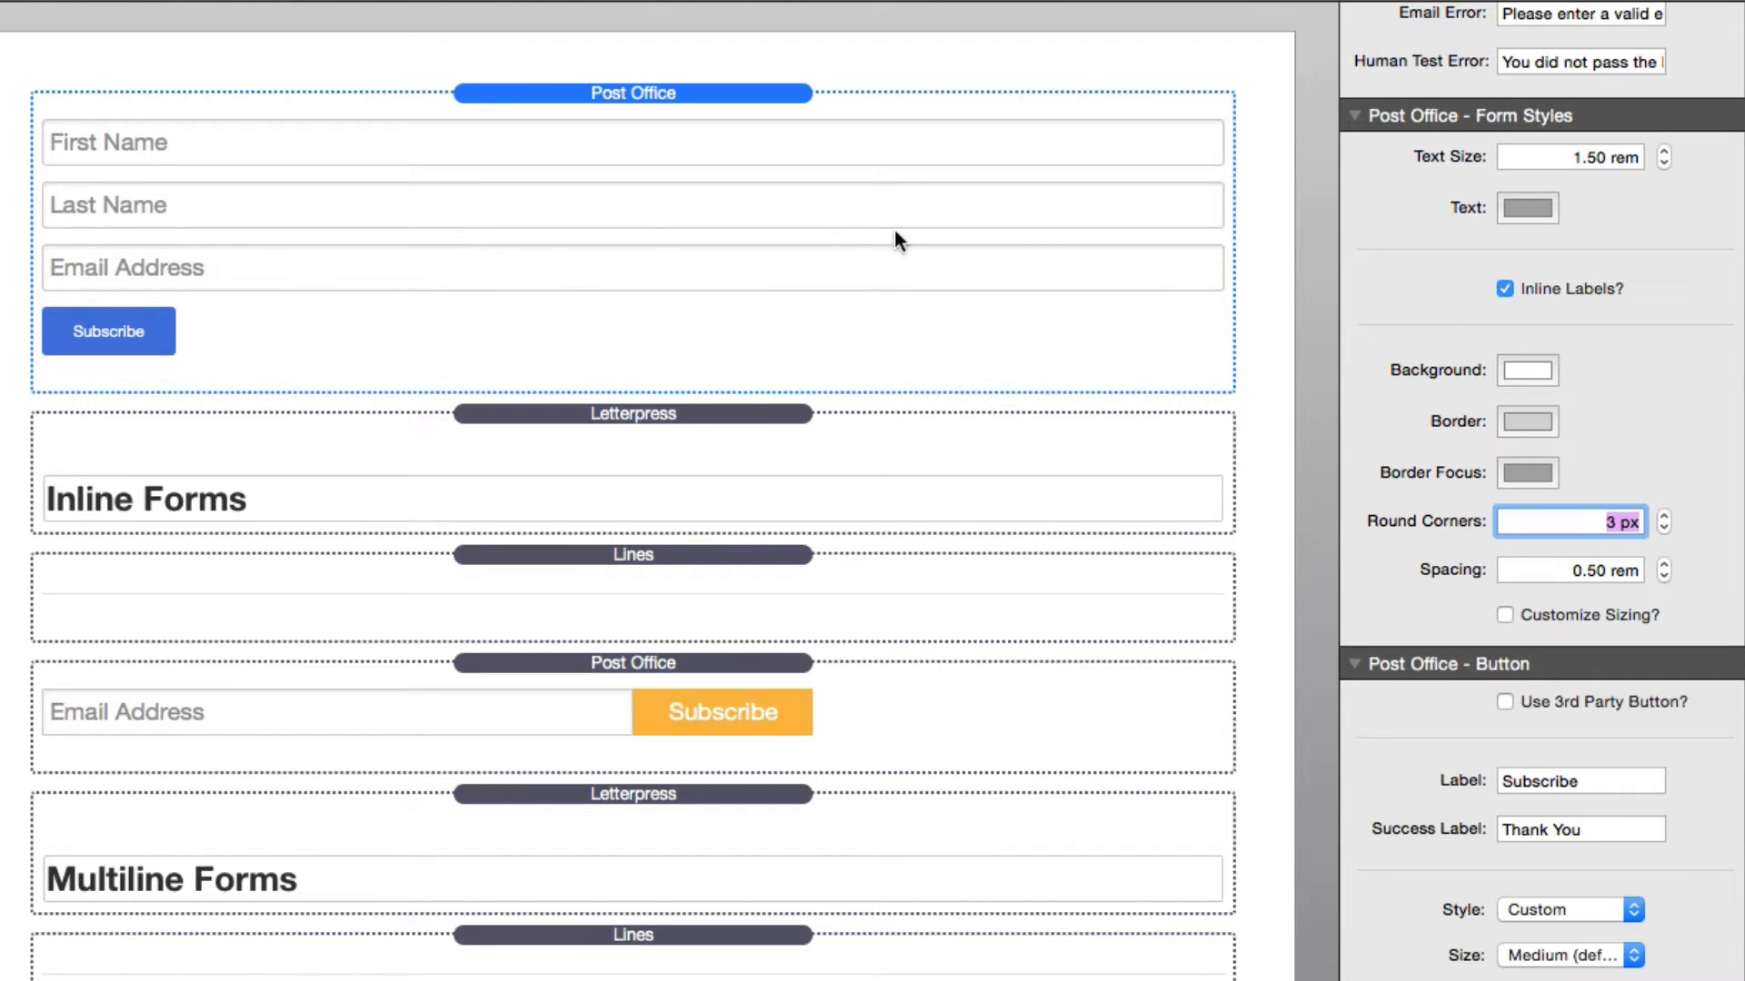
pyautogui.moveTo(1501, 222)
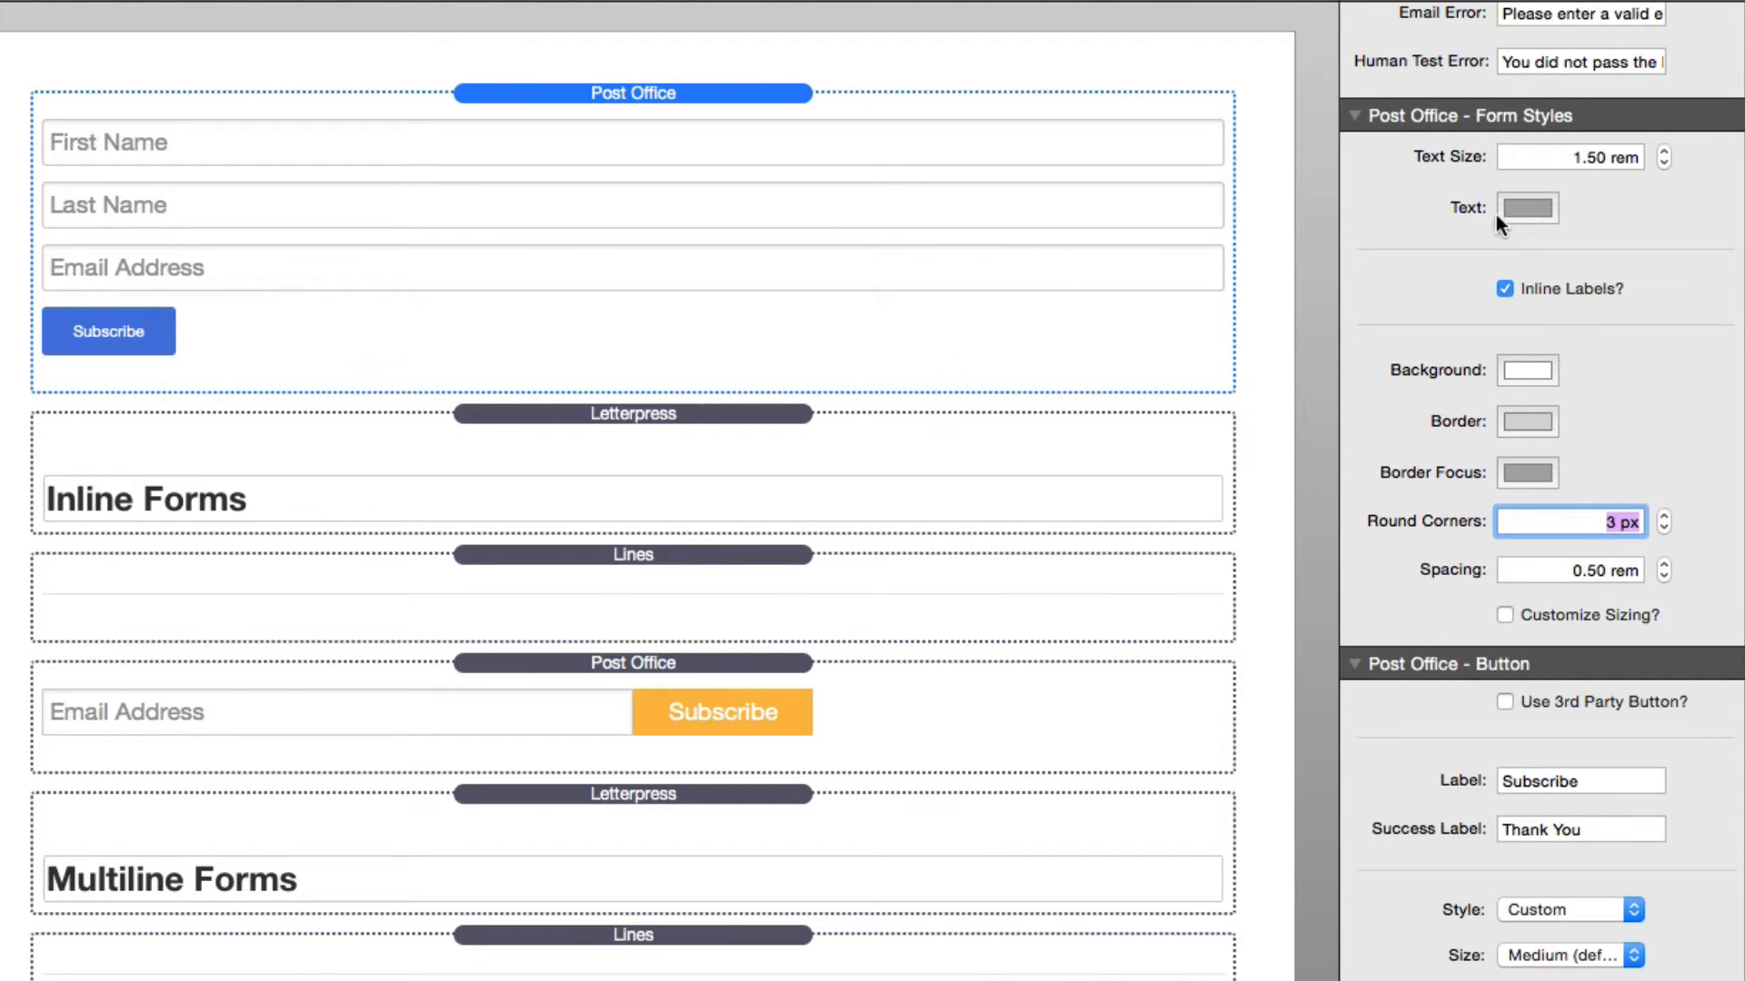
pyautogui.moveTo(877, 156)
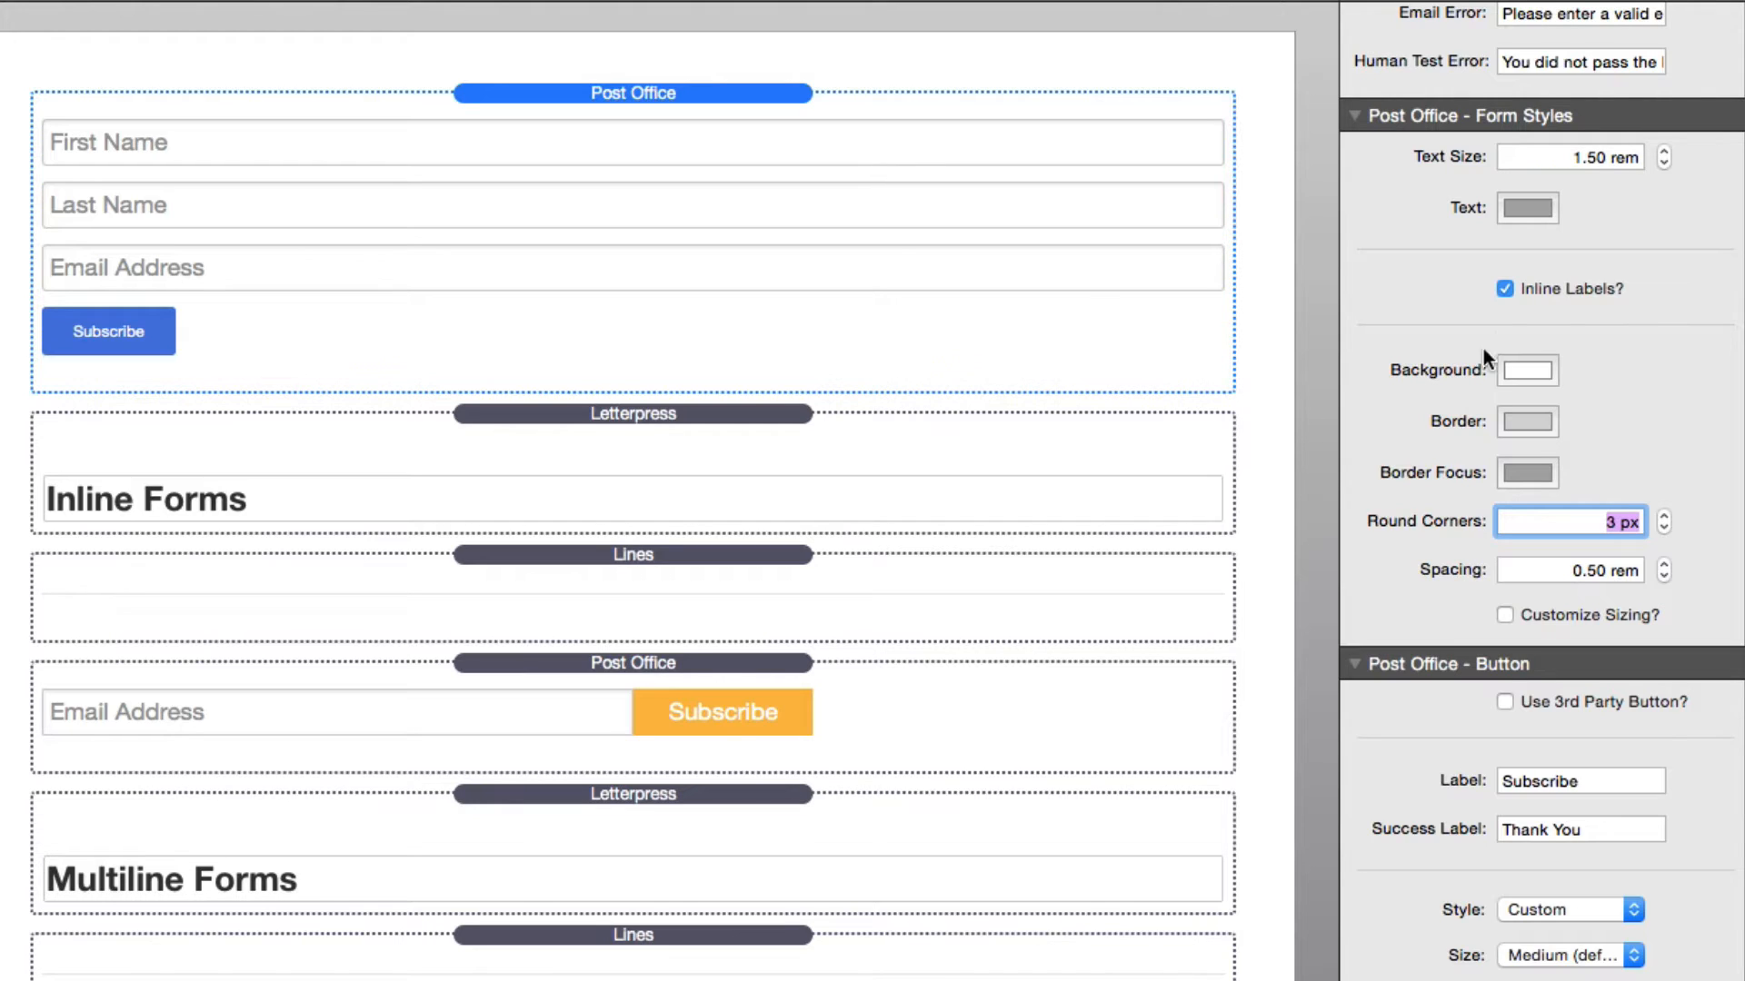
pyautogui.moveTo(1504, 289)
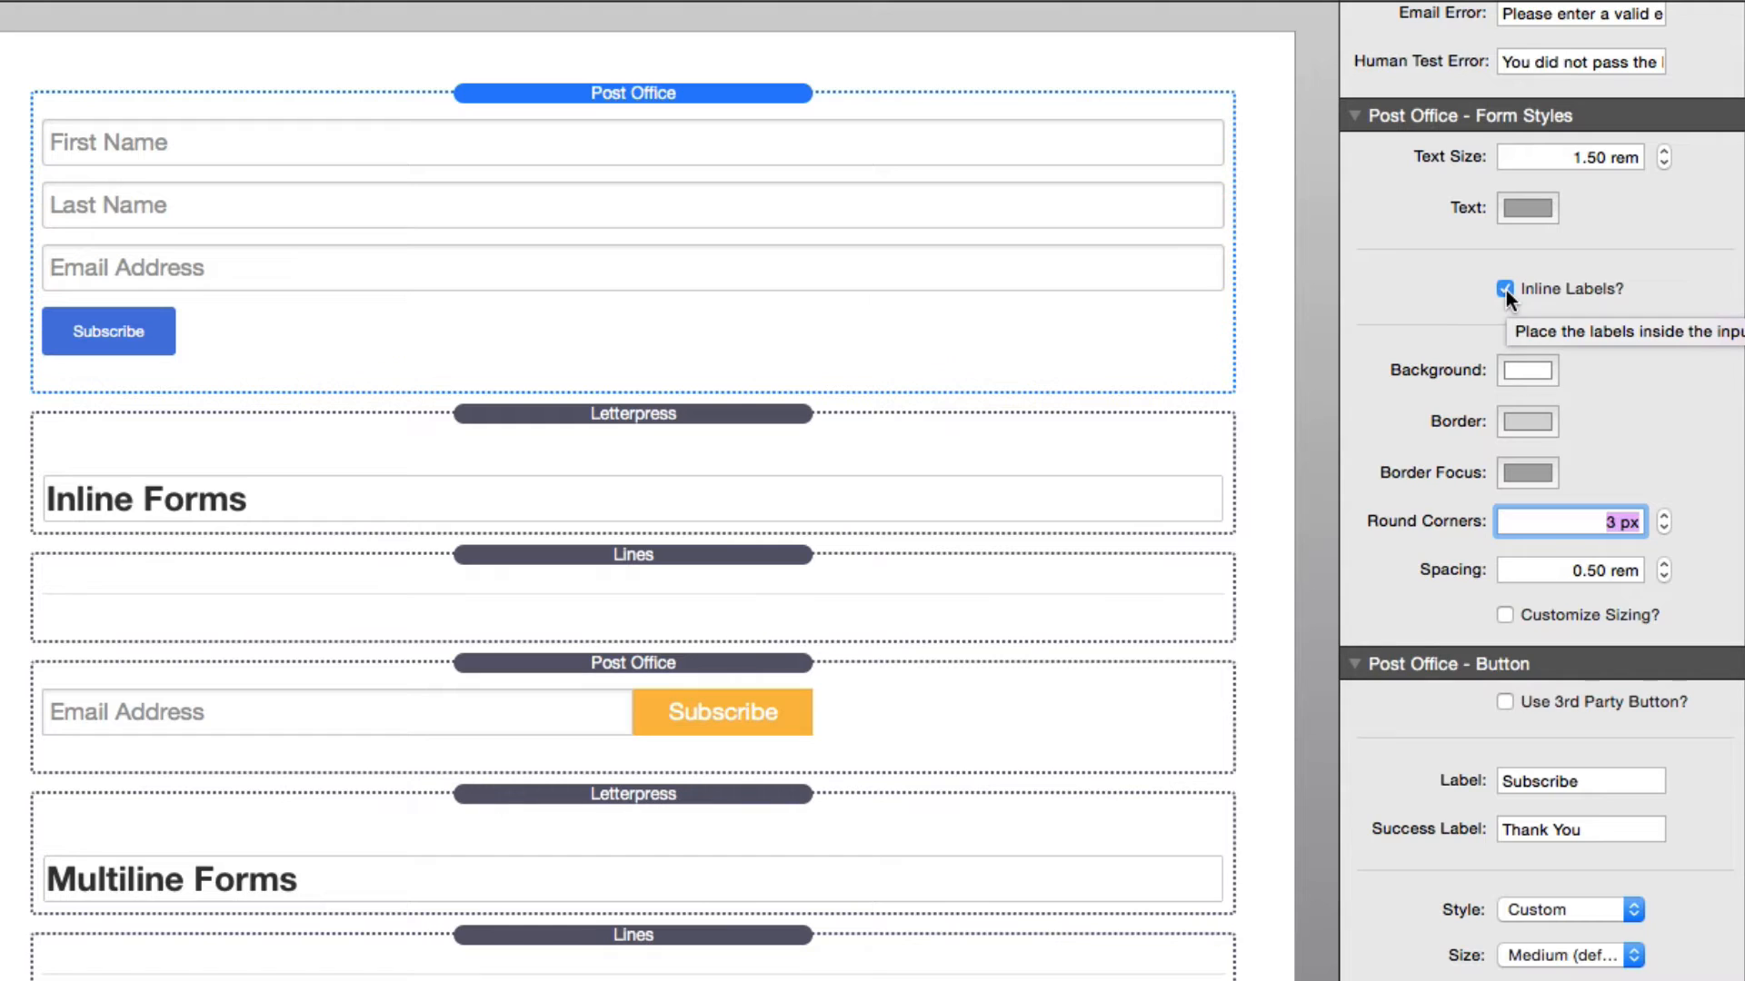
# Untick Inline Labels so labels sit above the fields, then check the colour wells.
pyautogui.click(1504, 289)
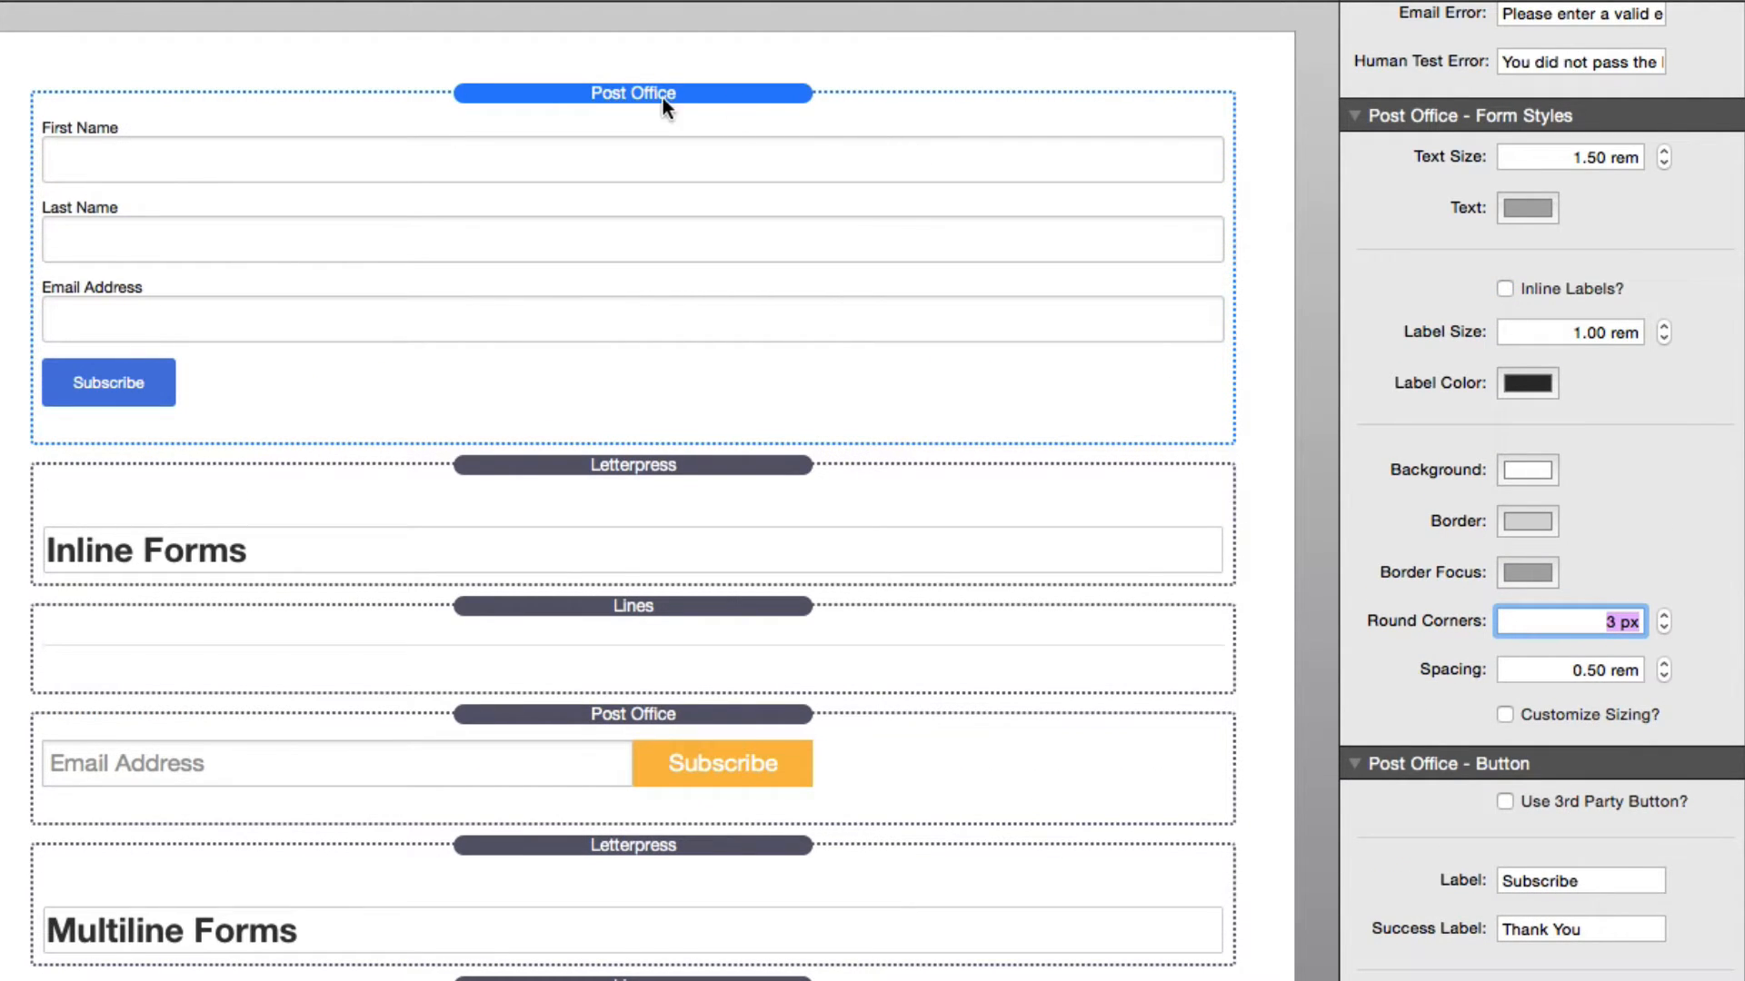
pyautogui.moveTo(1530, 372)
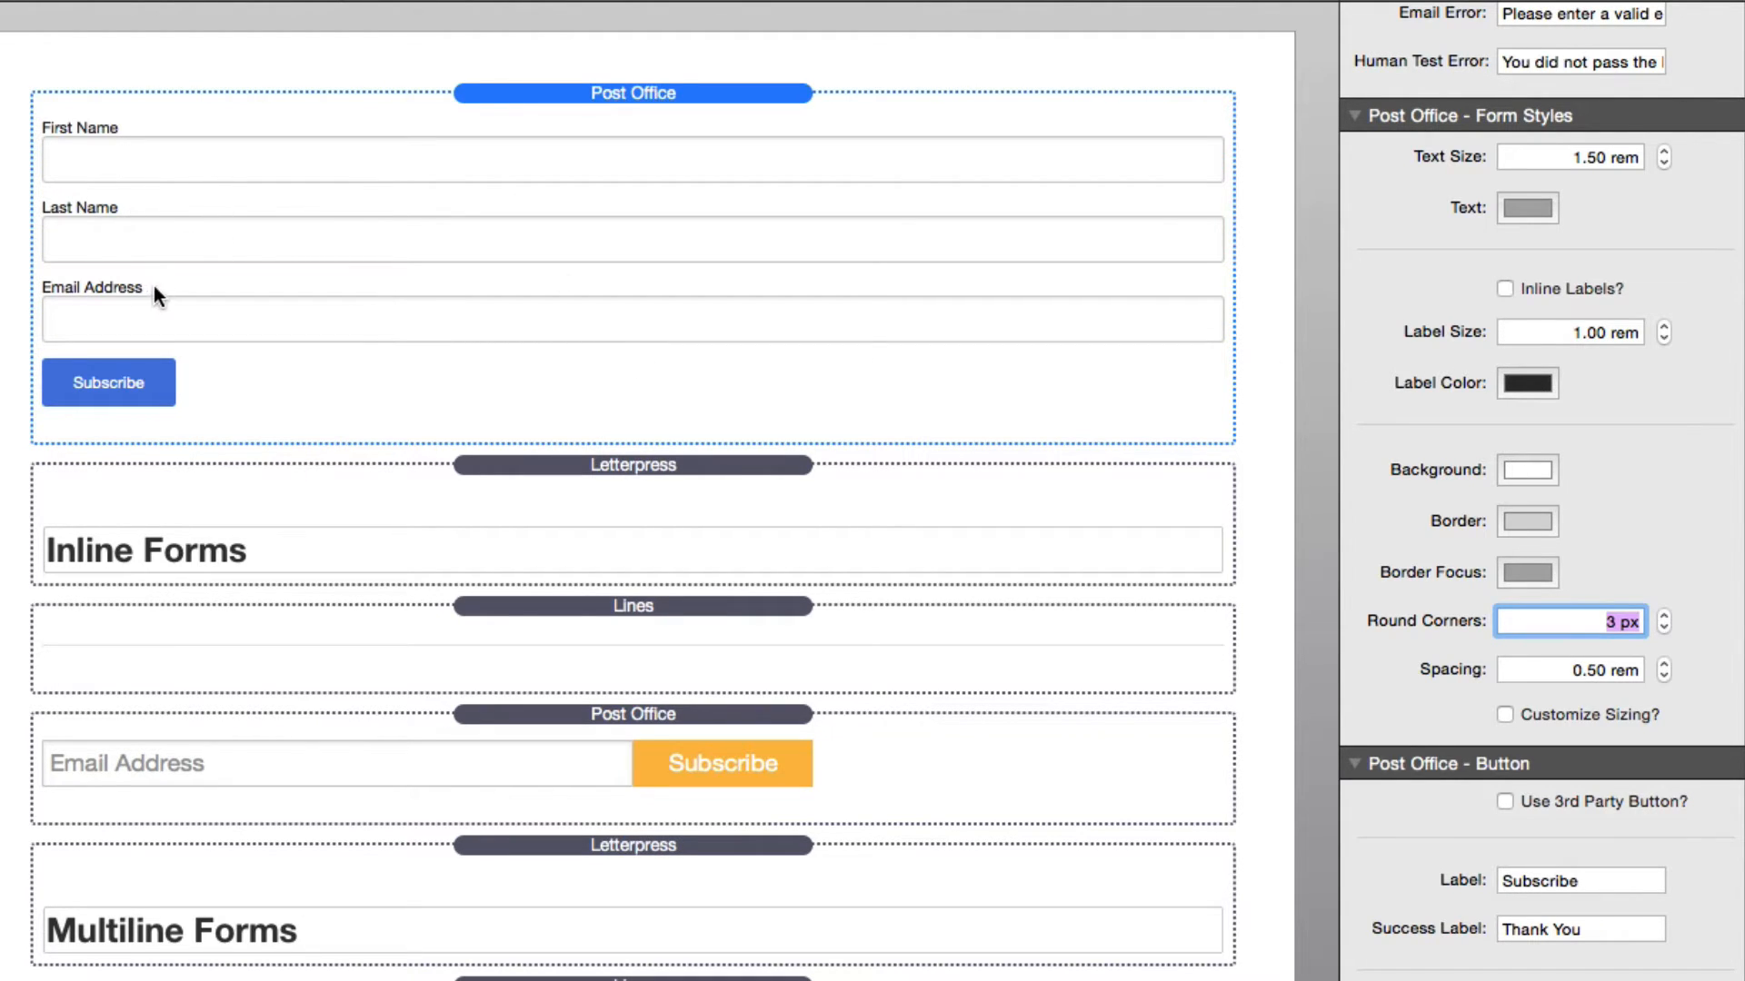
pyautogui.moveTo(116, 278)
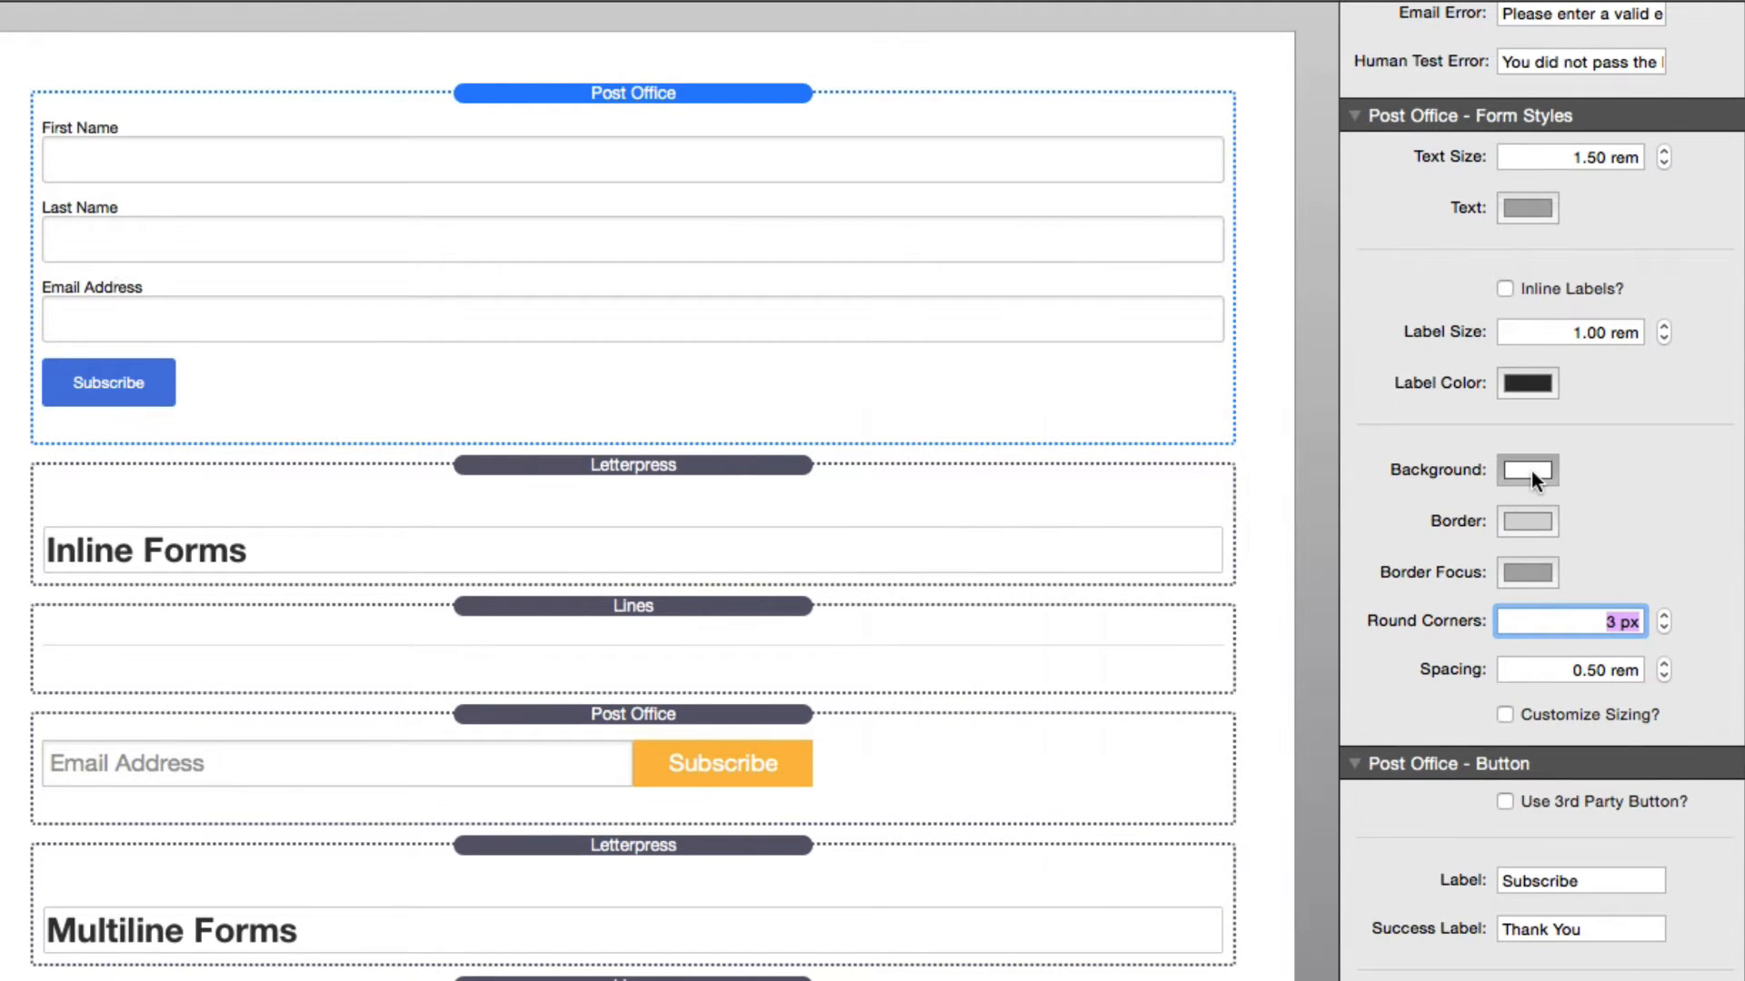
pyautogui.click(1528, 469)
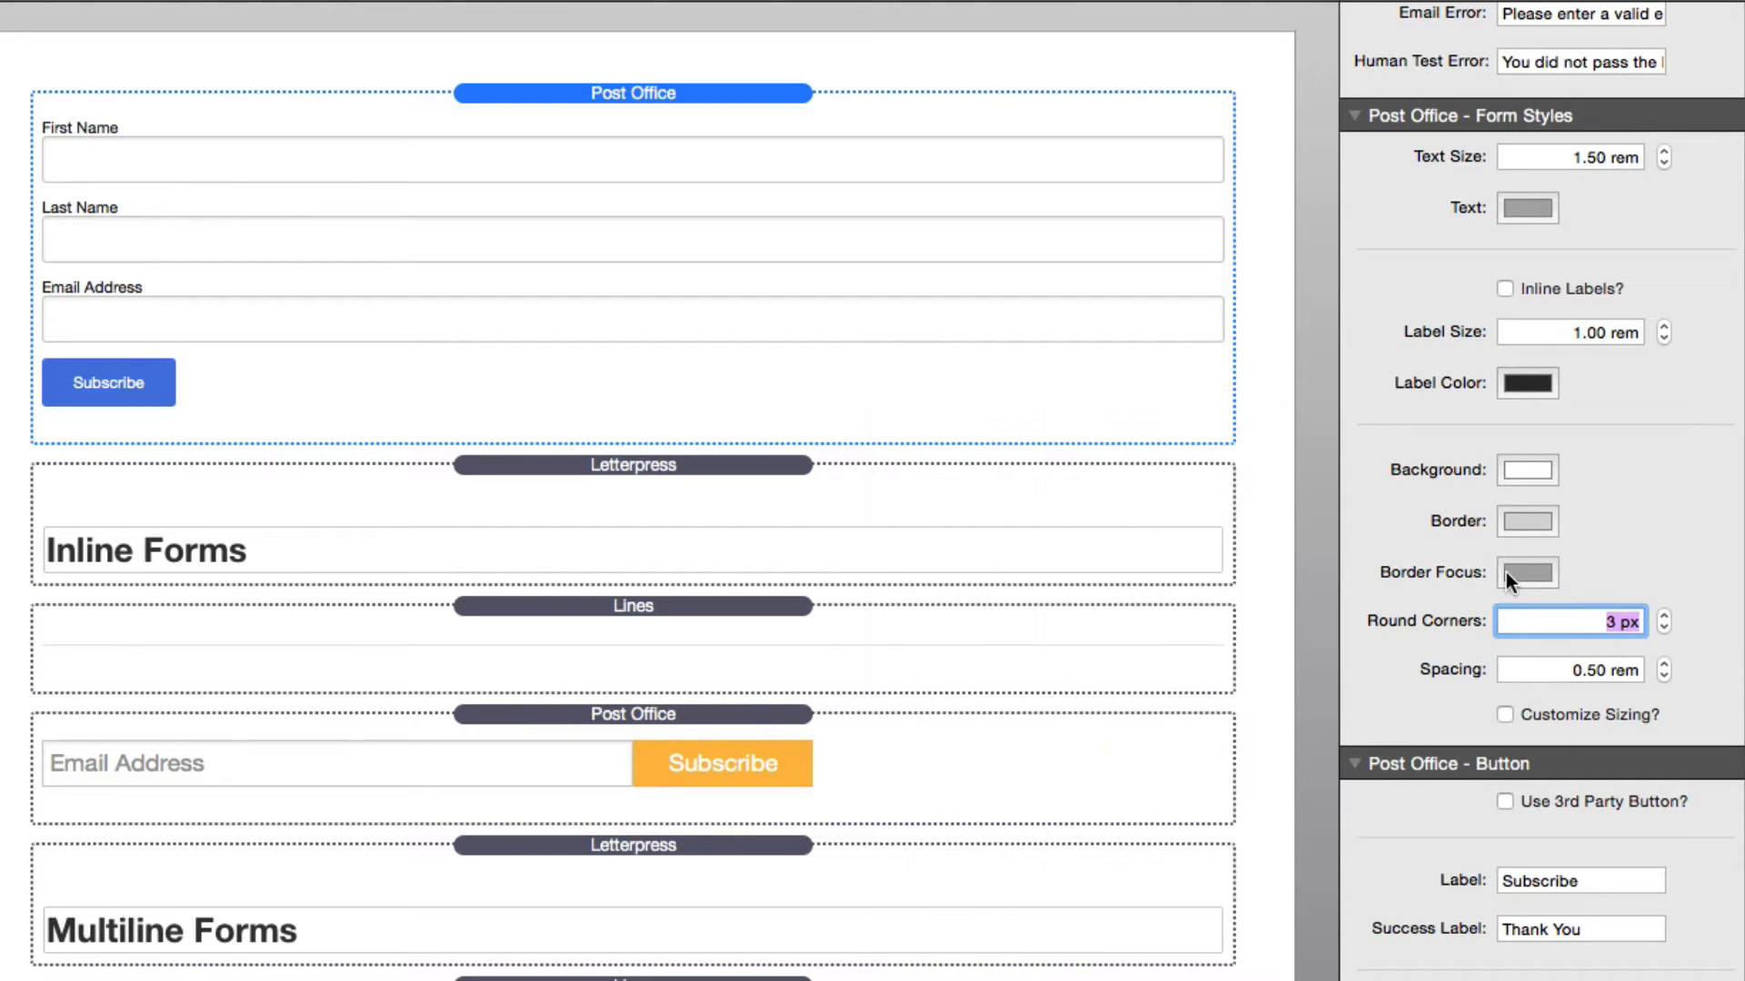
pyautogui.moveTo(1526, 572)
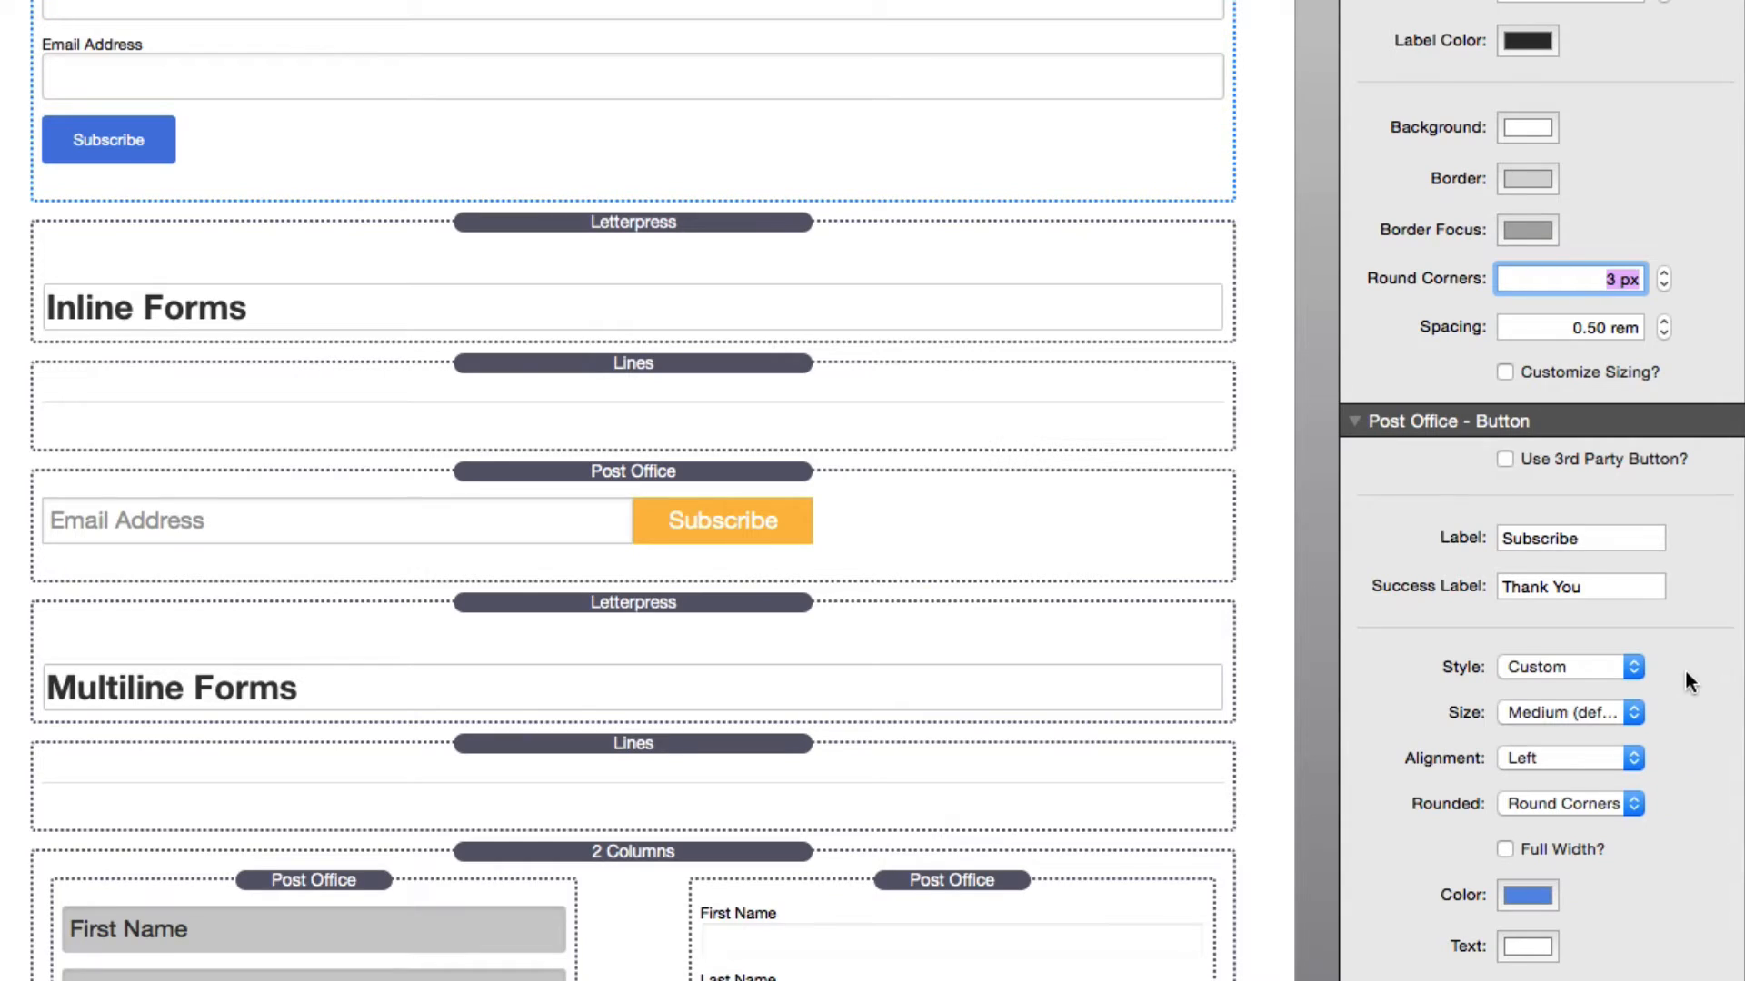
pyautogui.moveTo(1647, 762)
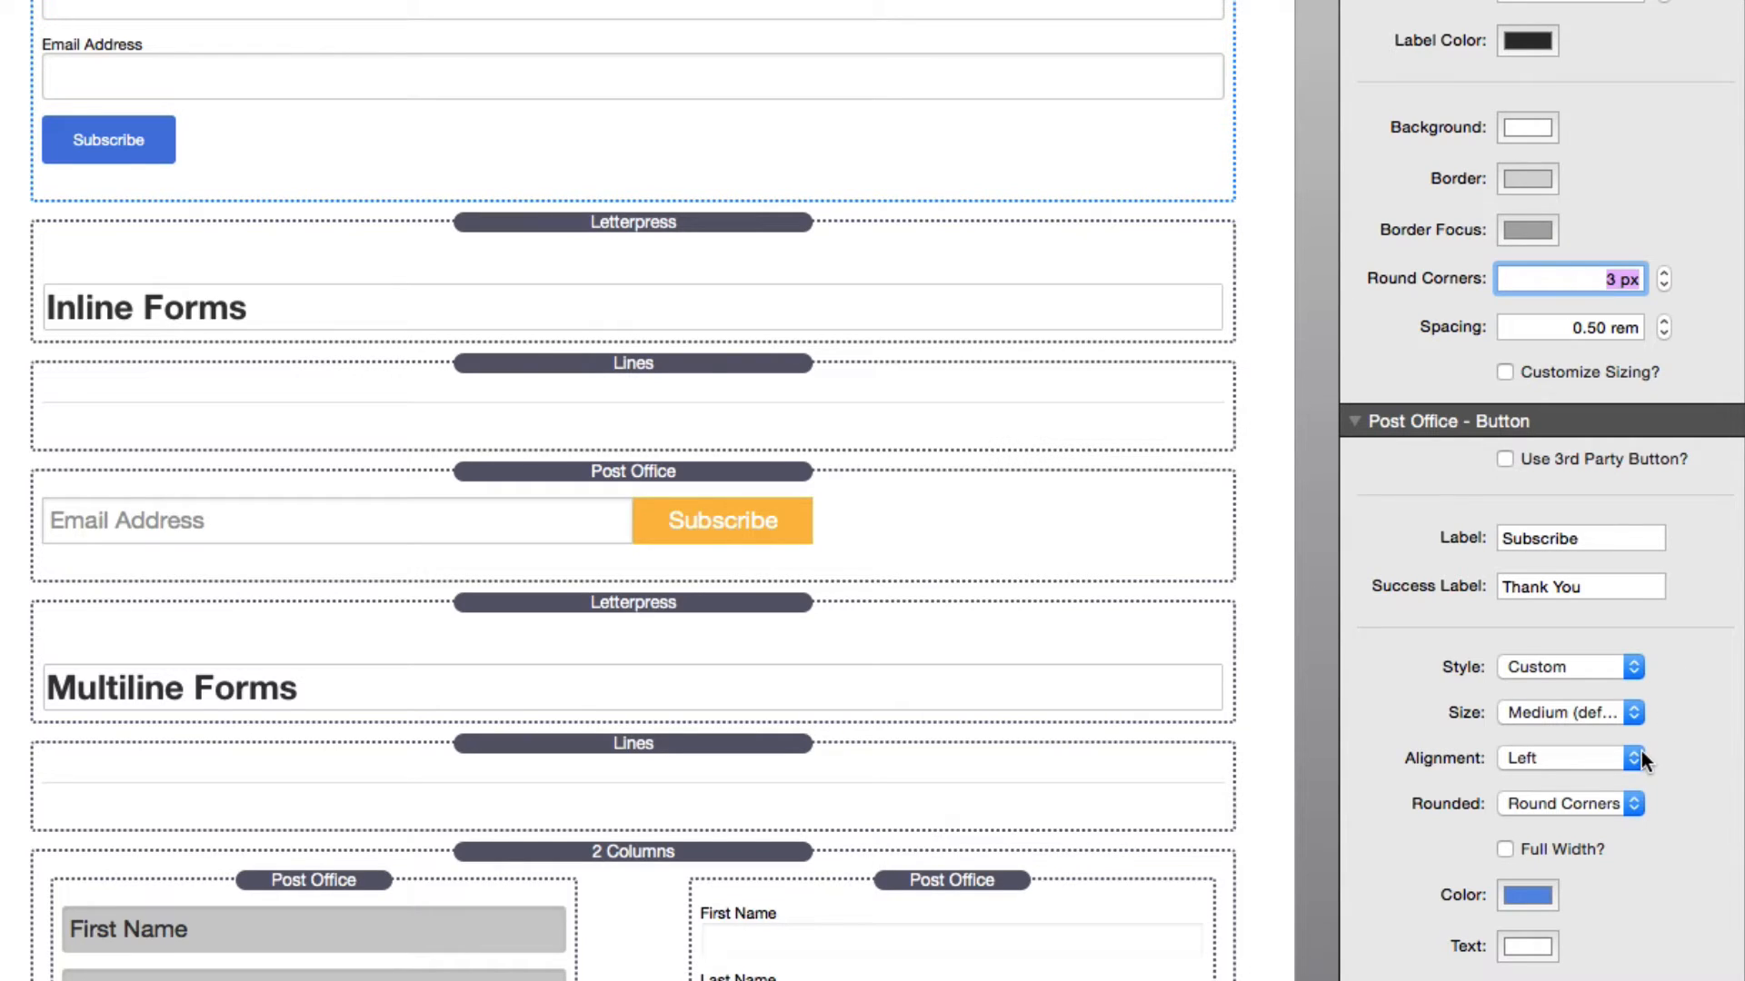
pyautogui.moveTo(1632, 801)
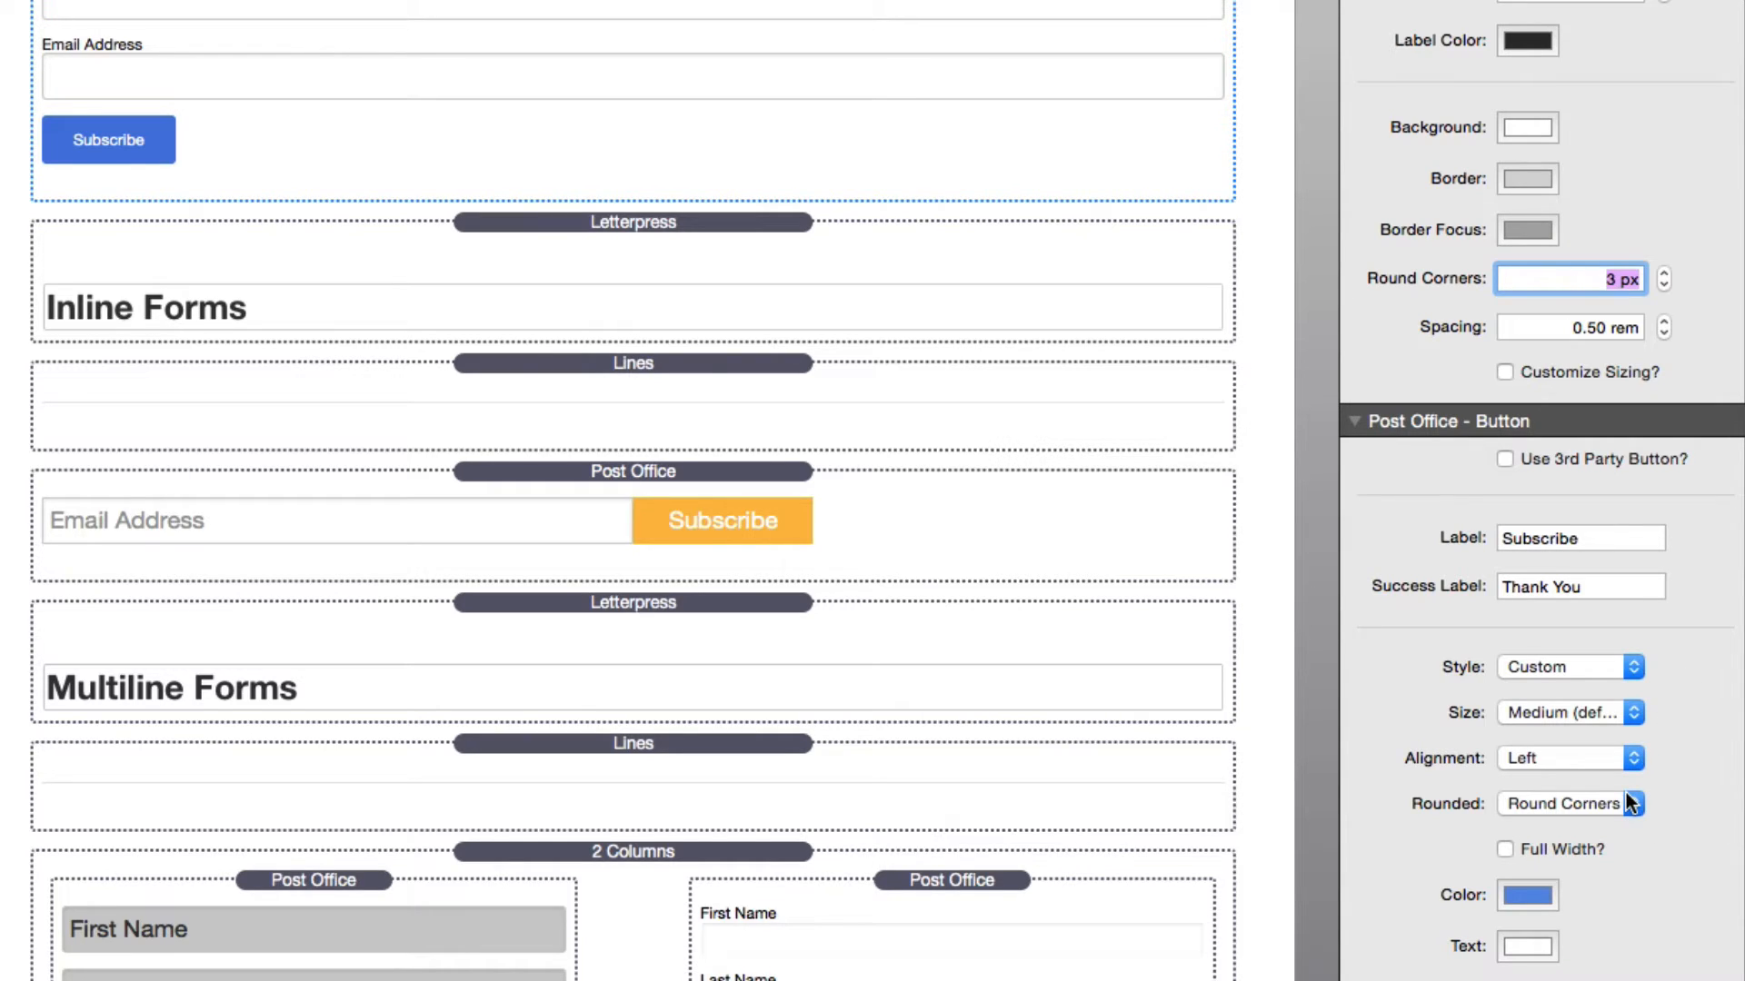
pyautogui.moveTo(1630, 804)
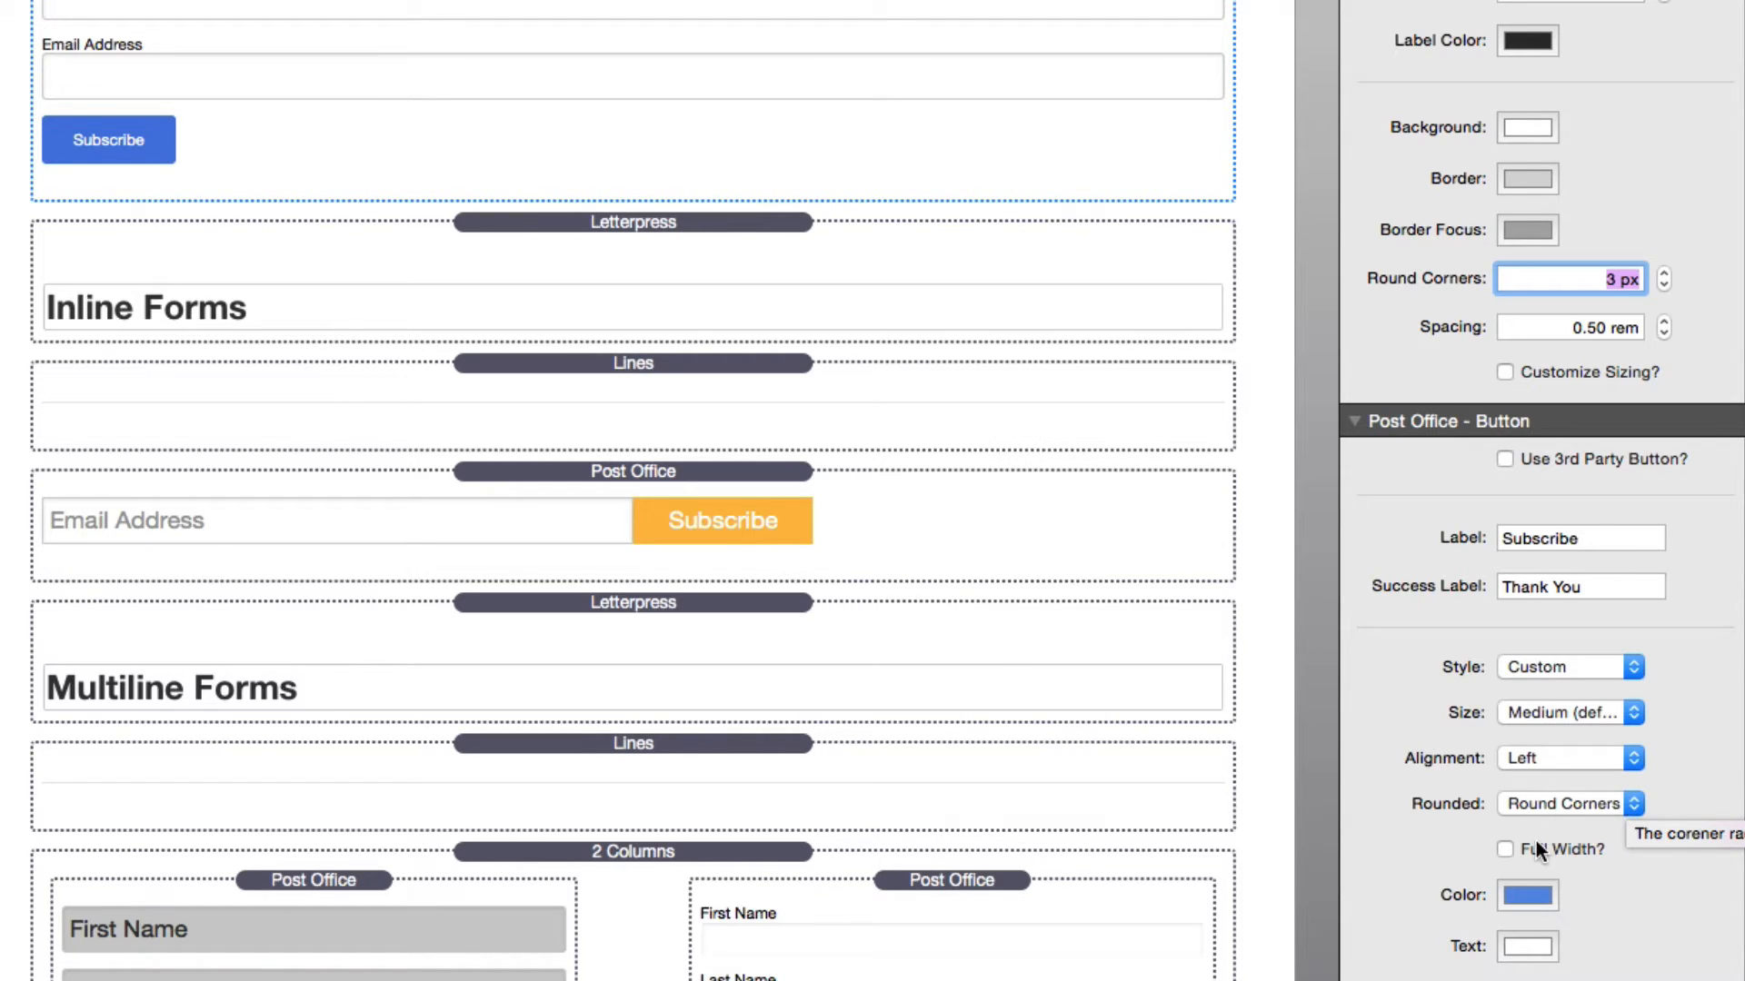
pyautogui.click(1505, 849)
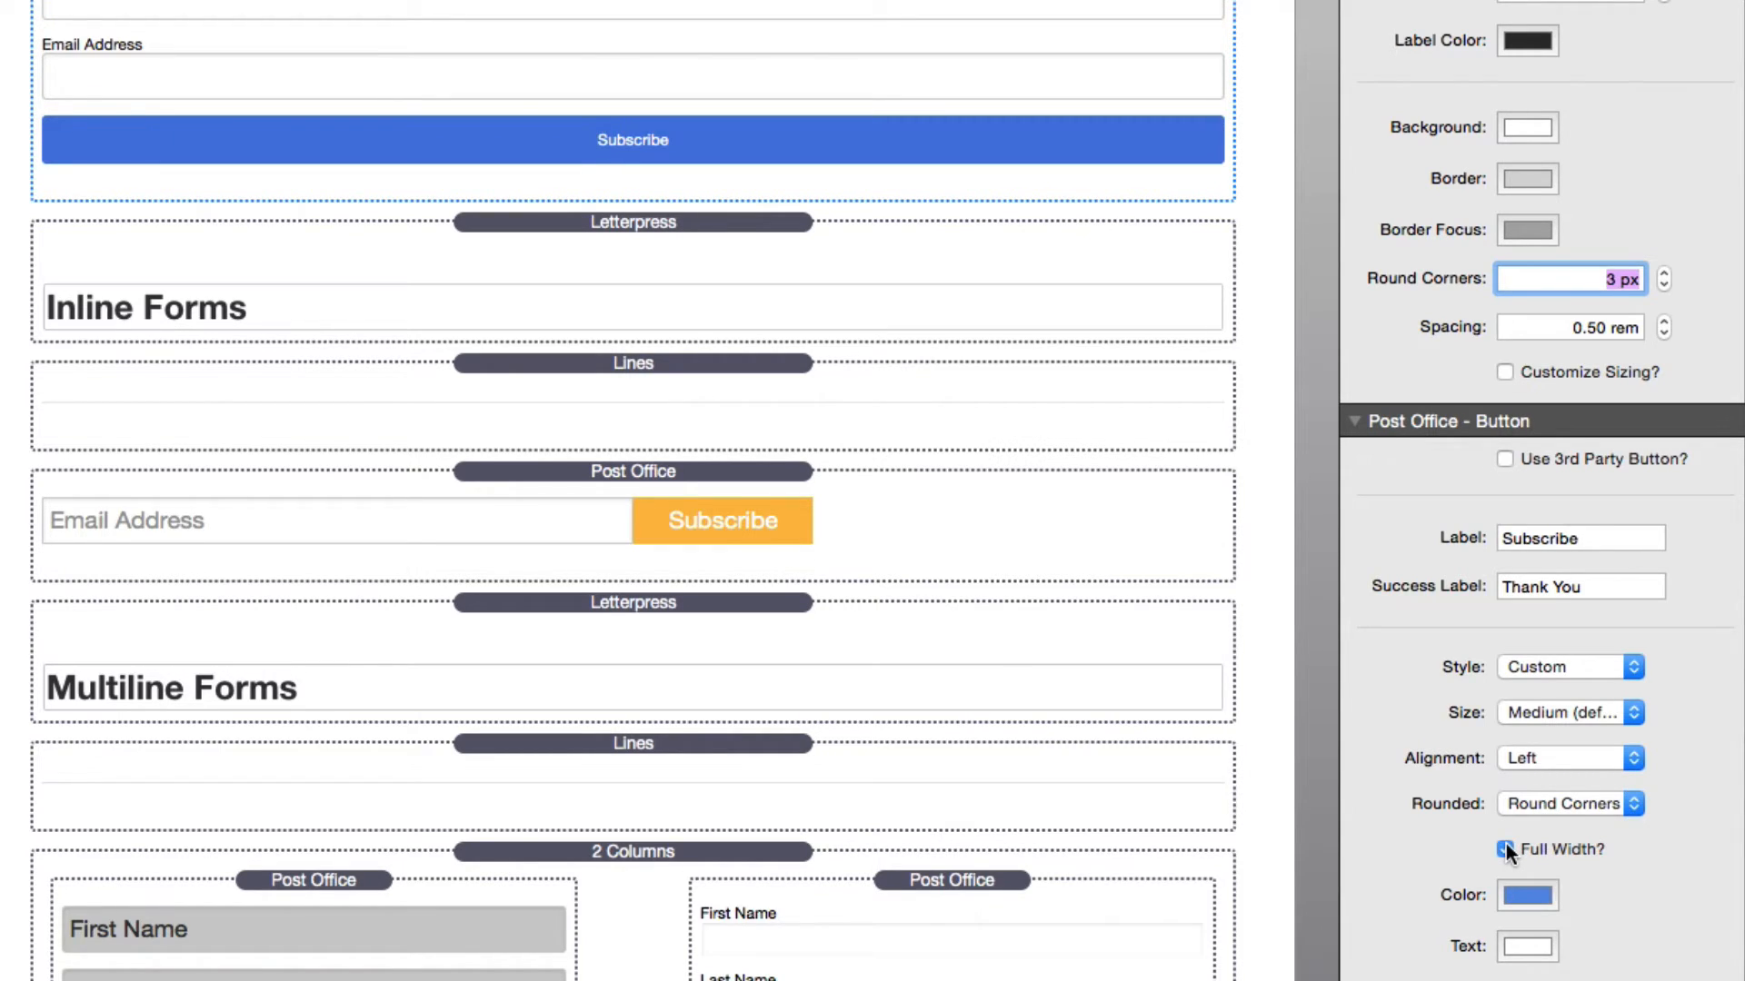
pyautogui.click(1505, 851)
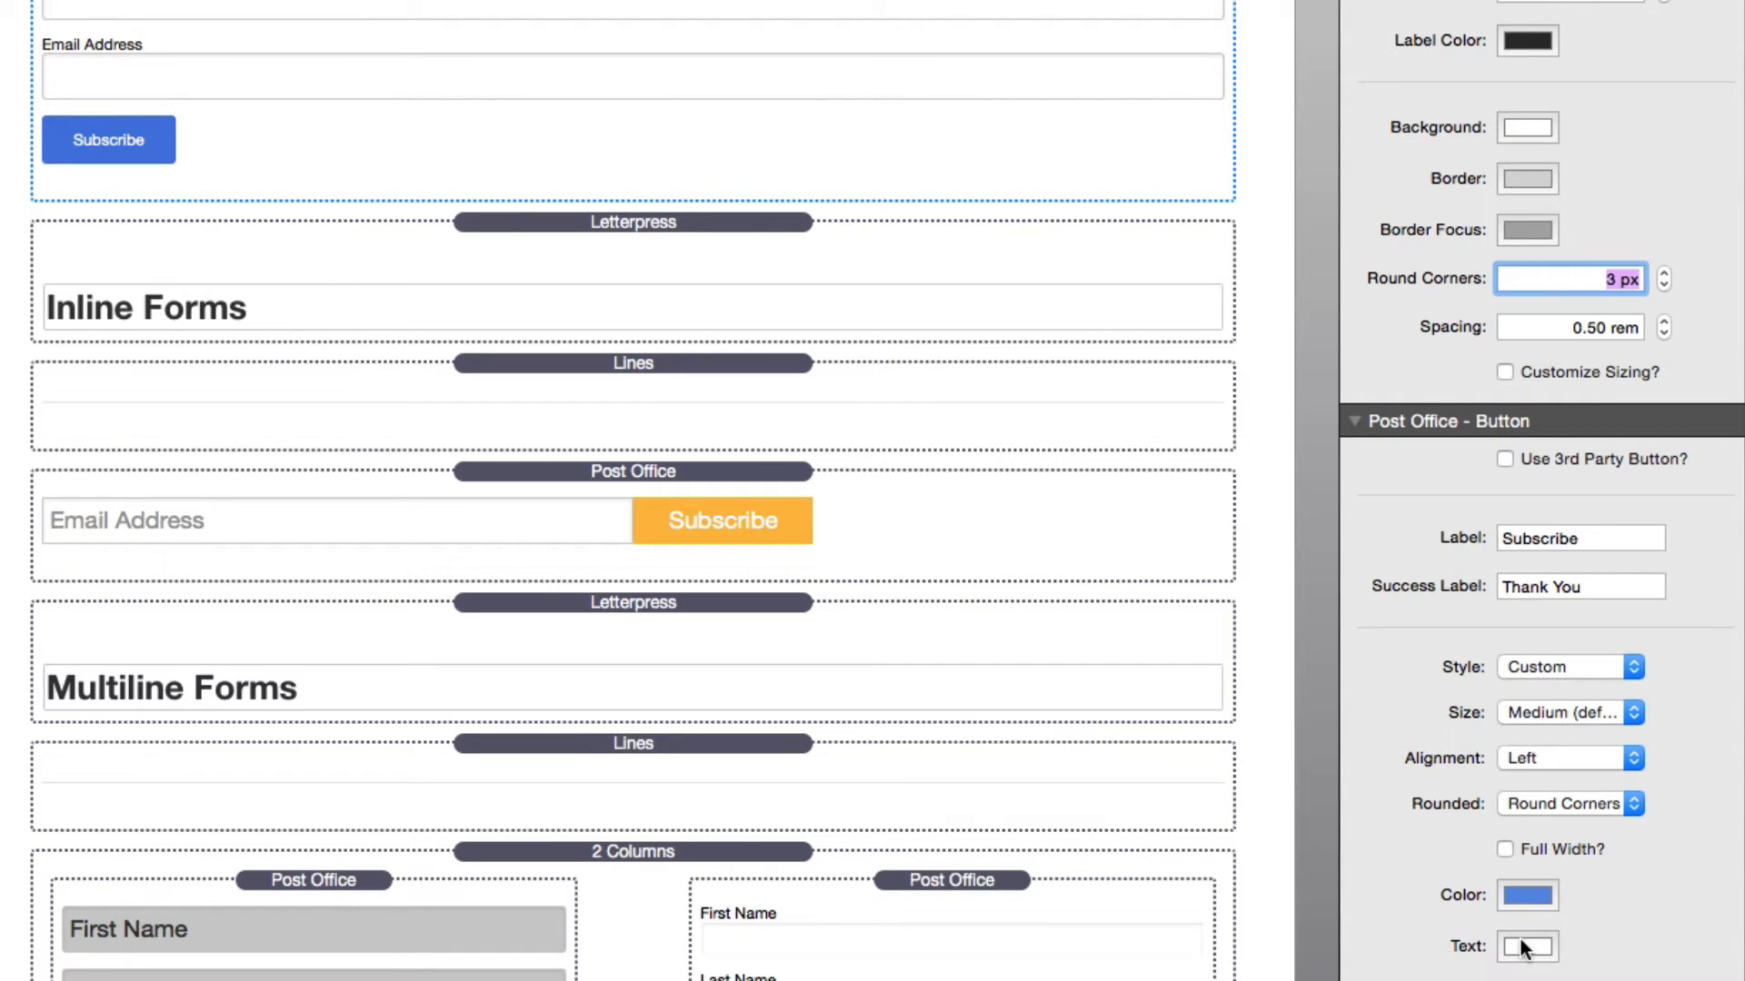
pyautogui.moveTo(1594, 678)
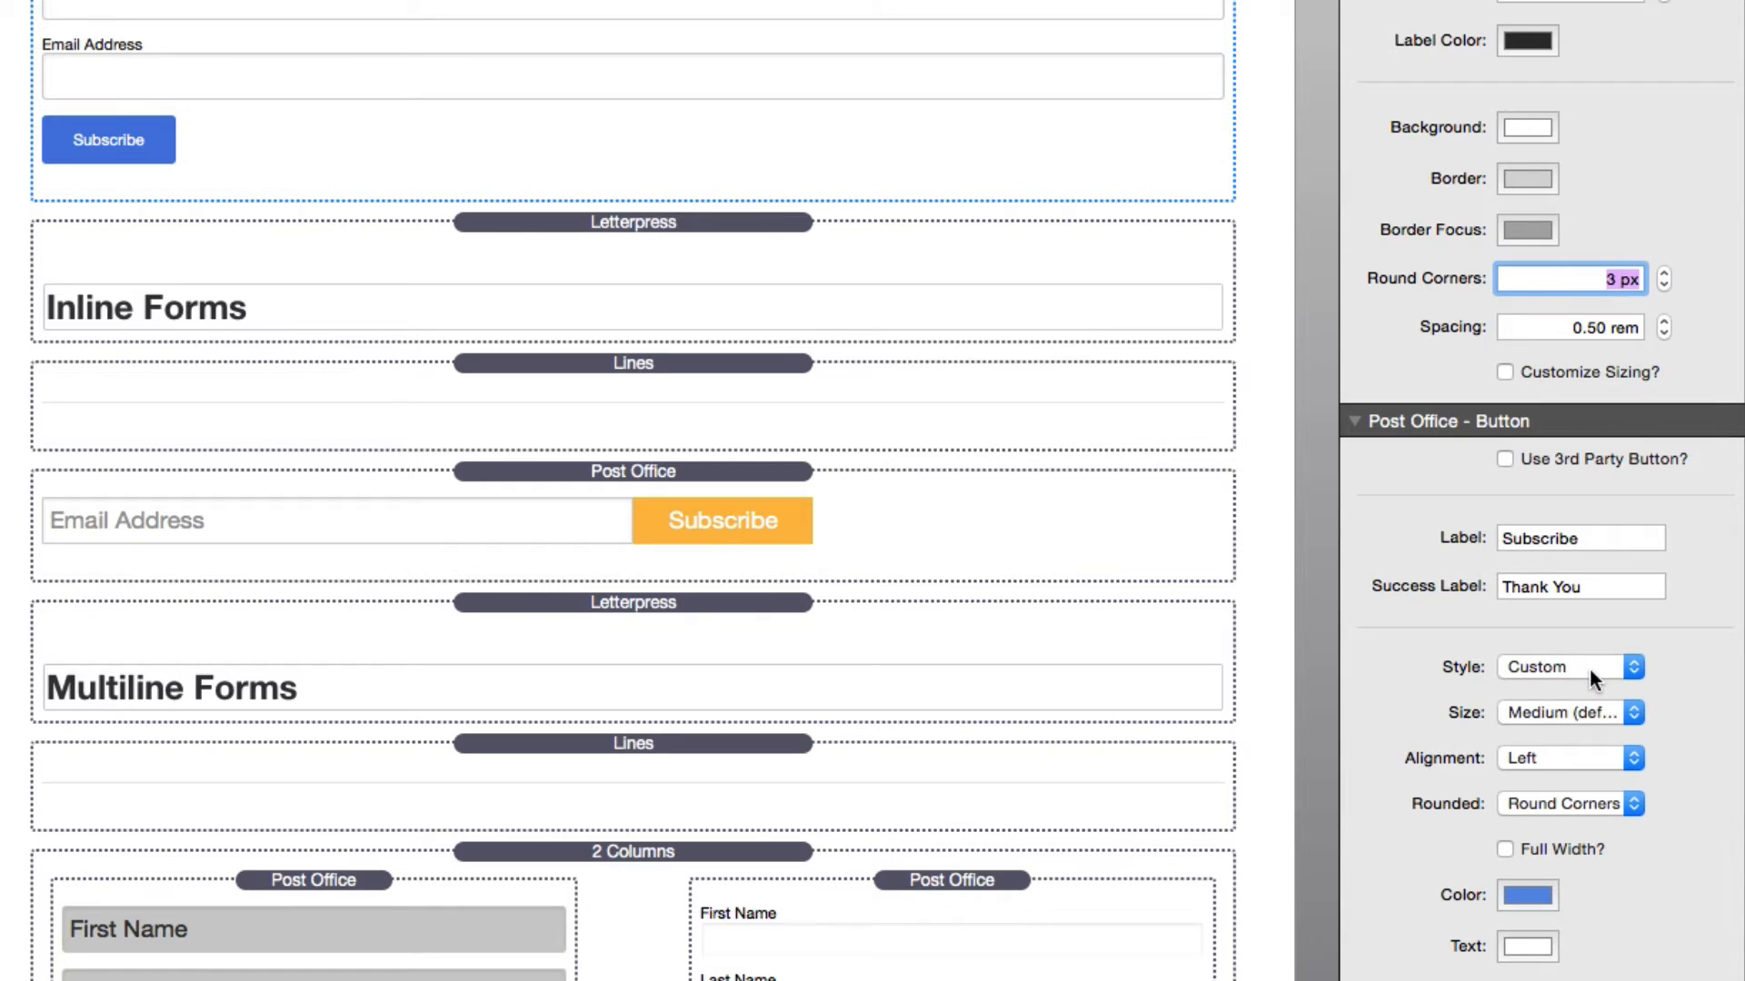
pyautogui.click(1568, 667)
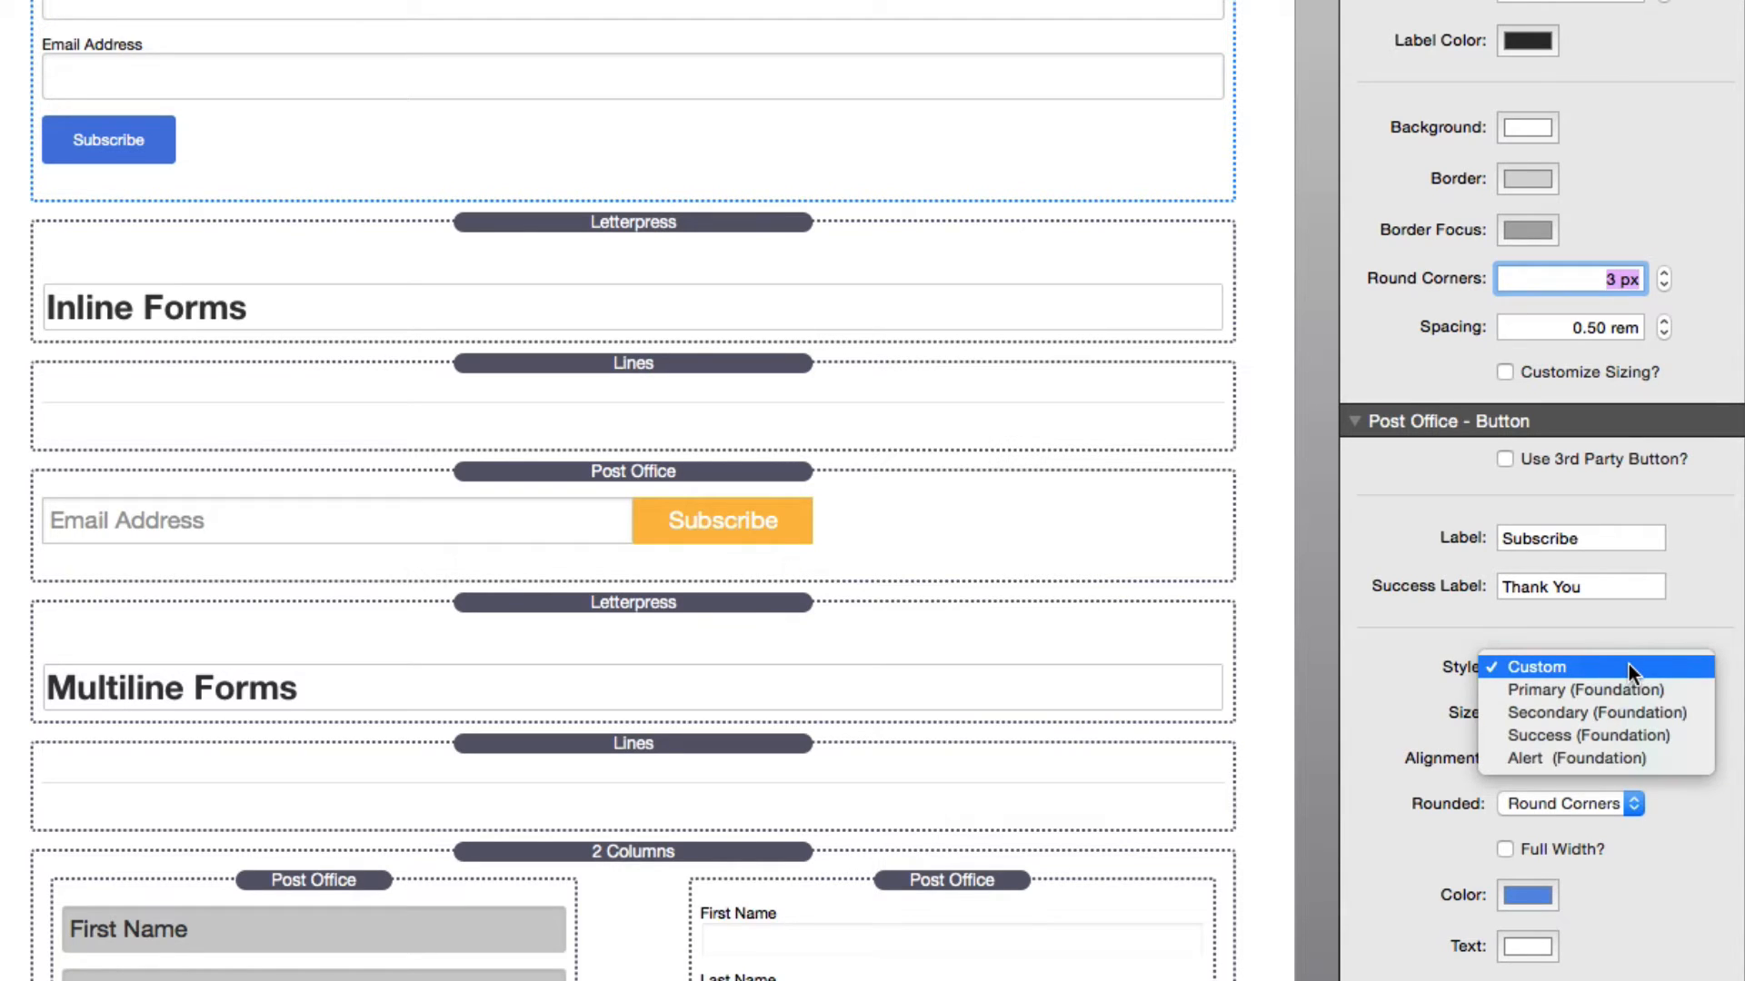
pyautogui.moveTo(1585, 736)
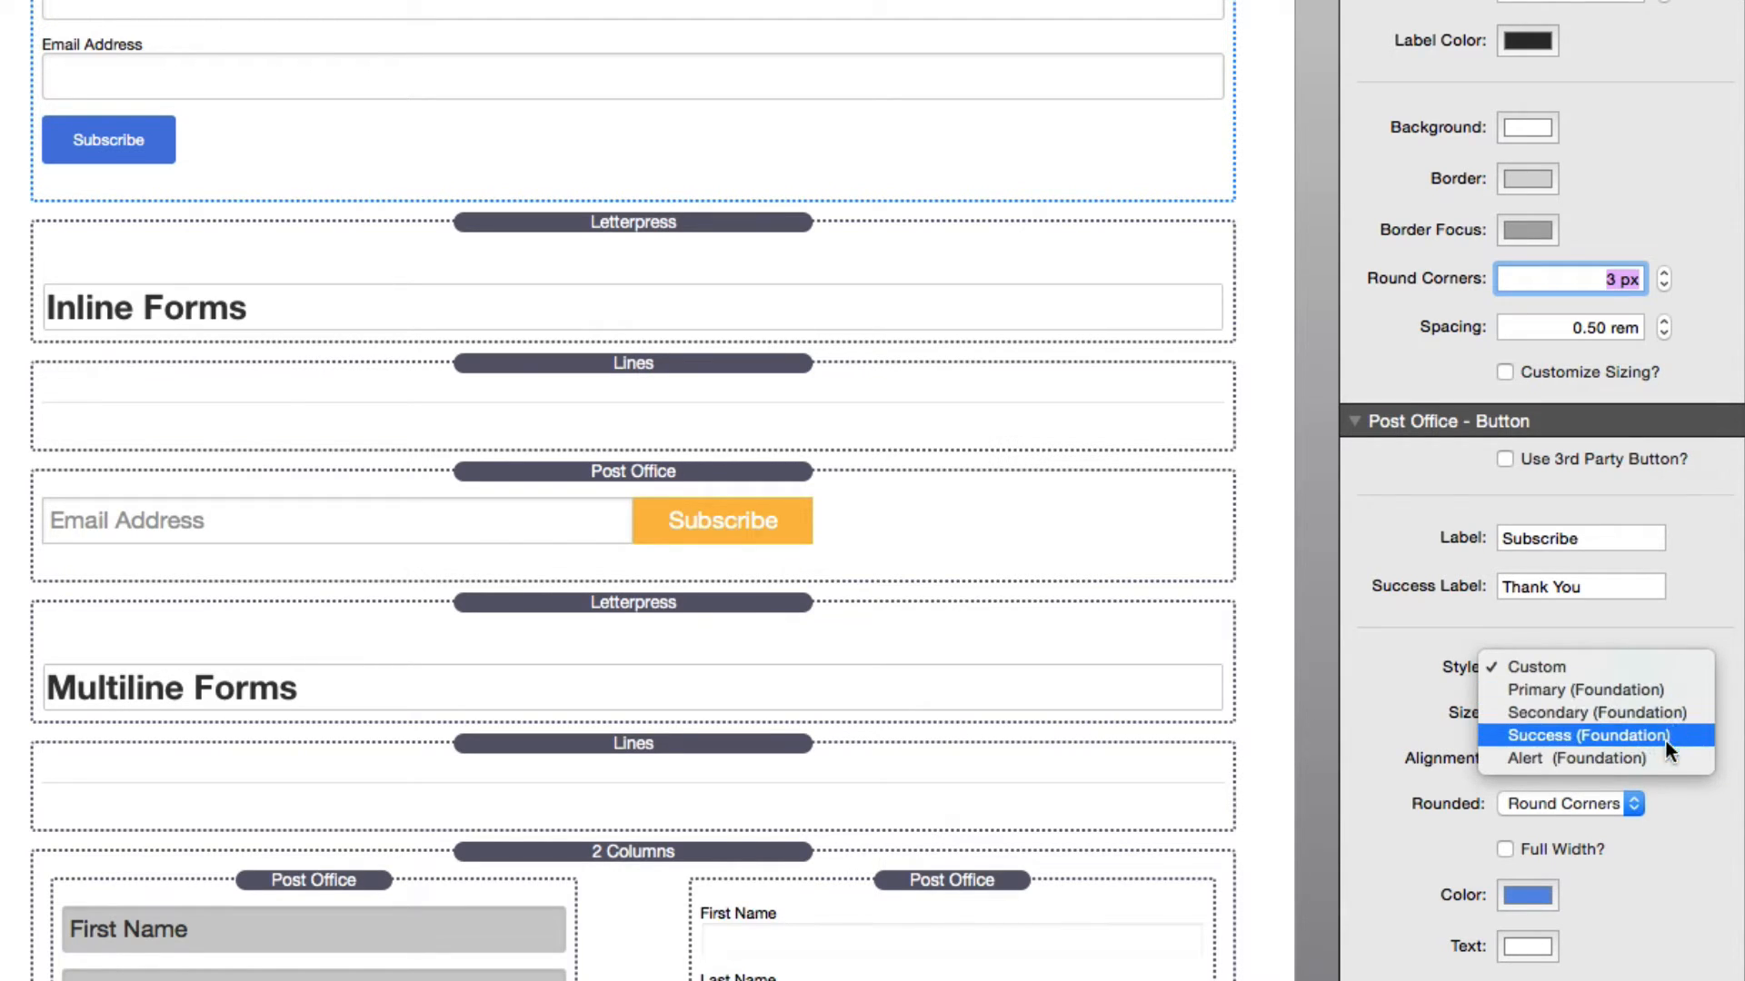
pyautogui.moveTo(1579, 691)
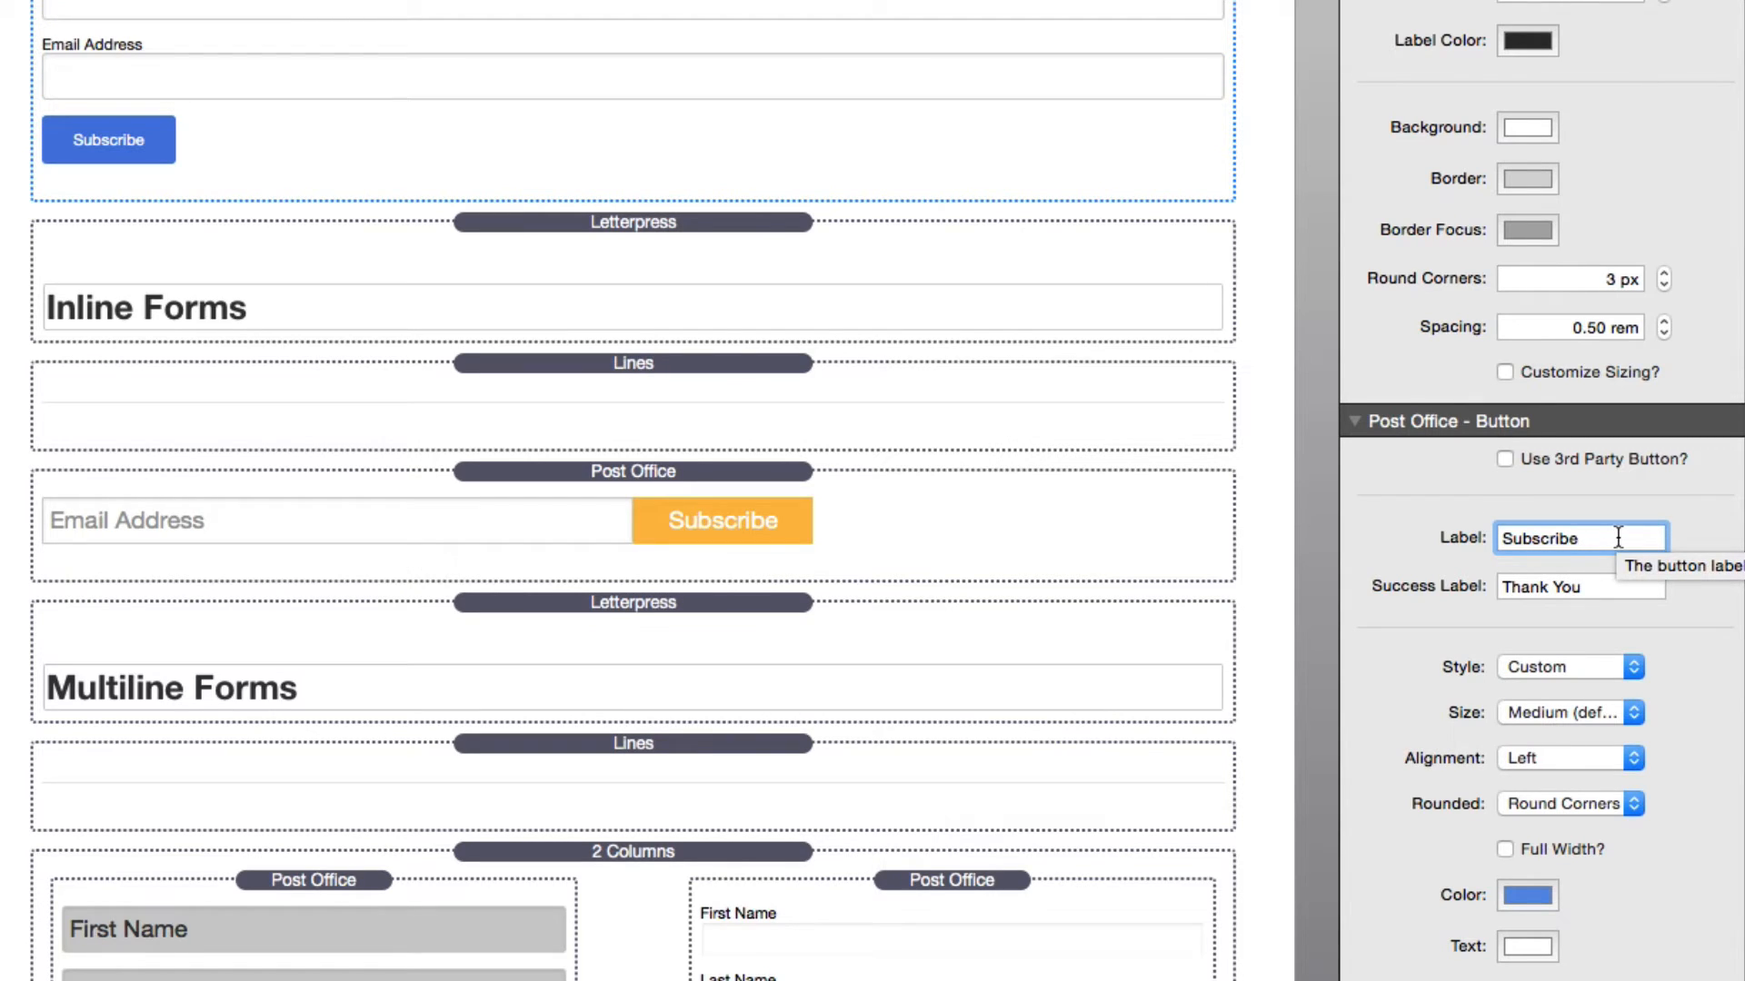
pyautogui.click(1580, 587)
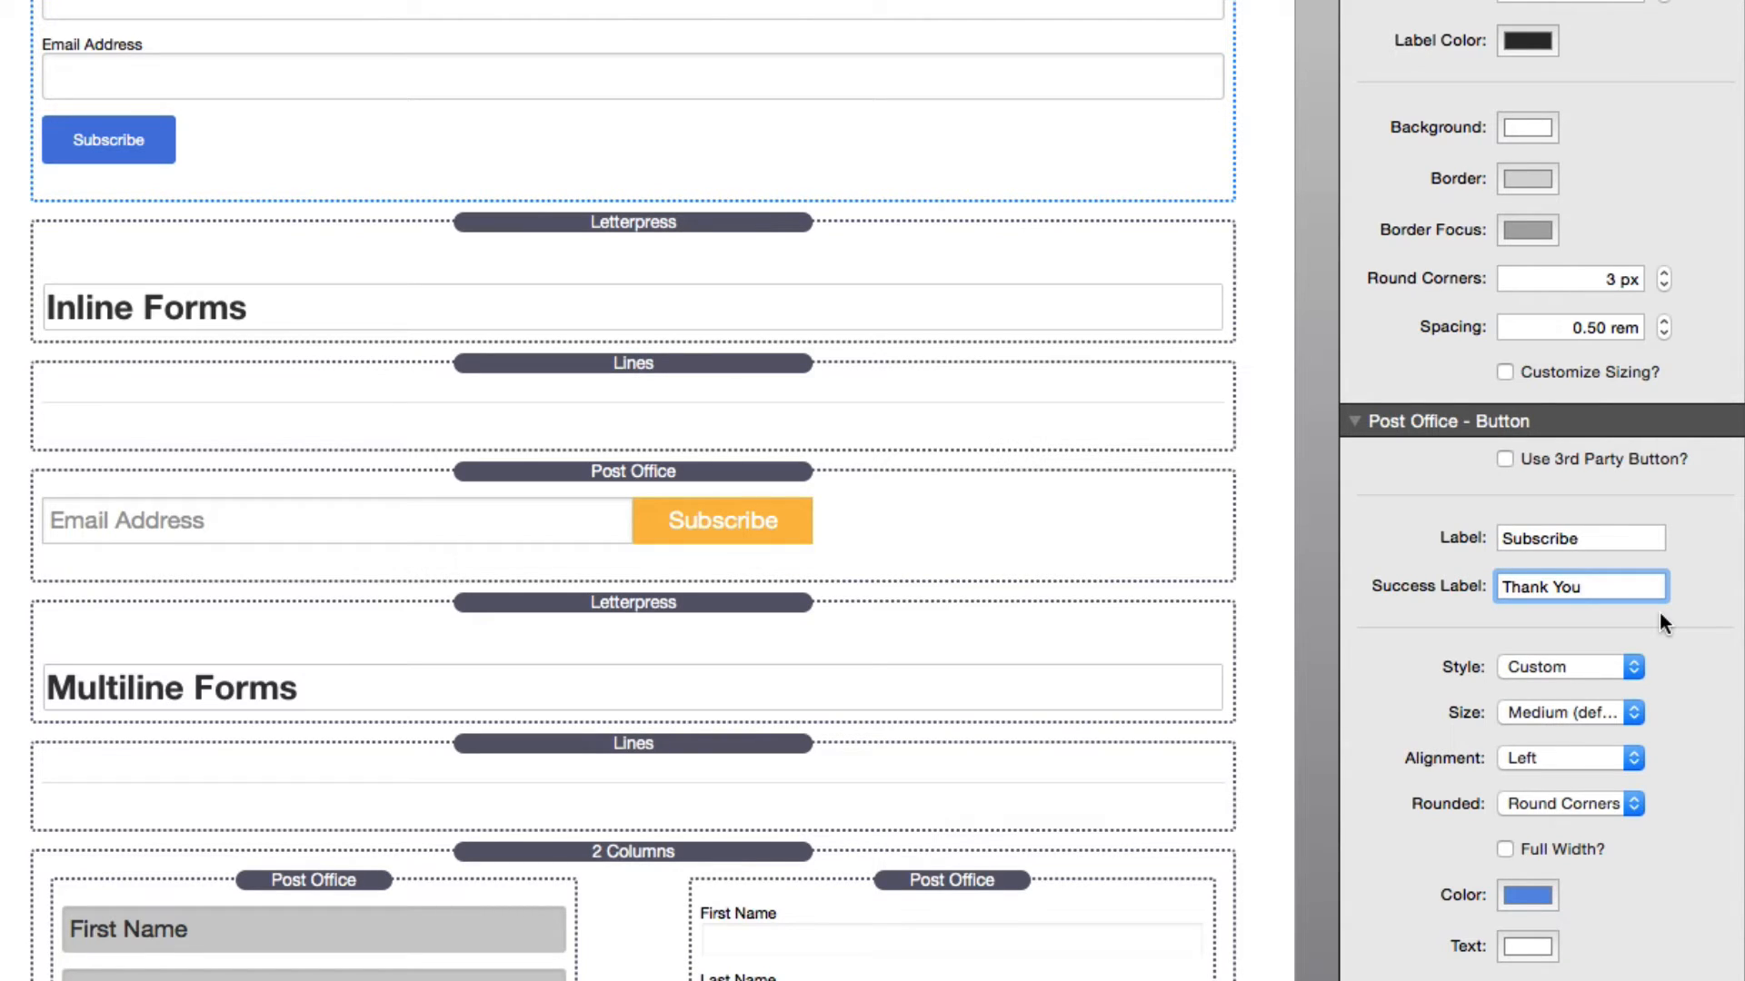
pyautogui.click(1580, 587)
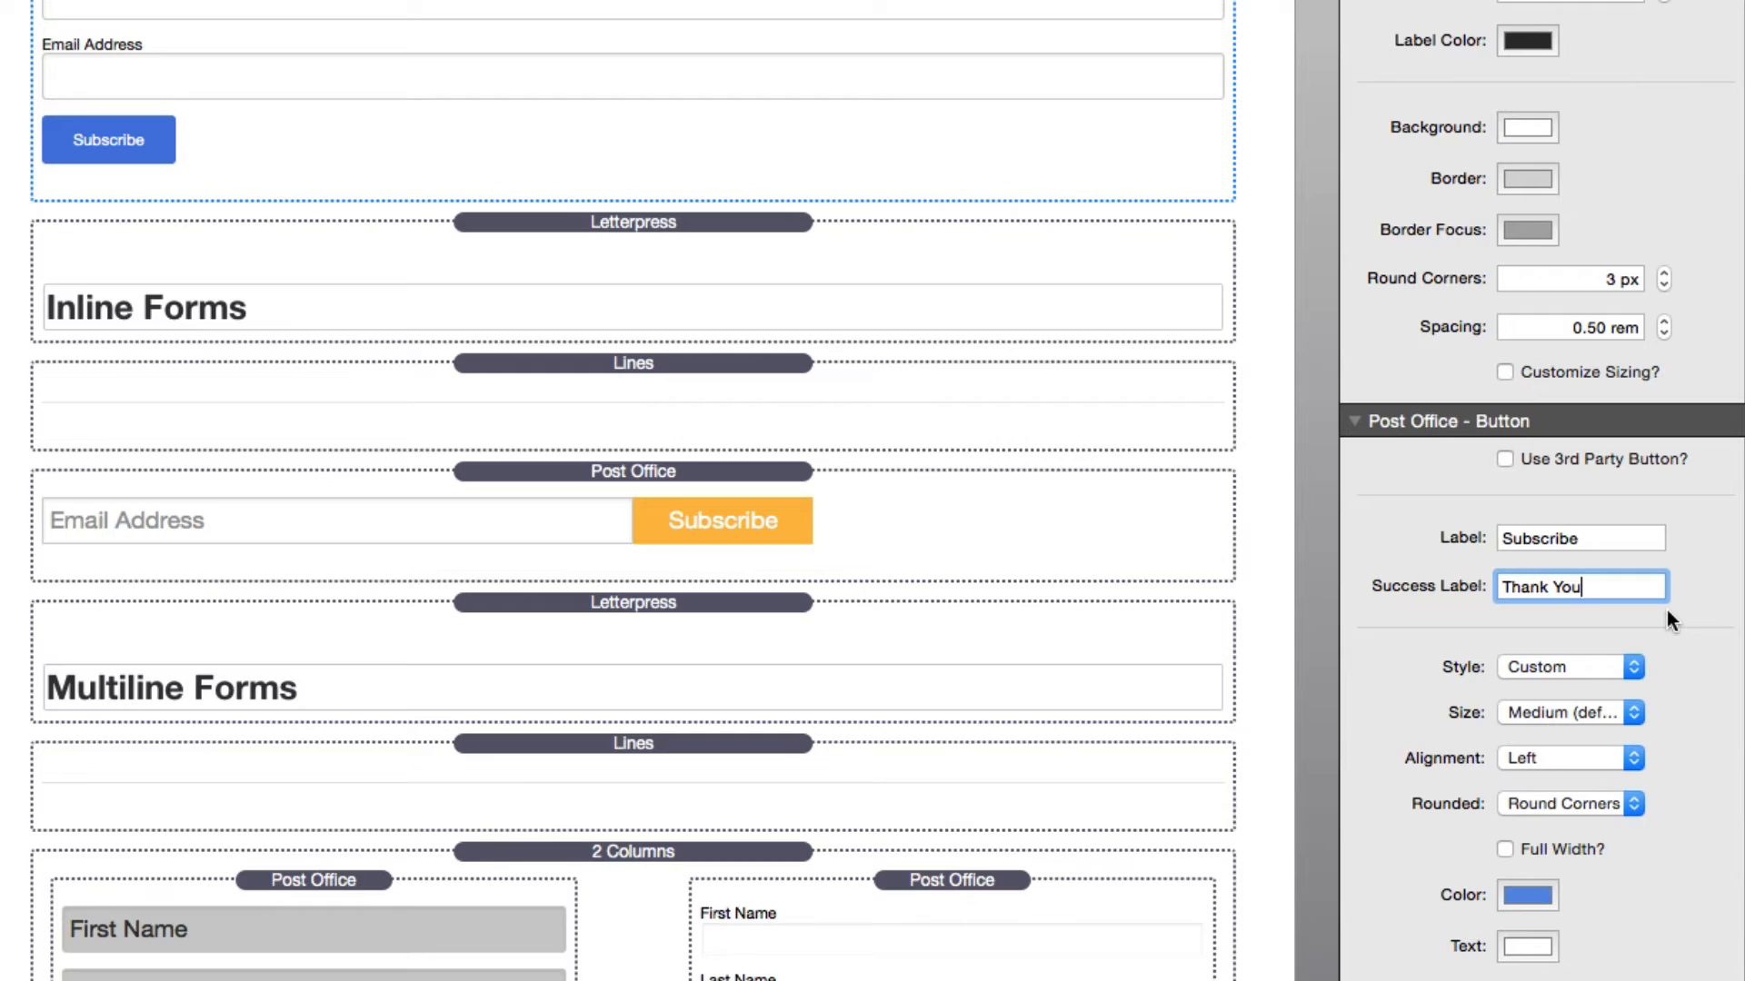
pyautogui.moveTo(1674, 603)
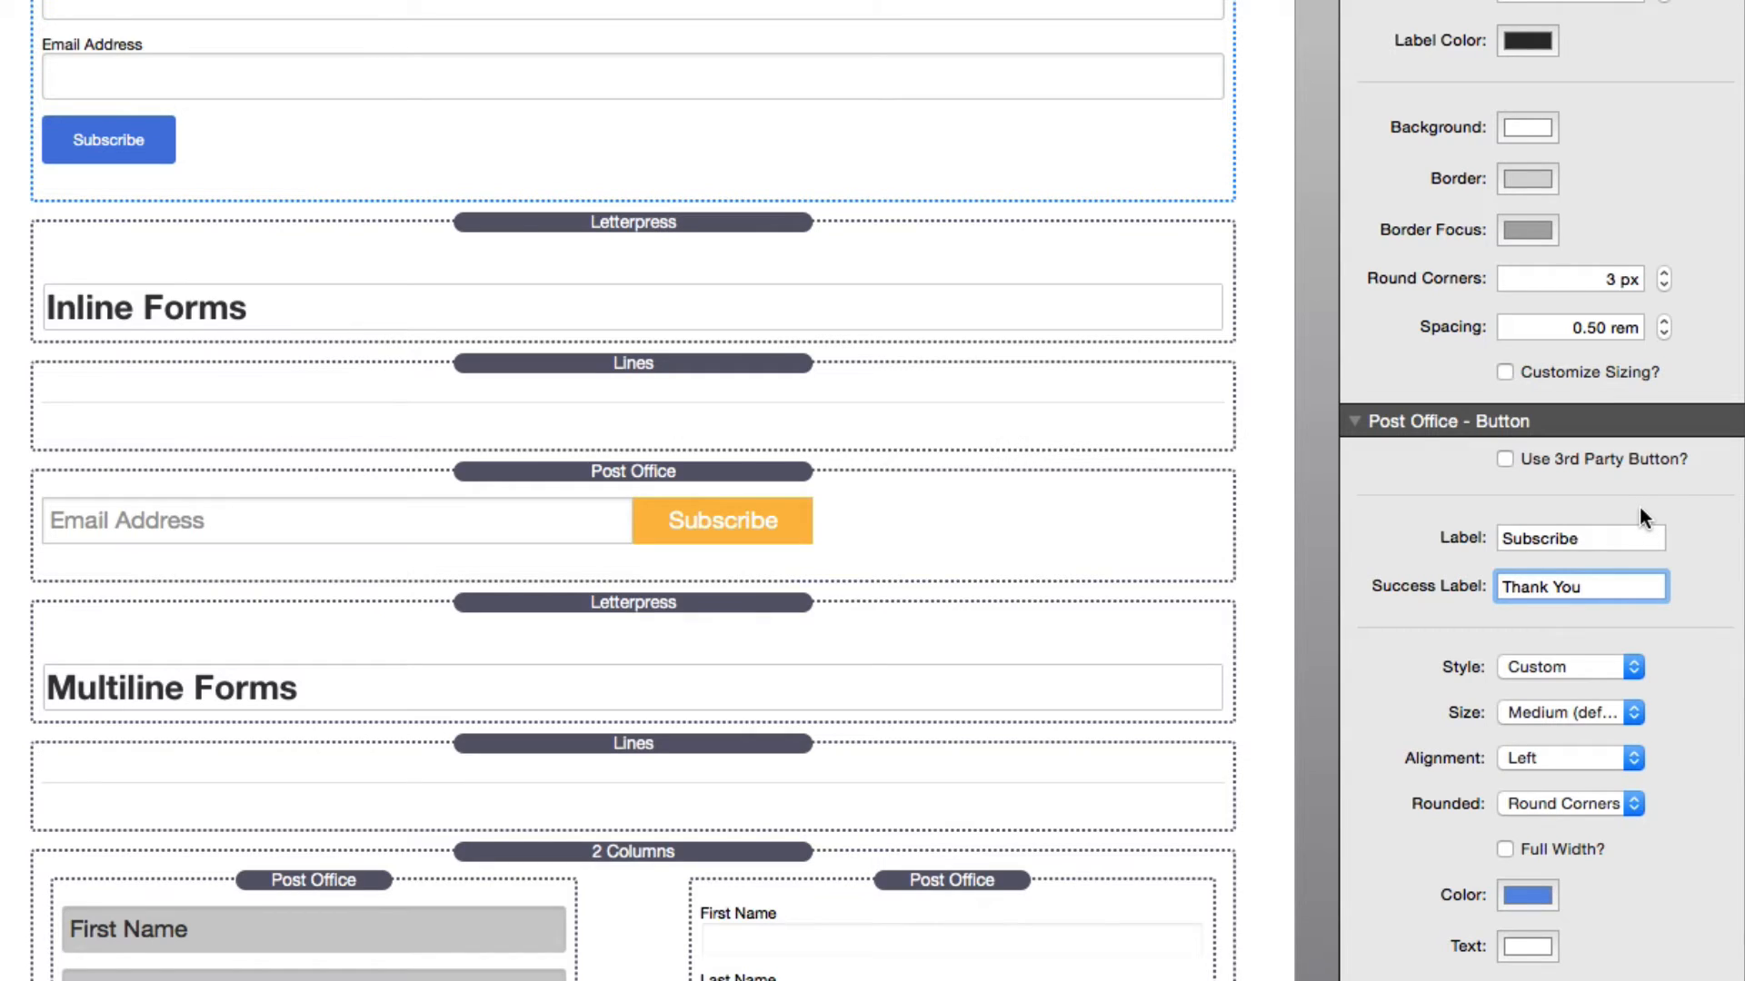
# Toggle Use 3rd Party Button on and off, keeping the built-in Subscribe button.
pyautogui.click(1579, 587)
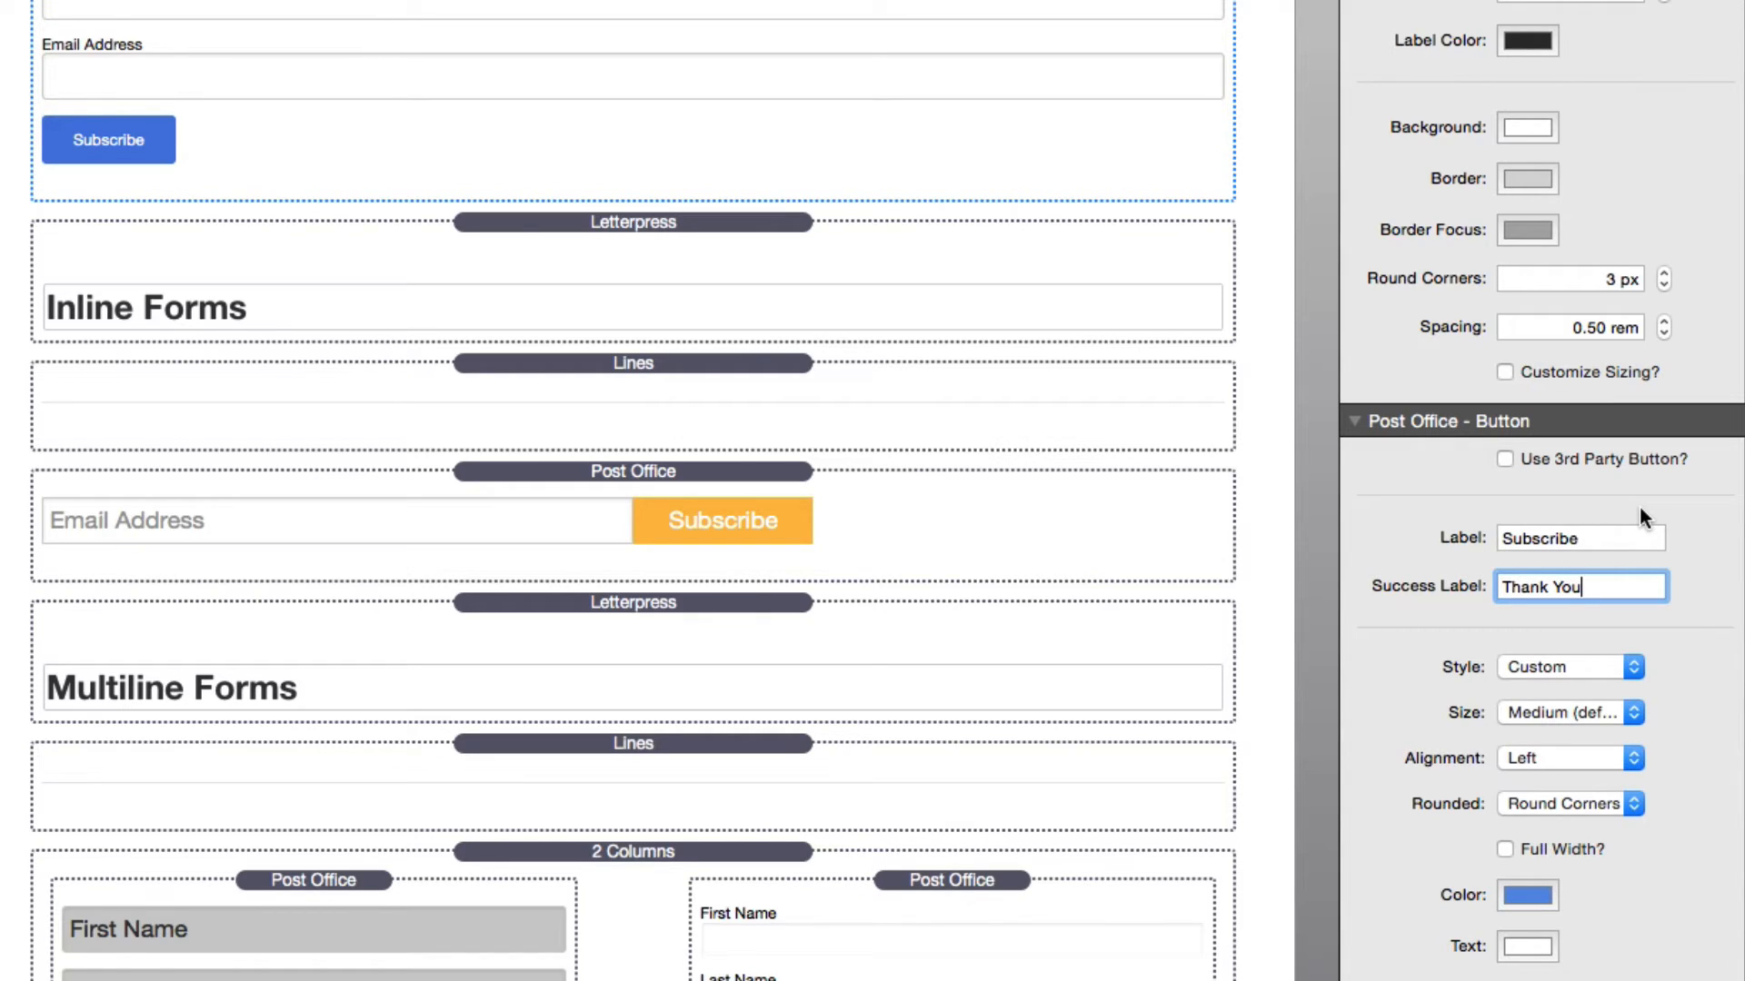
pyautogui.moveTo(1519, 467)
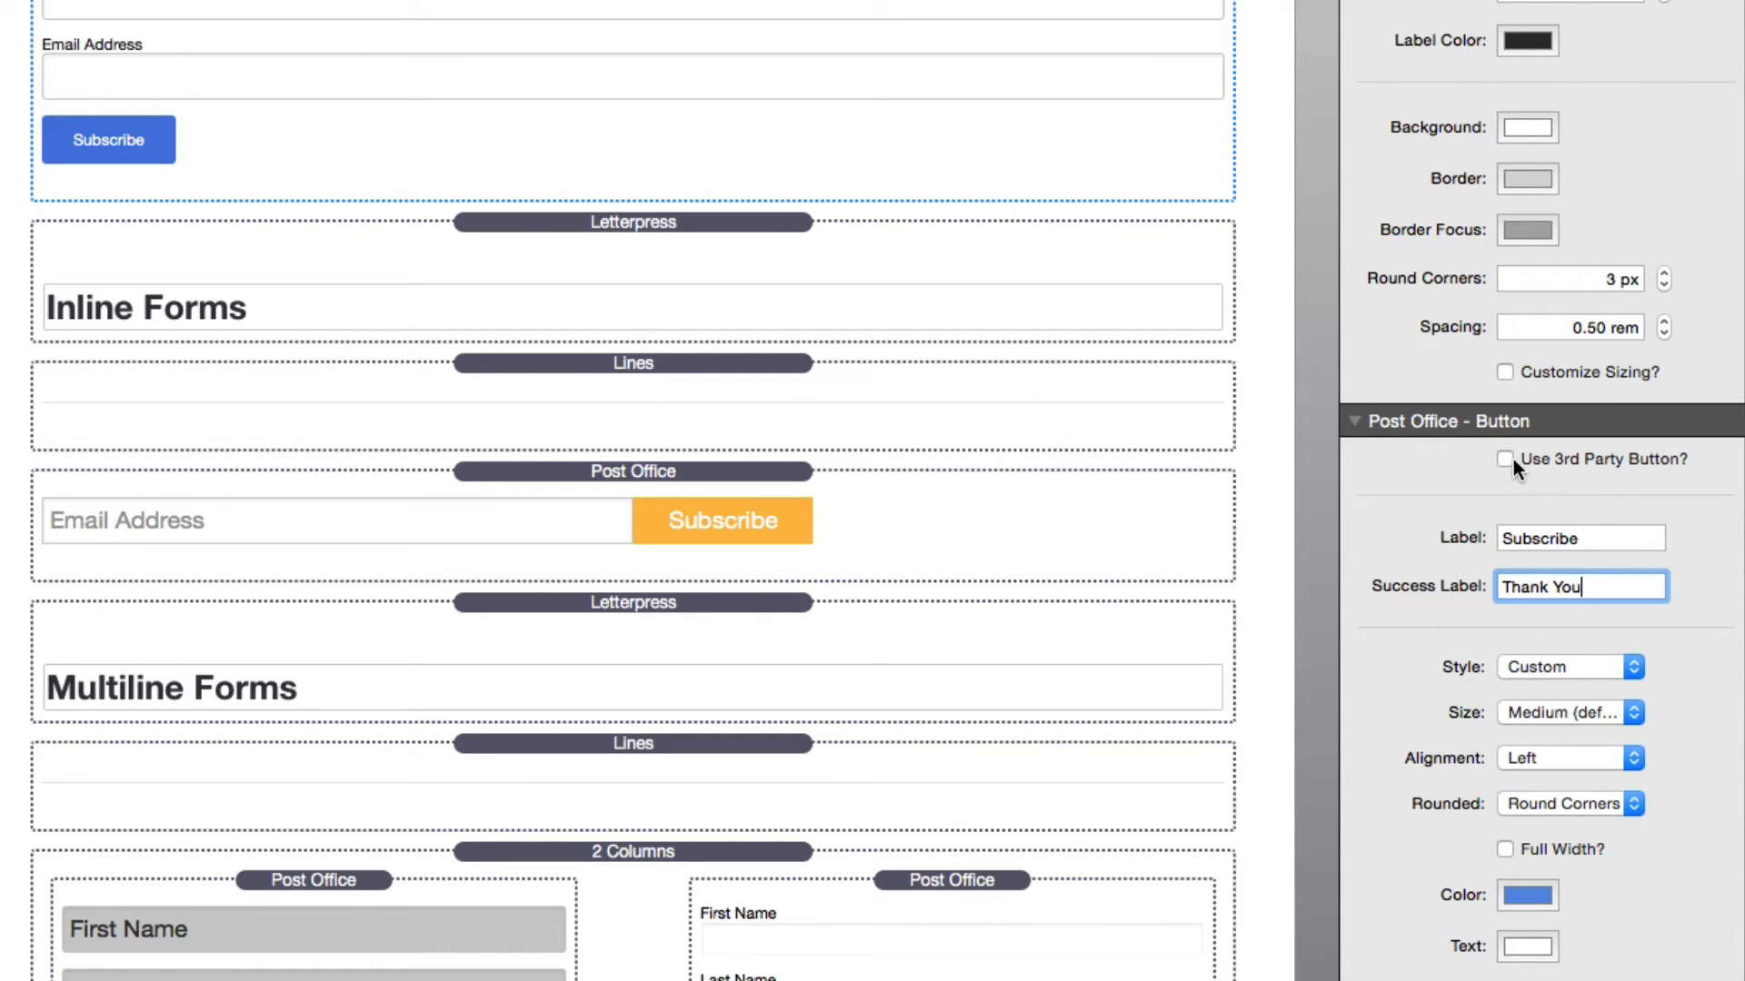
pyautogui.moveTo(1507, 459)
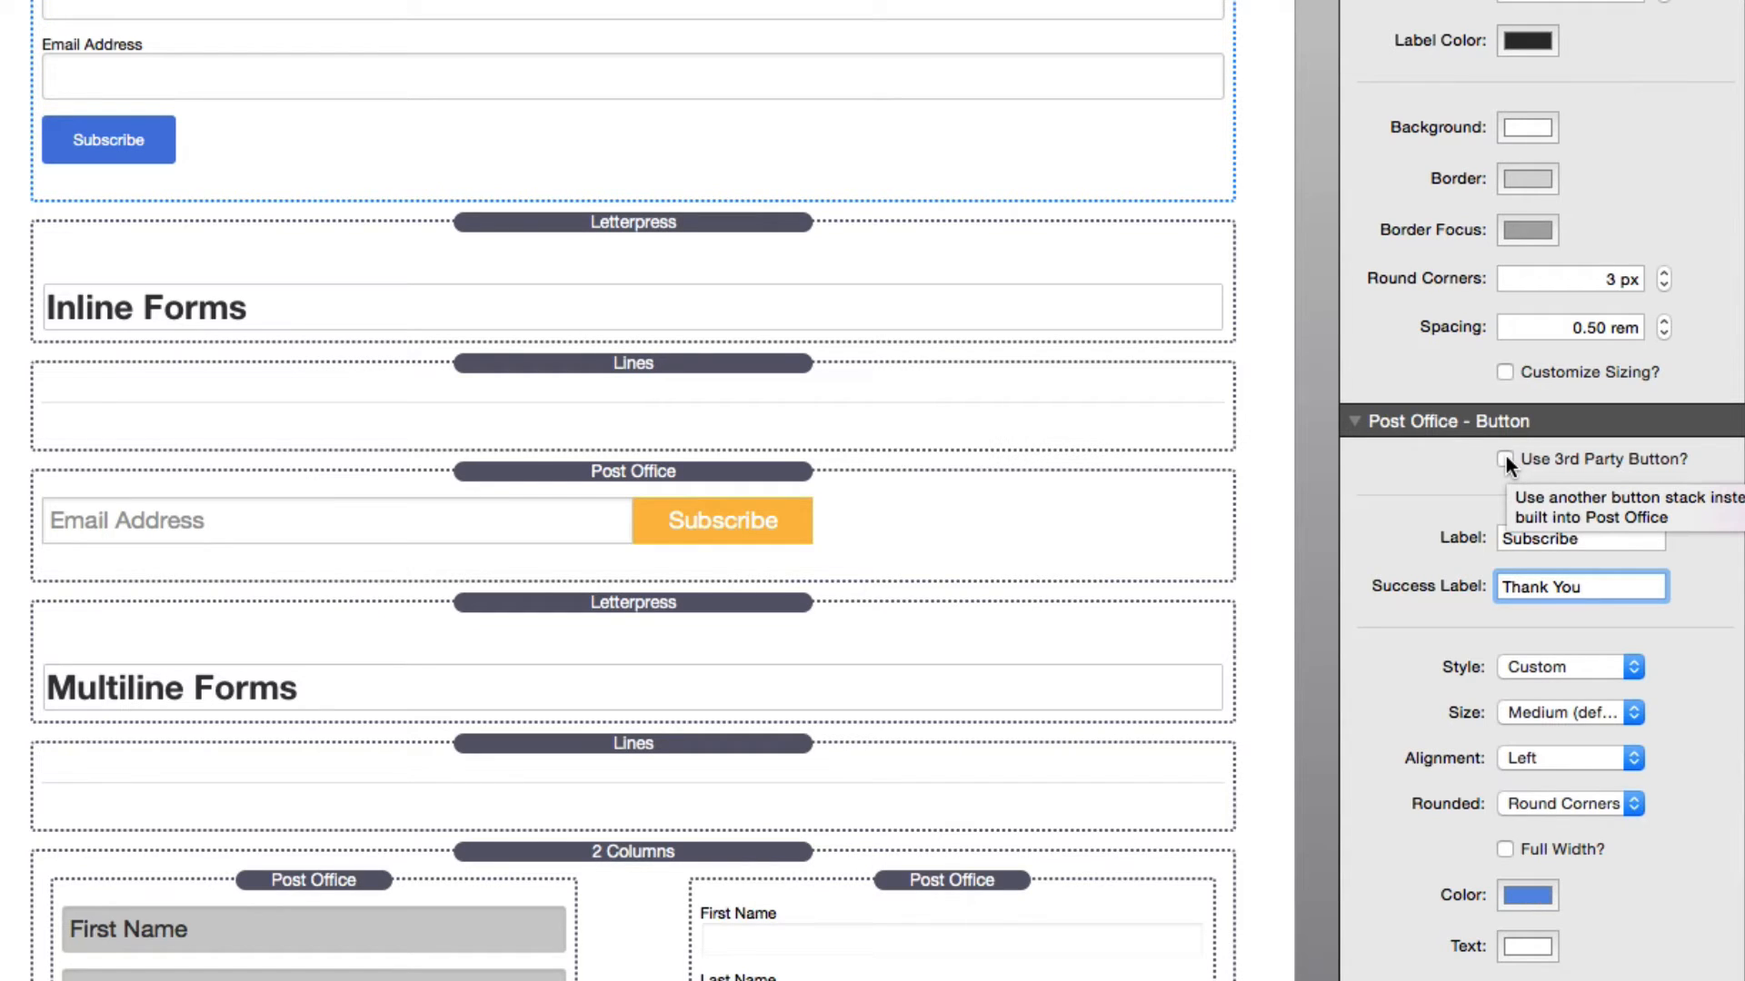
pyautogui.click(1505, 459)
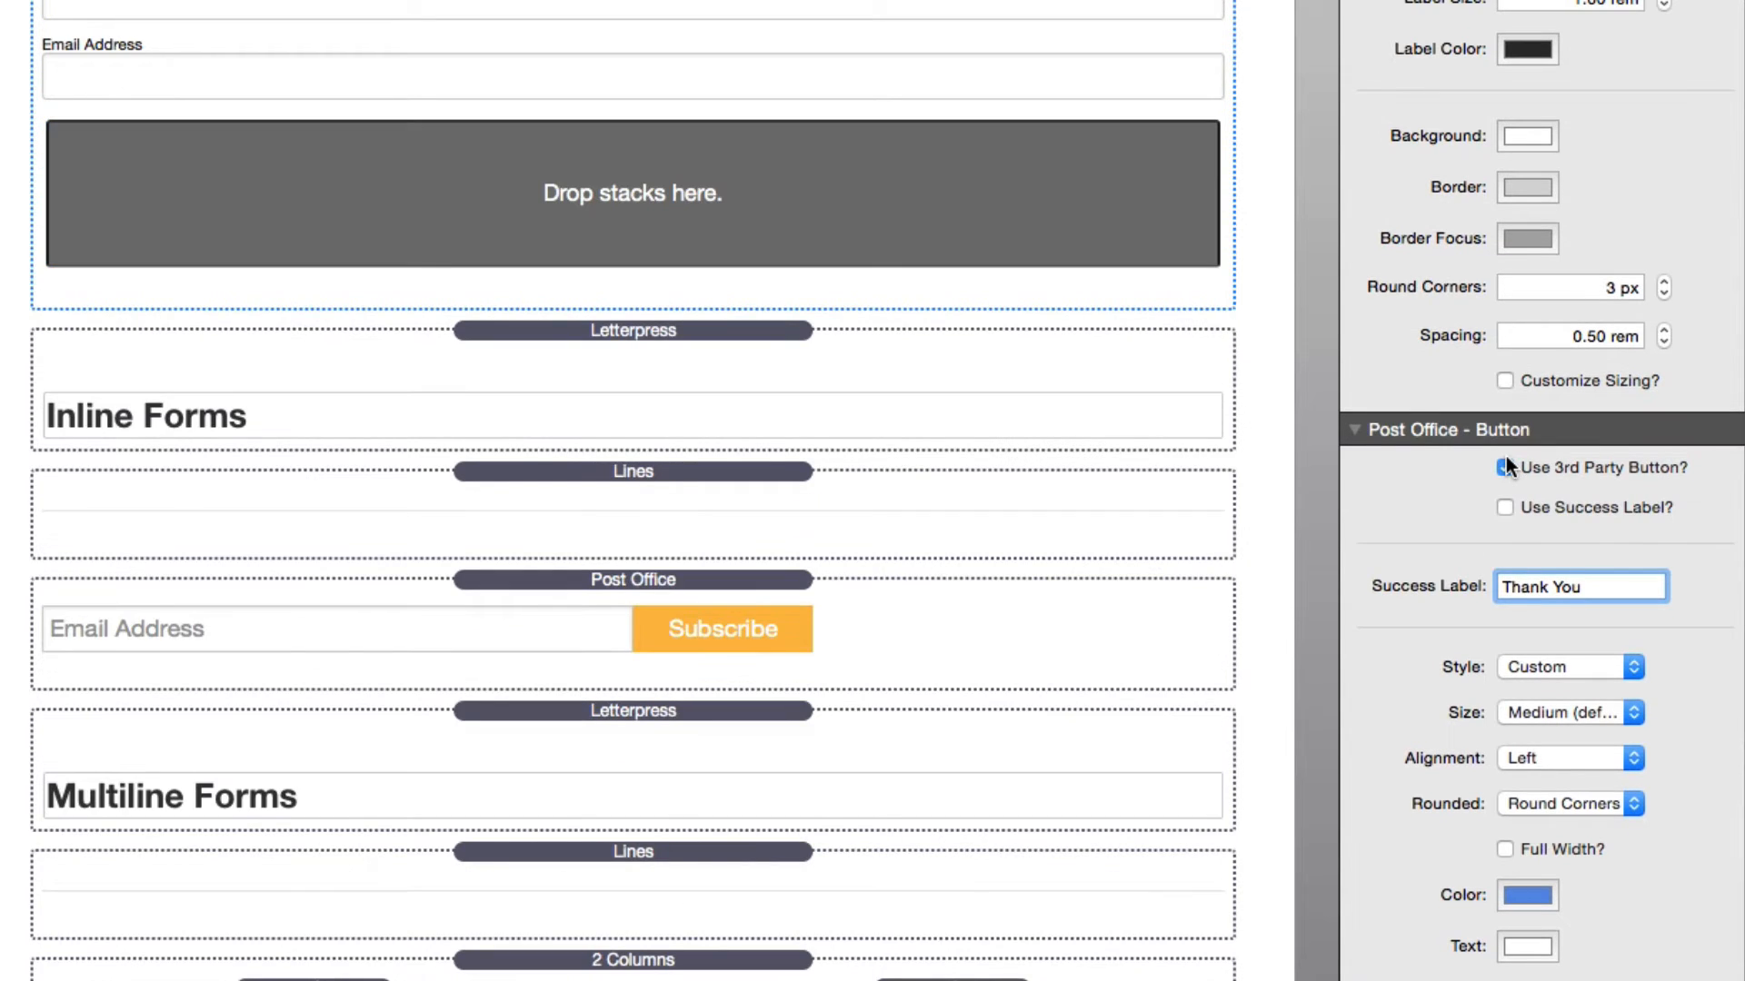
pyautogui.click(1505, 467)
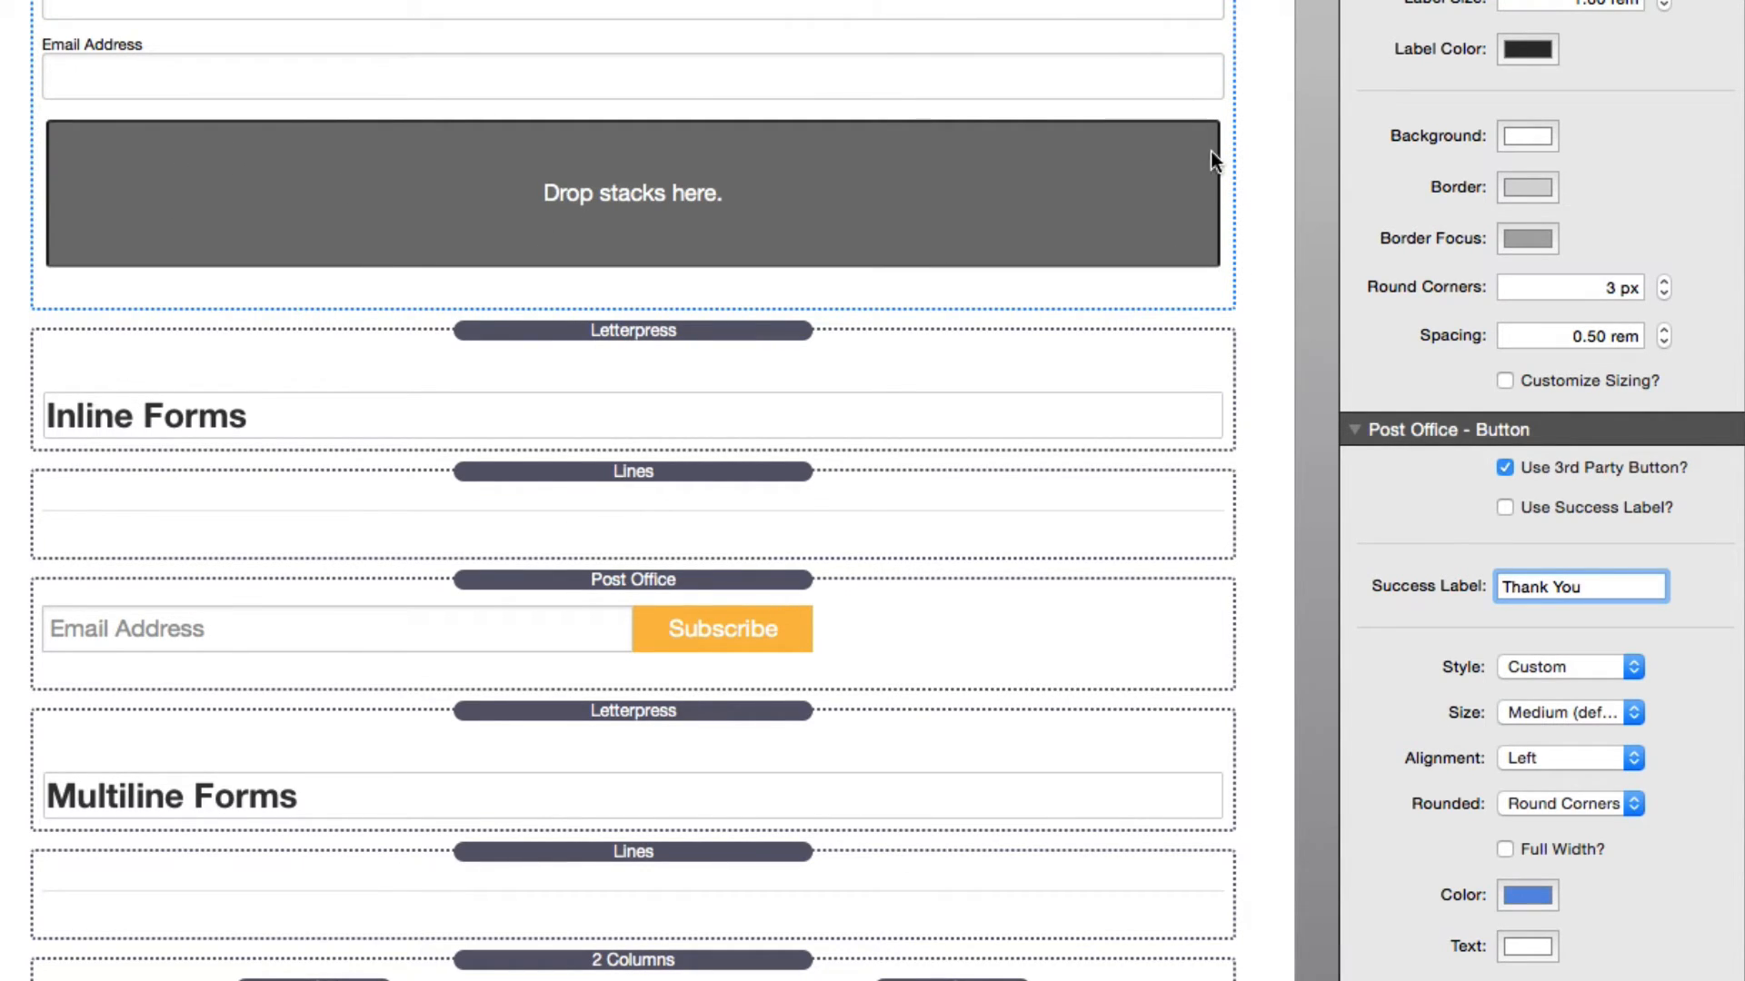
pyautogui.moveTo(744, 215)
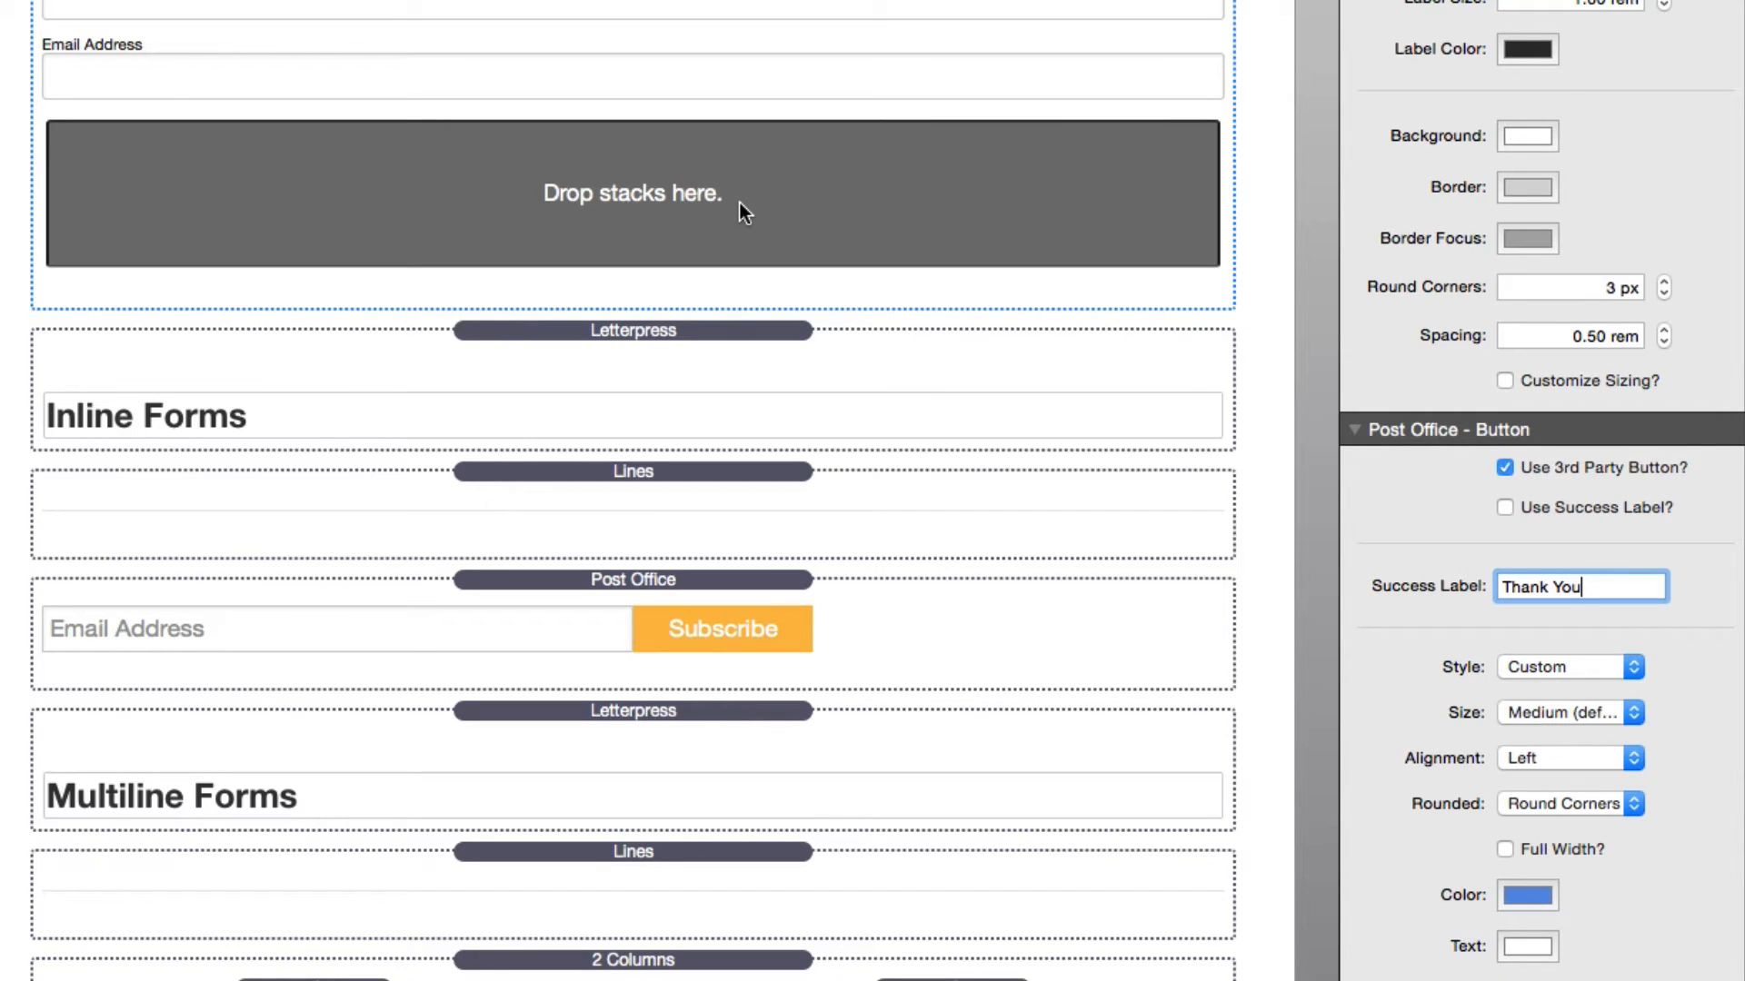
pyautogui.scroll(-3)
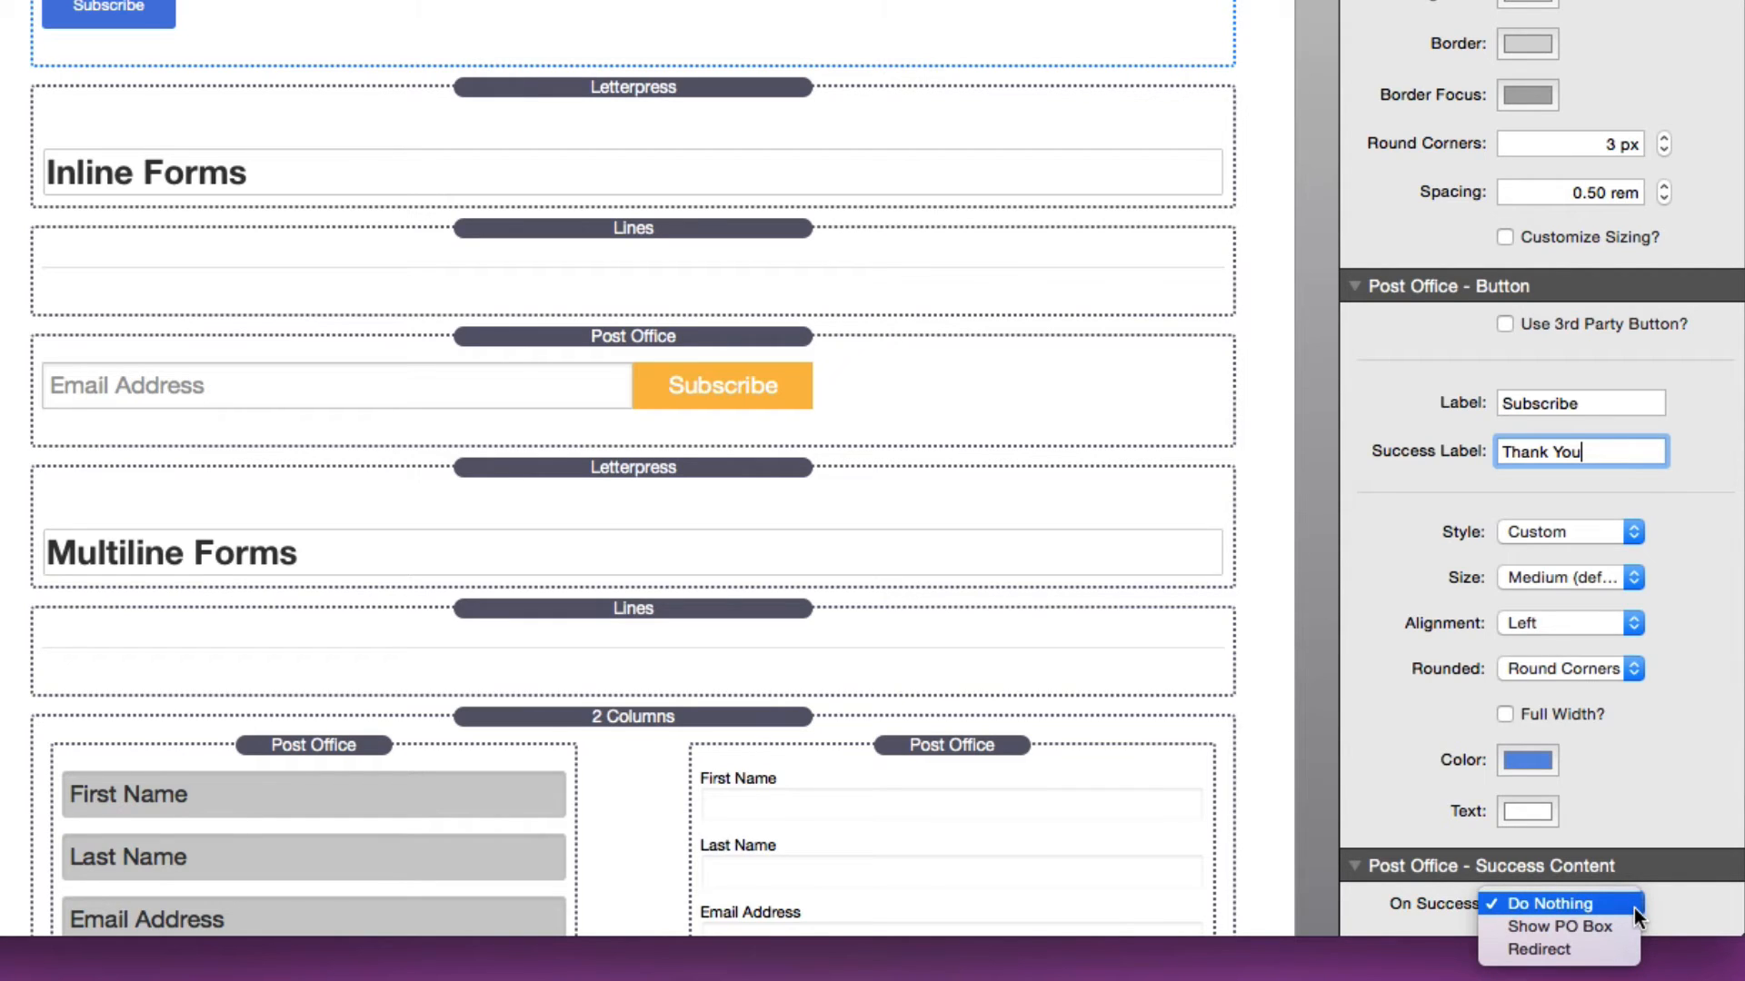
pyautogui.moveTo(1538, 949)
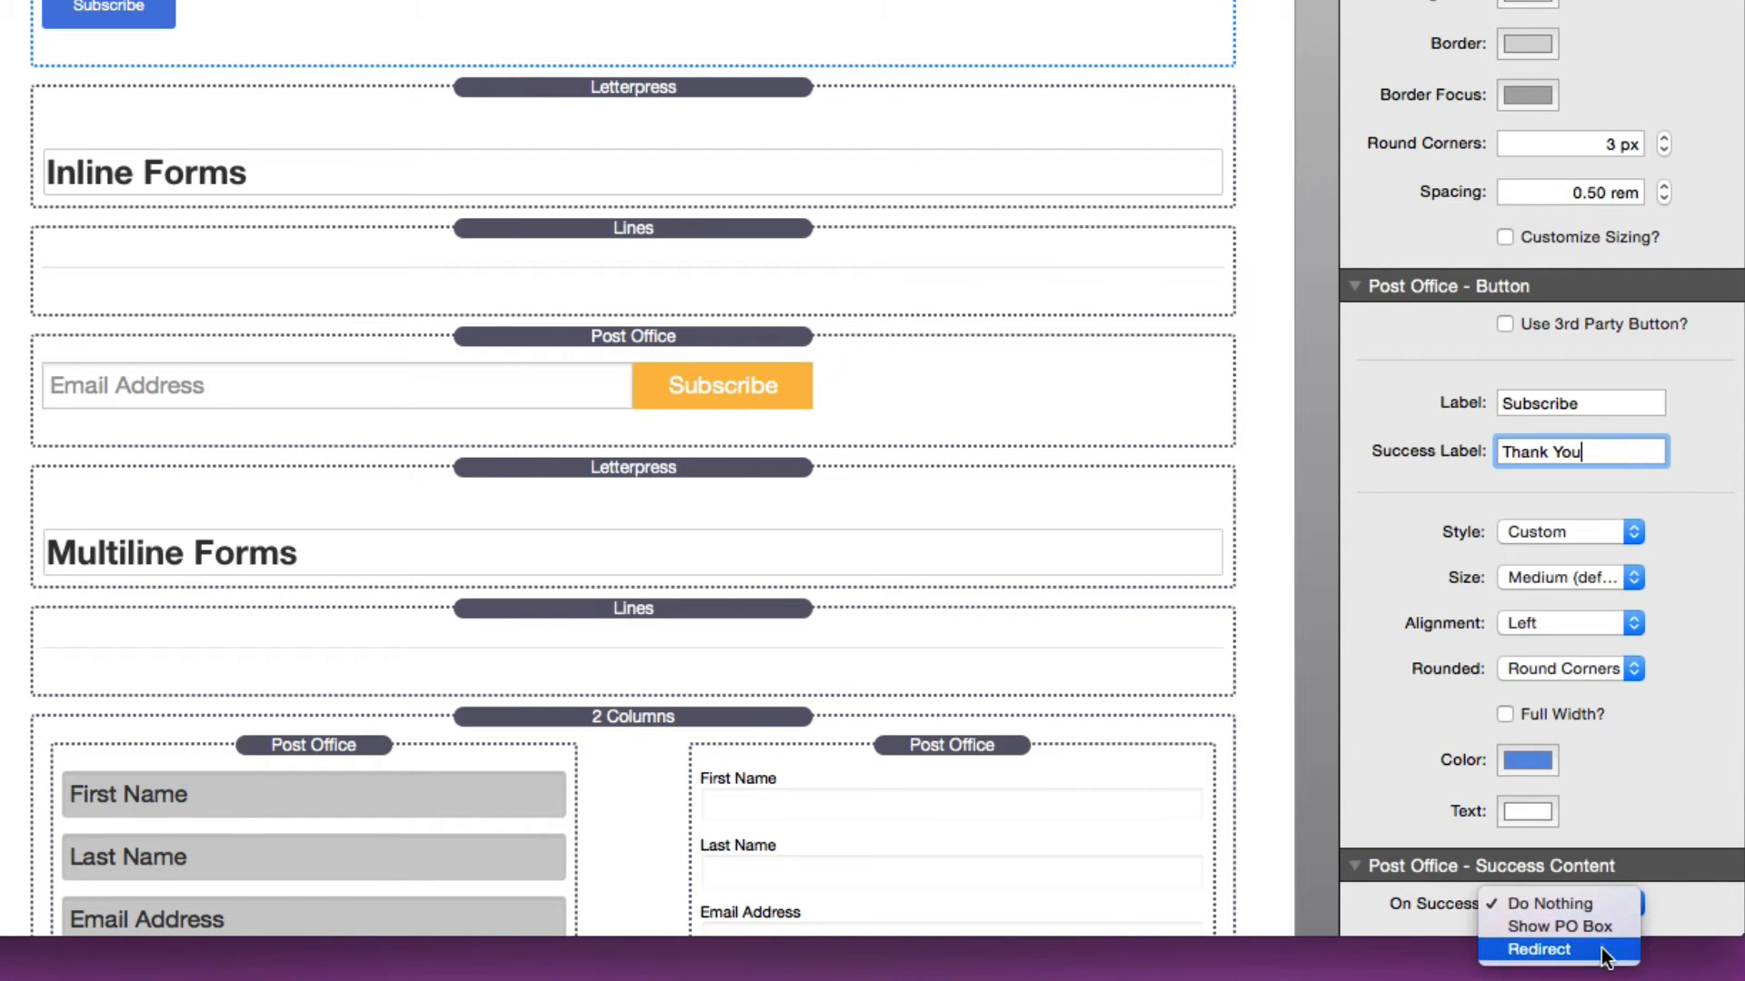
# Set On Success to Show PO Box instead of Redirect, keeping Slide Down as the reveal effect.
pyautogui.click(1538, 948)
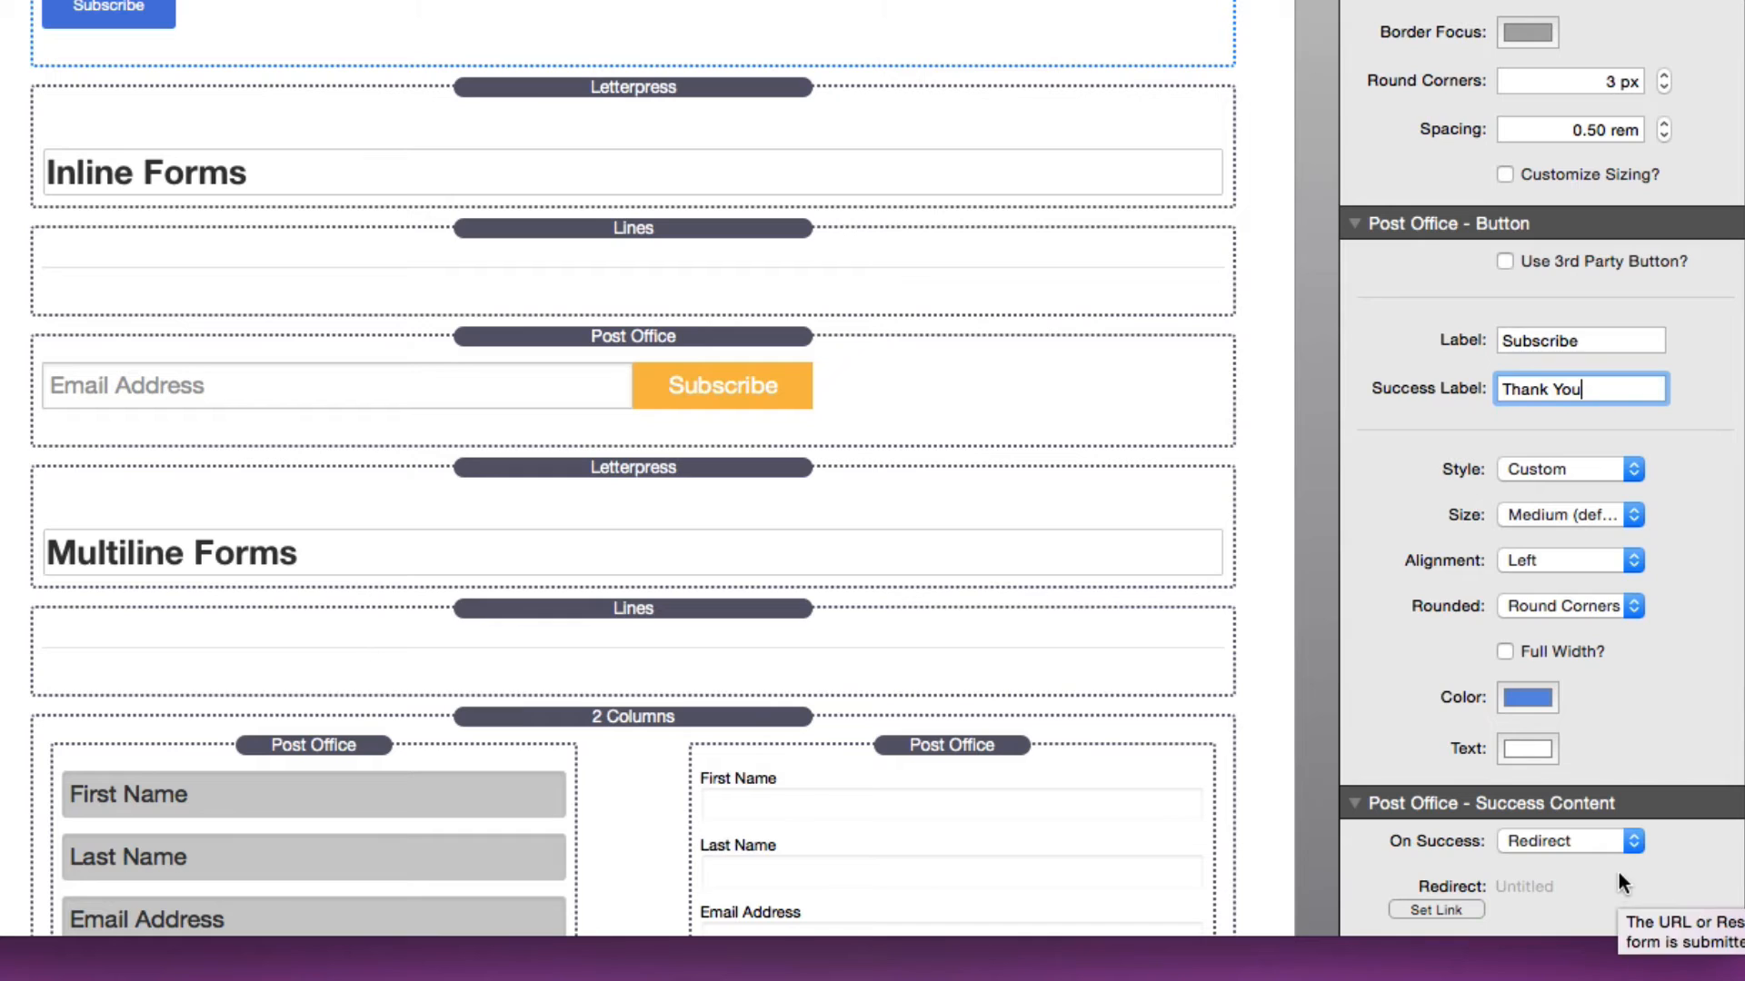
pyautogui.click(1569, 839)
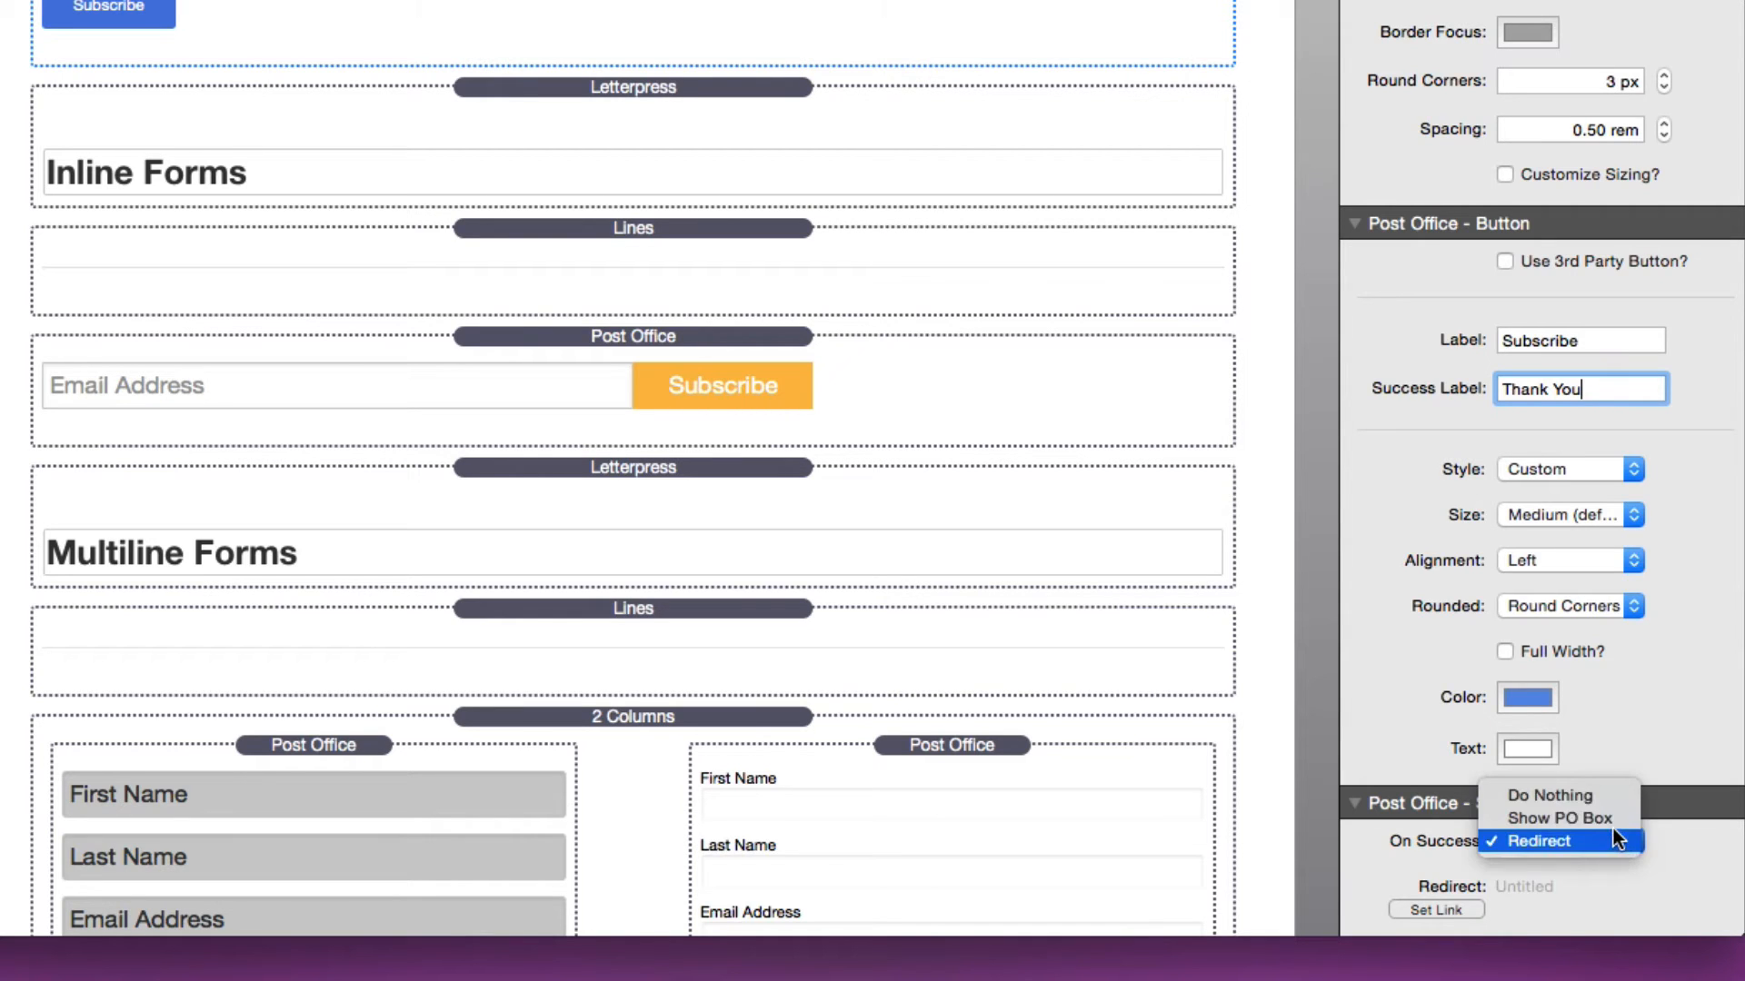
pyautogui.click(1558, 817)
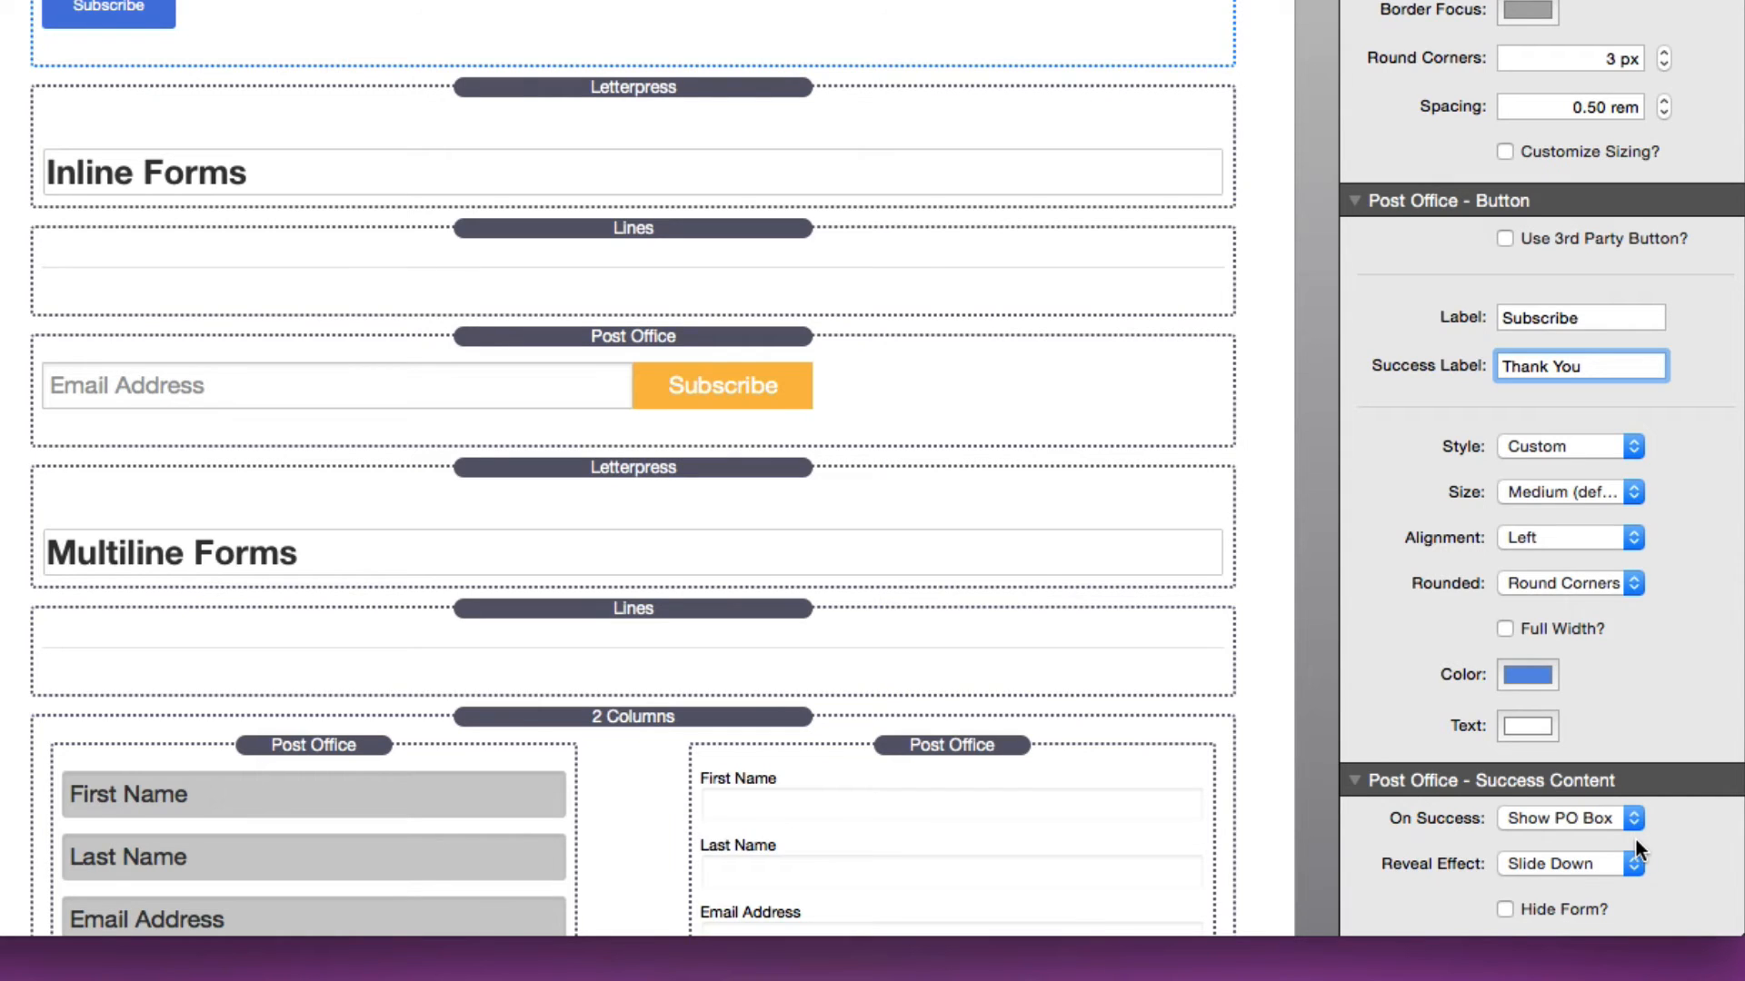
pyautogui.moveTo(1636, 876)
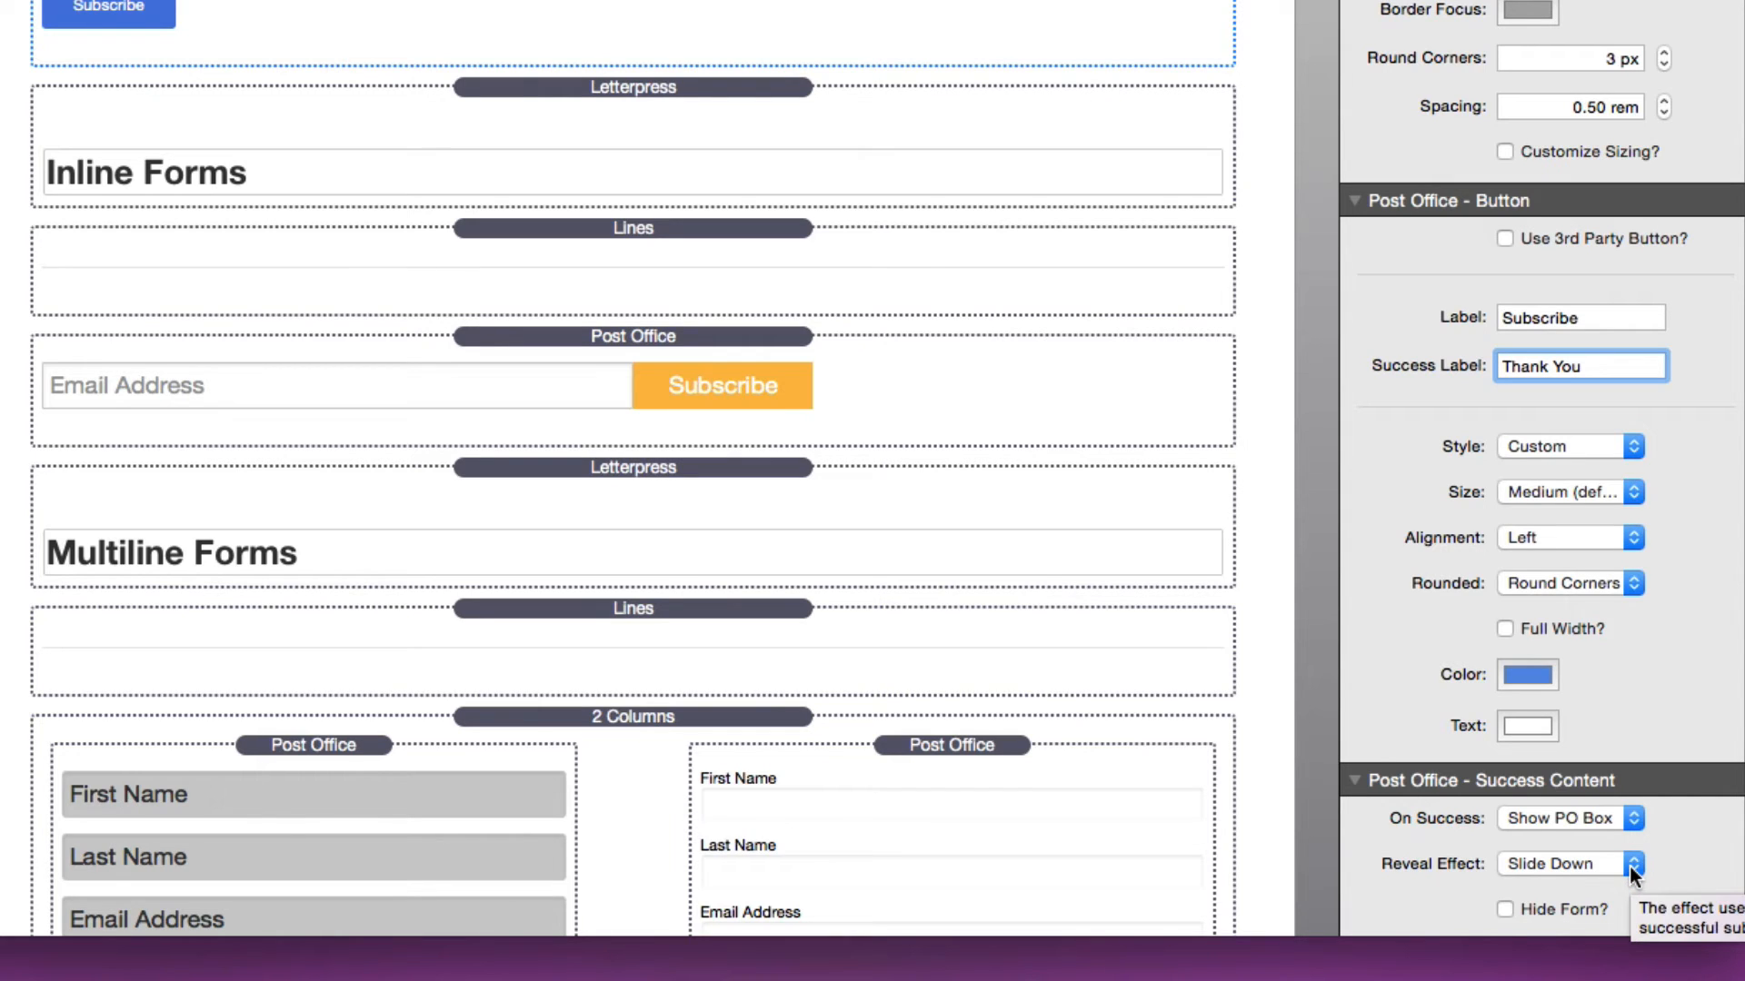
pyautogui.click(1579, 365)
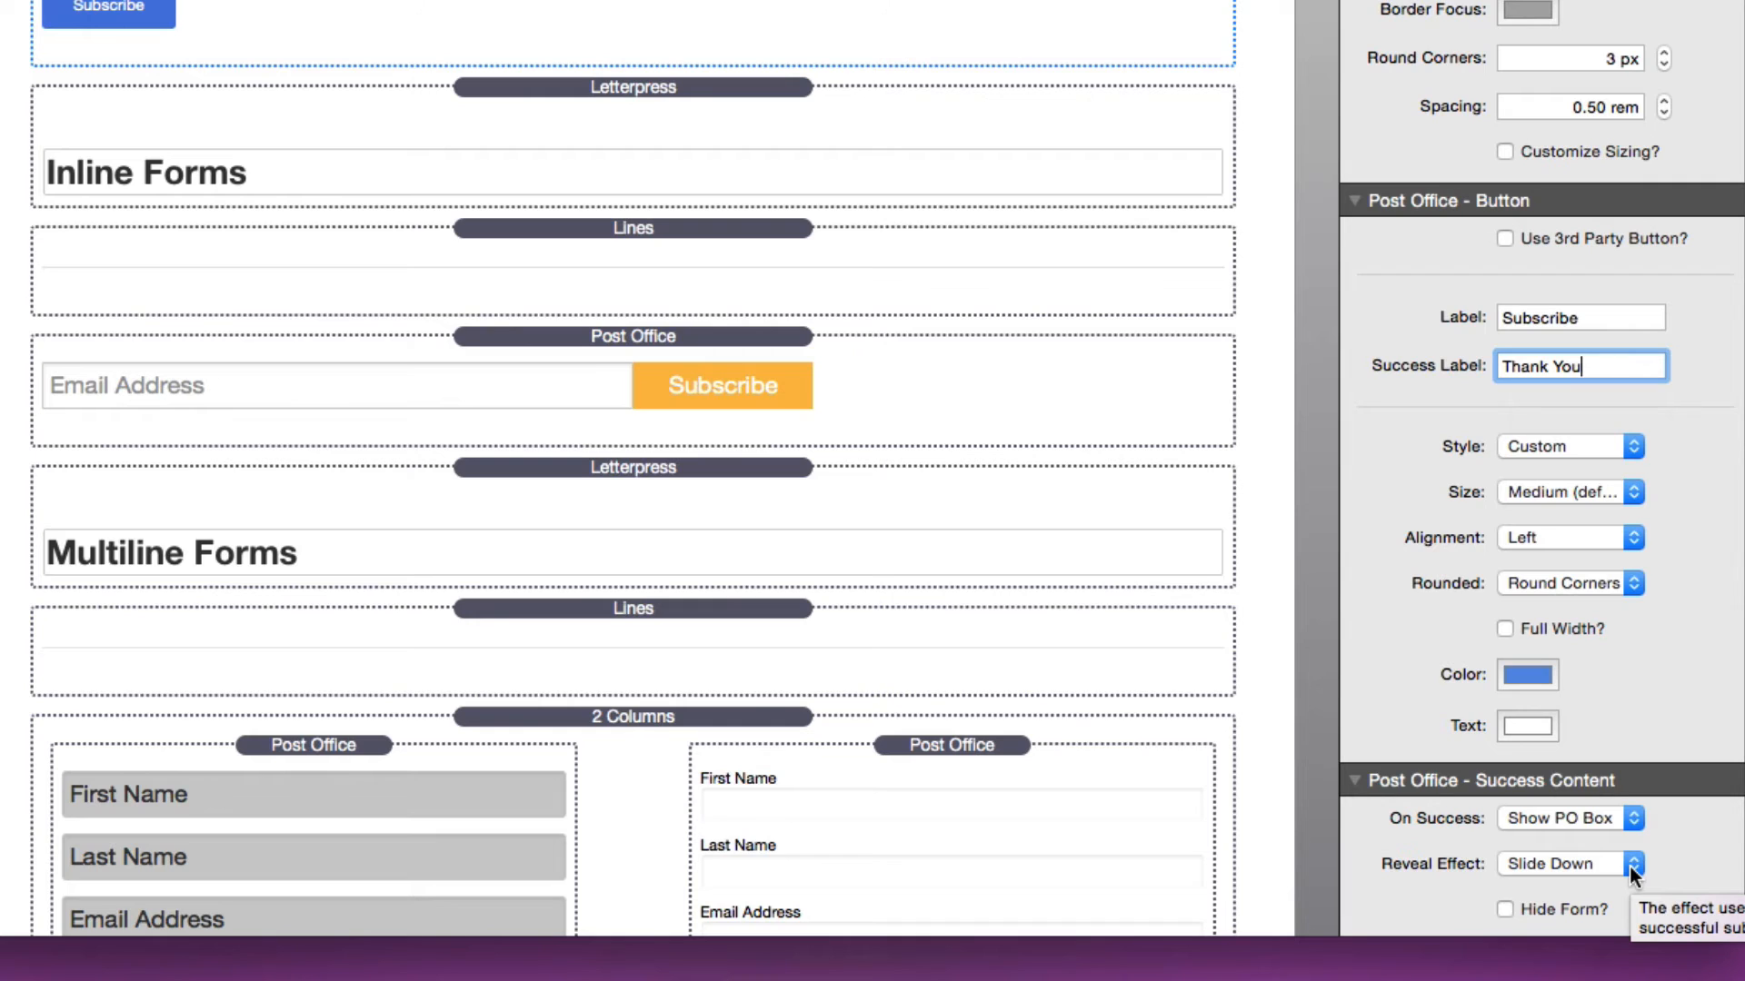
pyautogui.click(1568, 863)
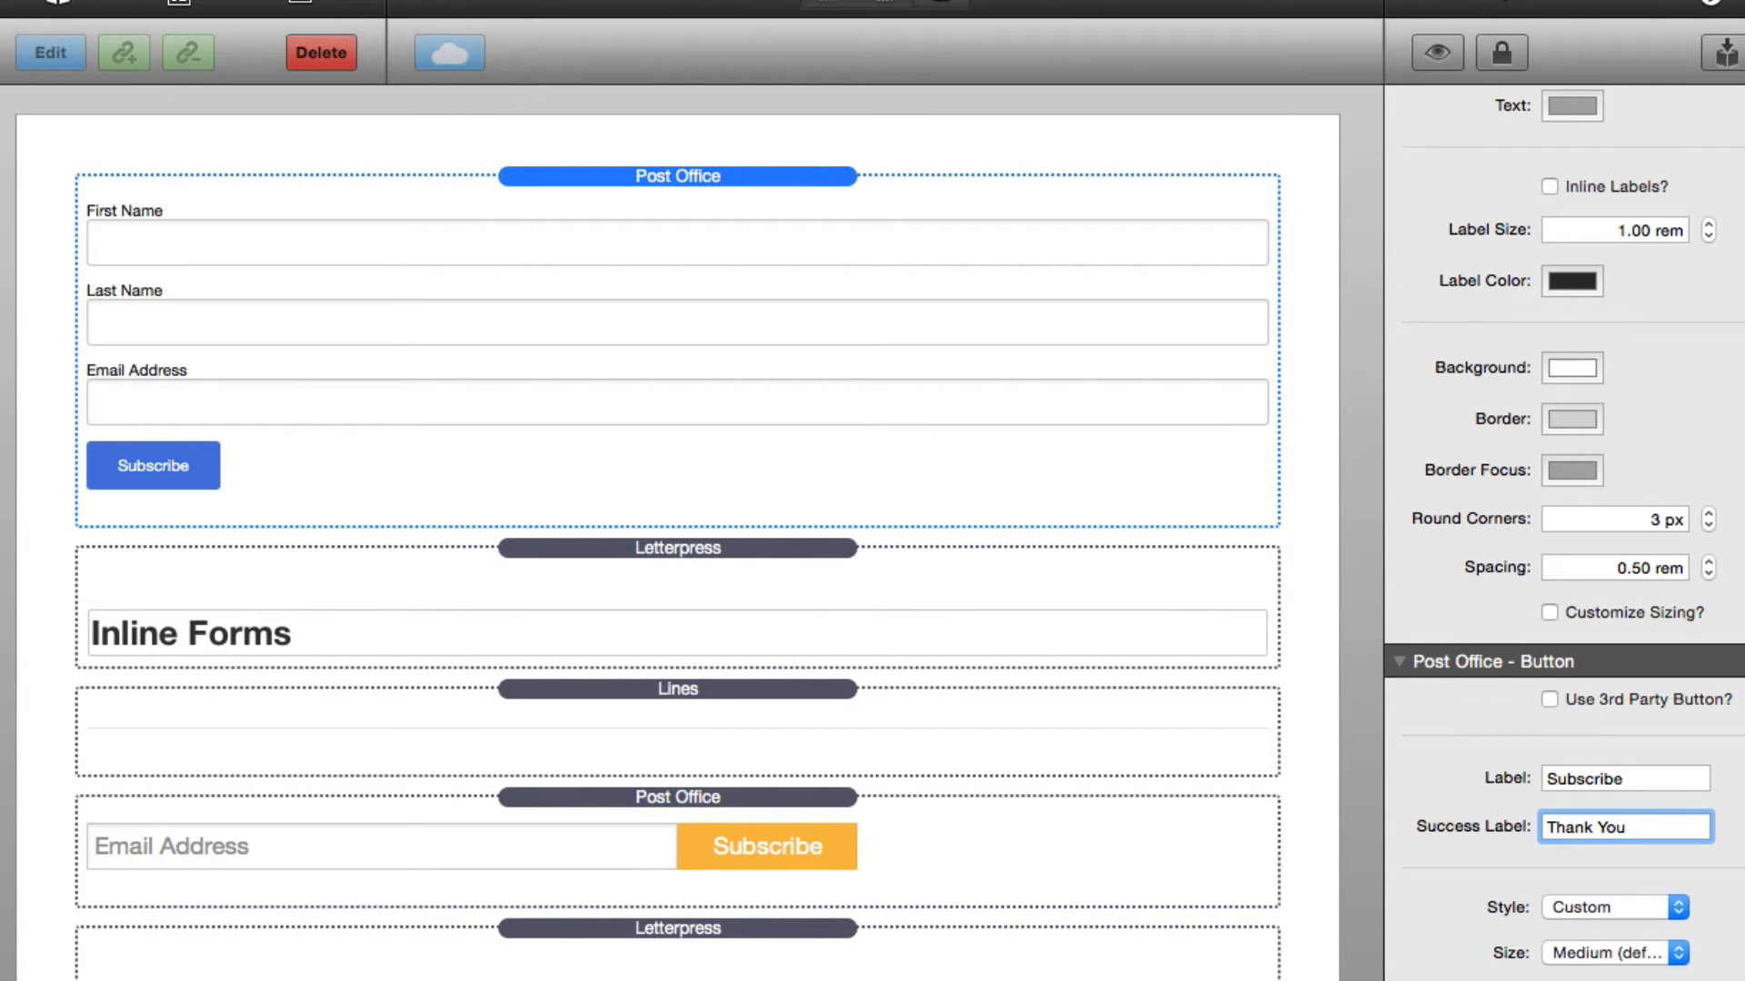
# Enable Customize Sizing so First and Last Name sit side by side at 50% each.
pyautogui.click(1625, 827)
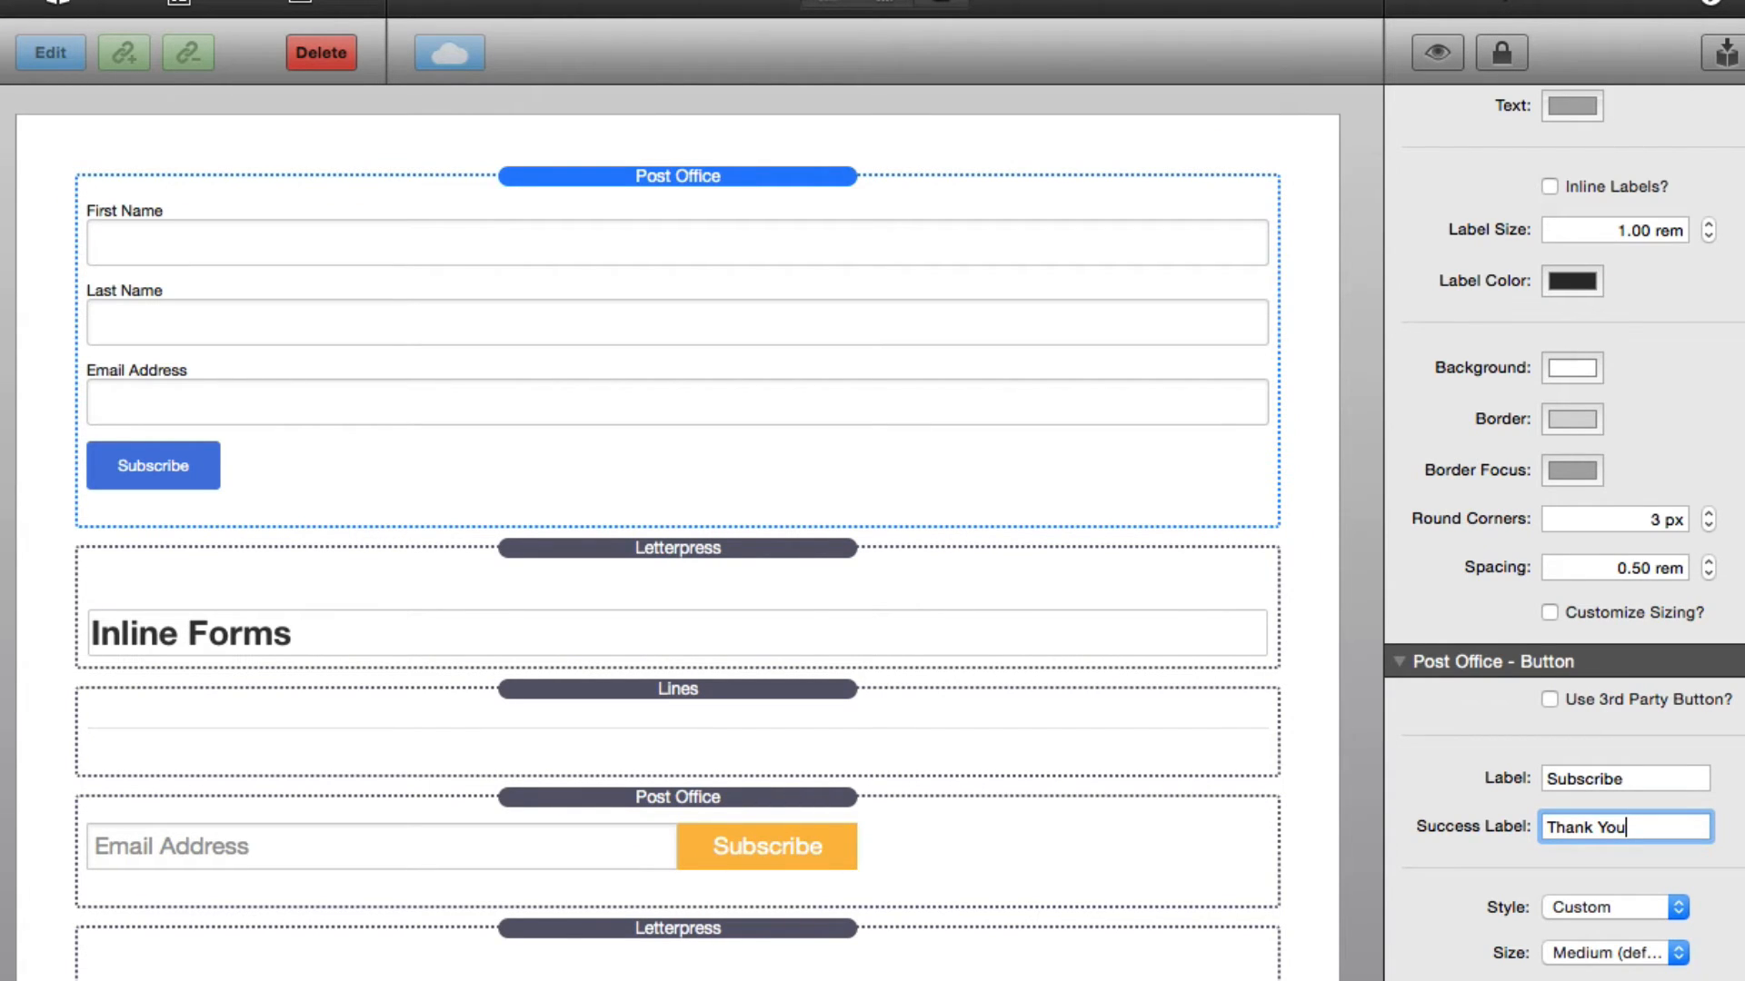
pyautogui.scroll(-3)
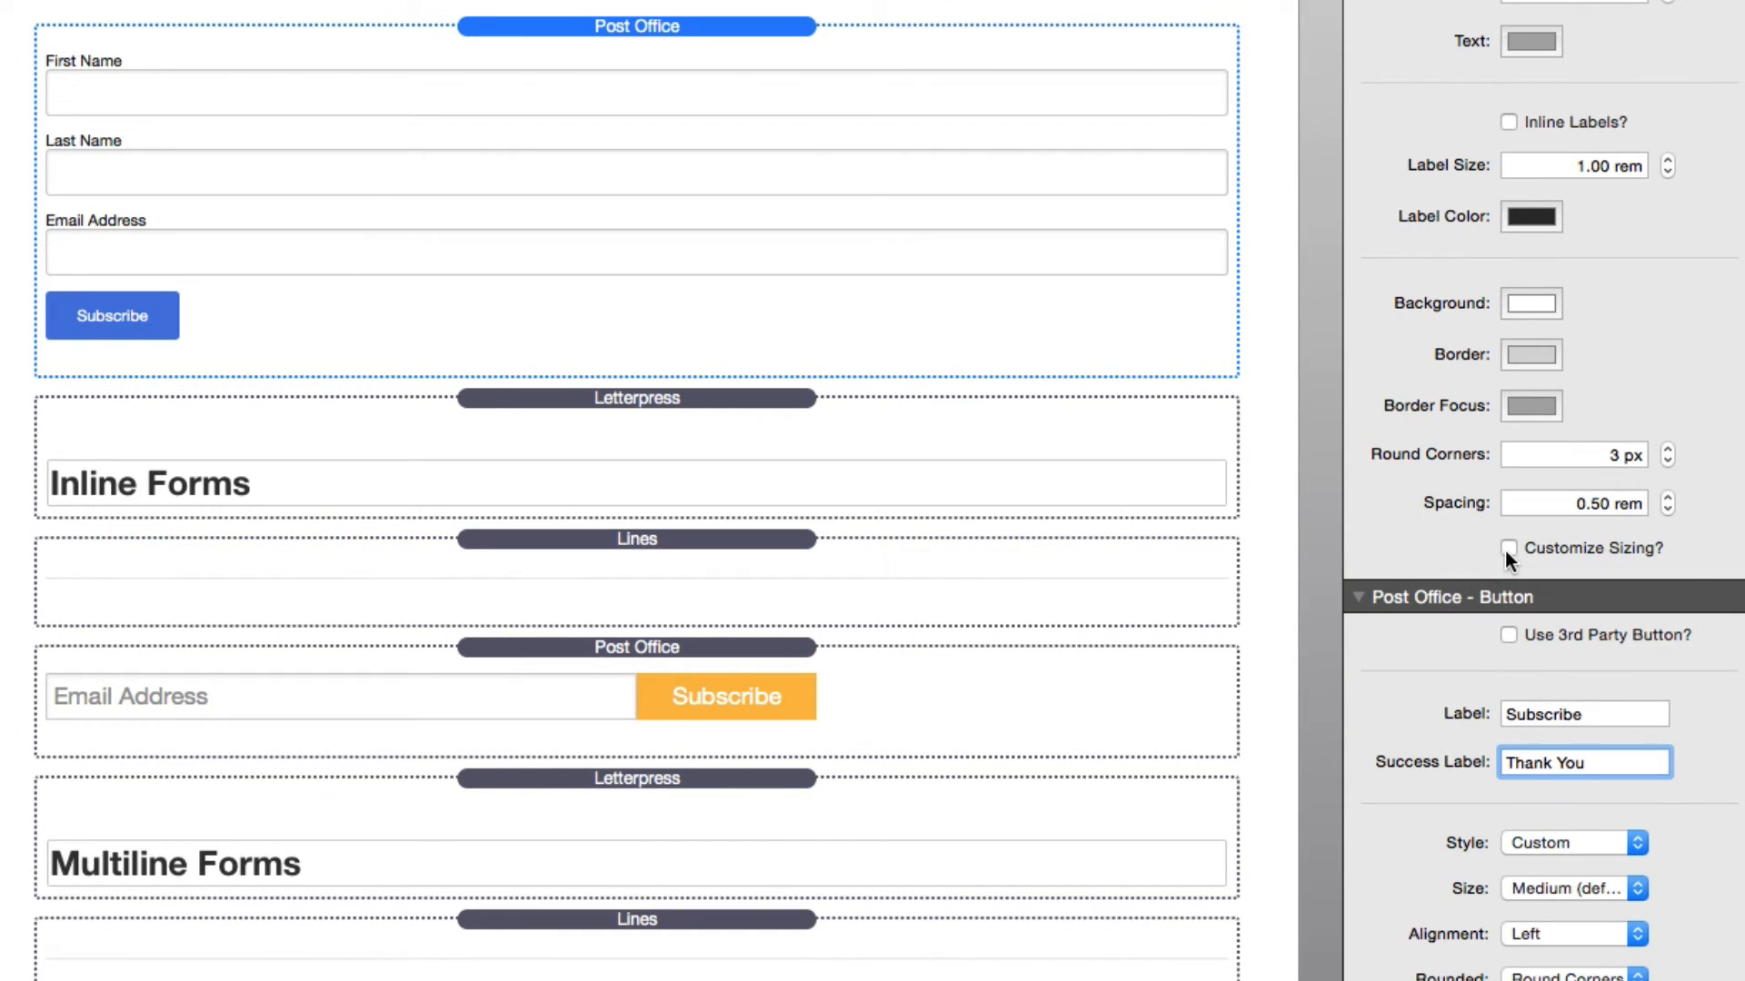
pyautogui.moveTo(1510, 548)
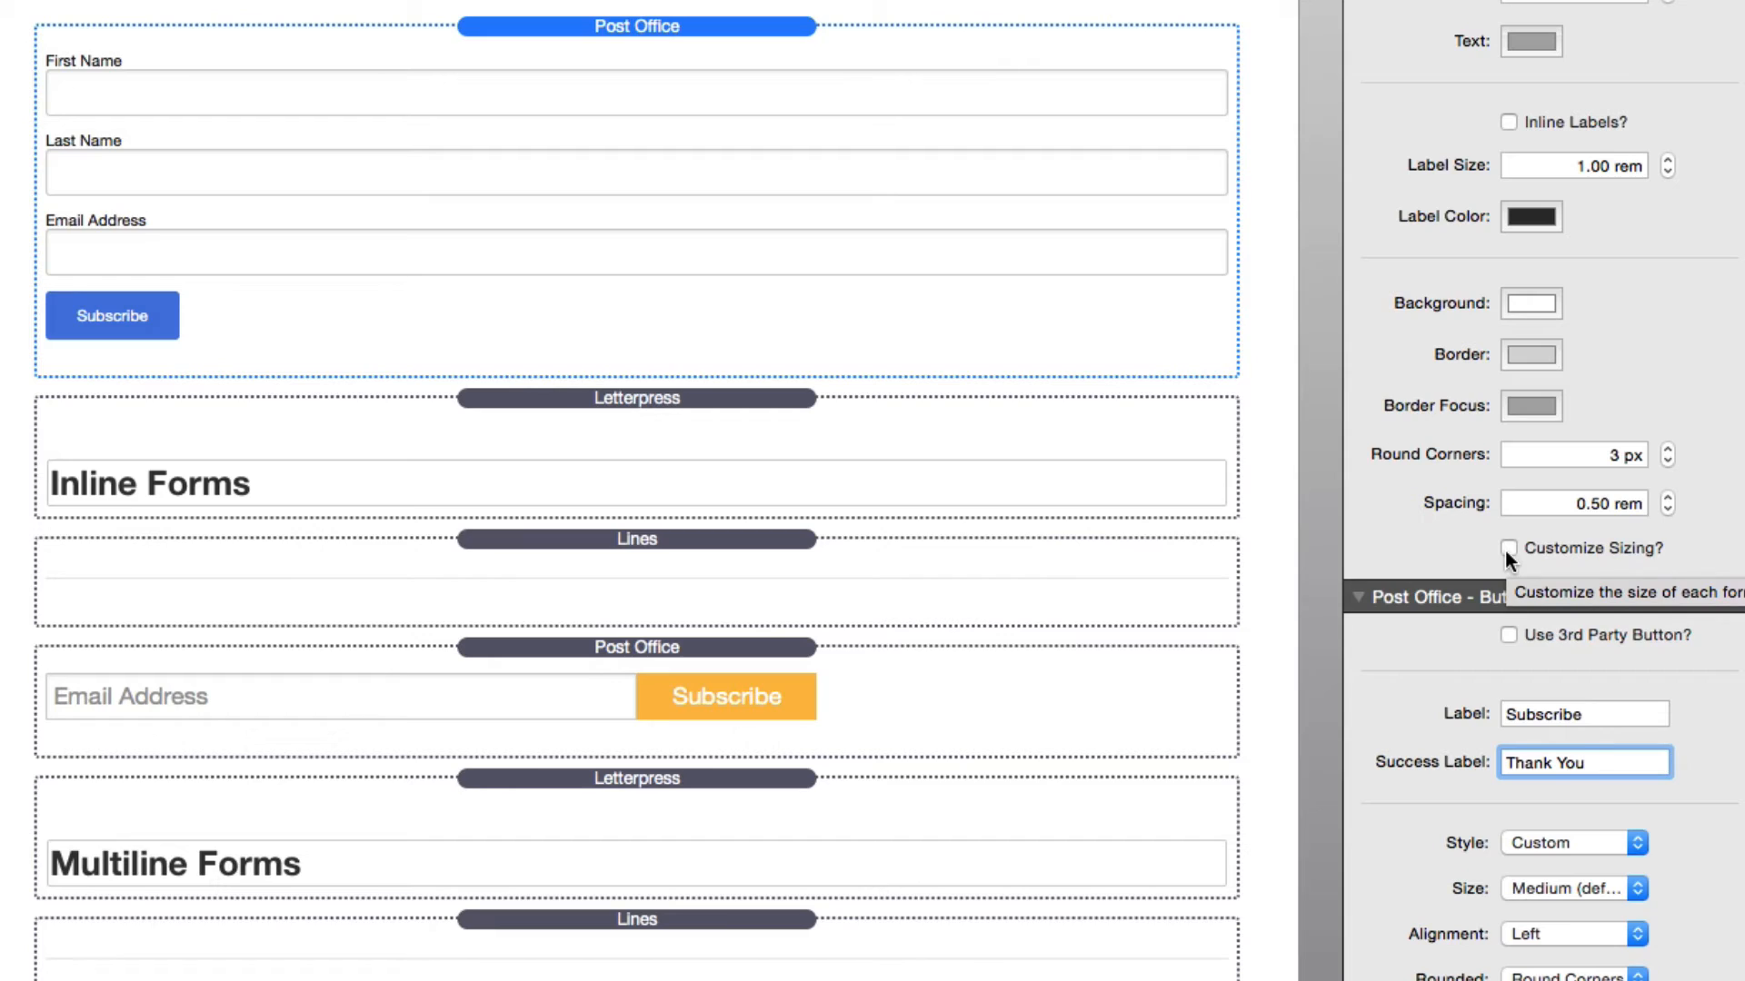
pyautogui.click(1583, 762)
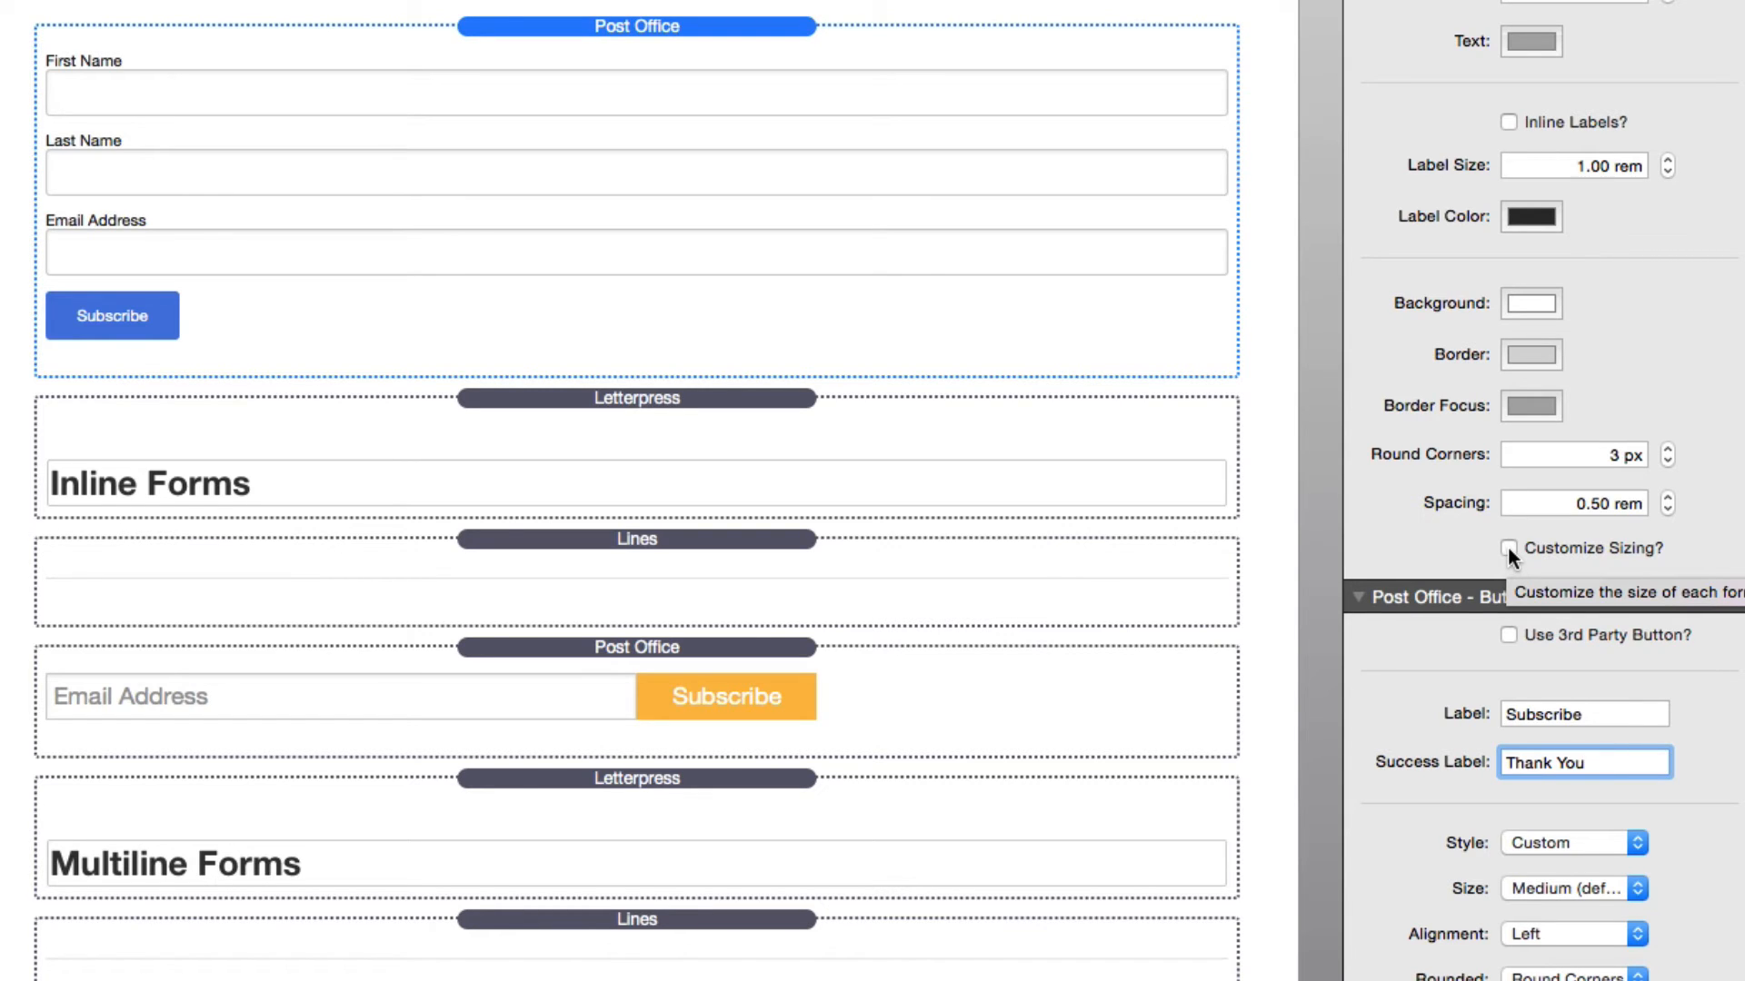
pyautogui.click(1509, 547)
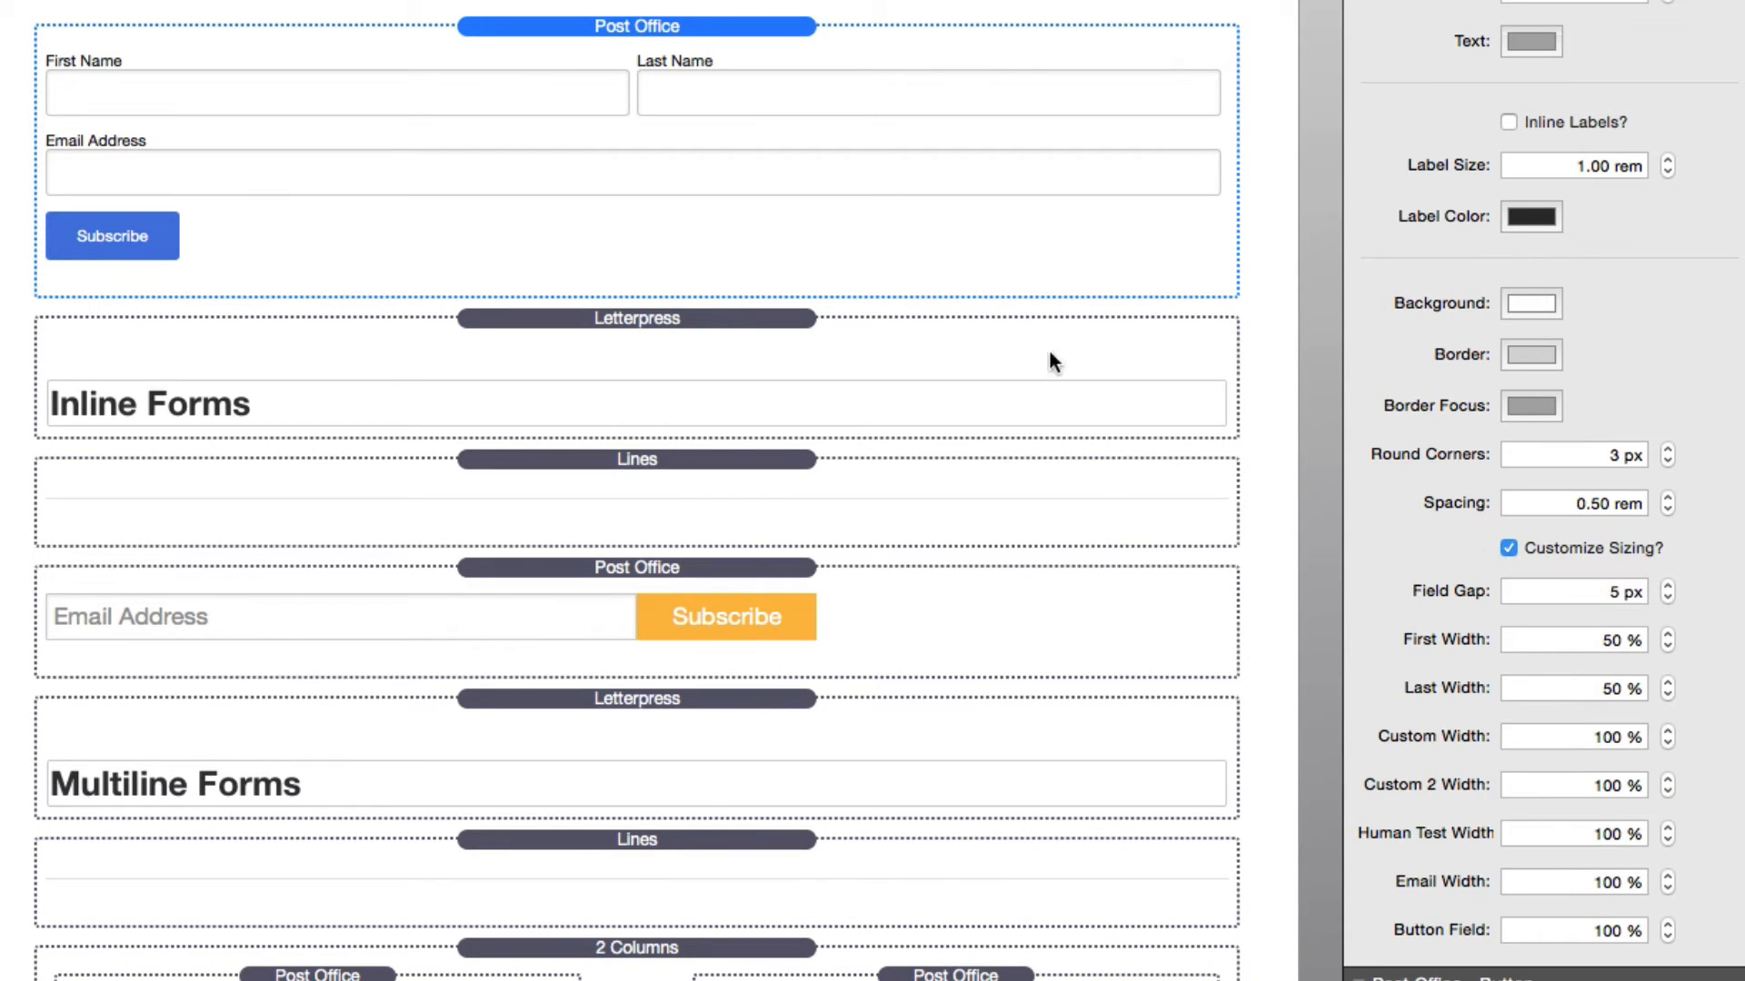
pyautogui.moveTo(665, 138)
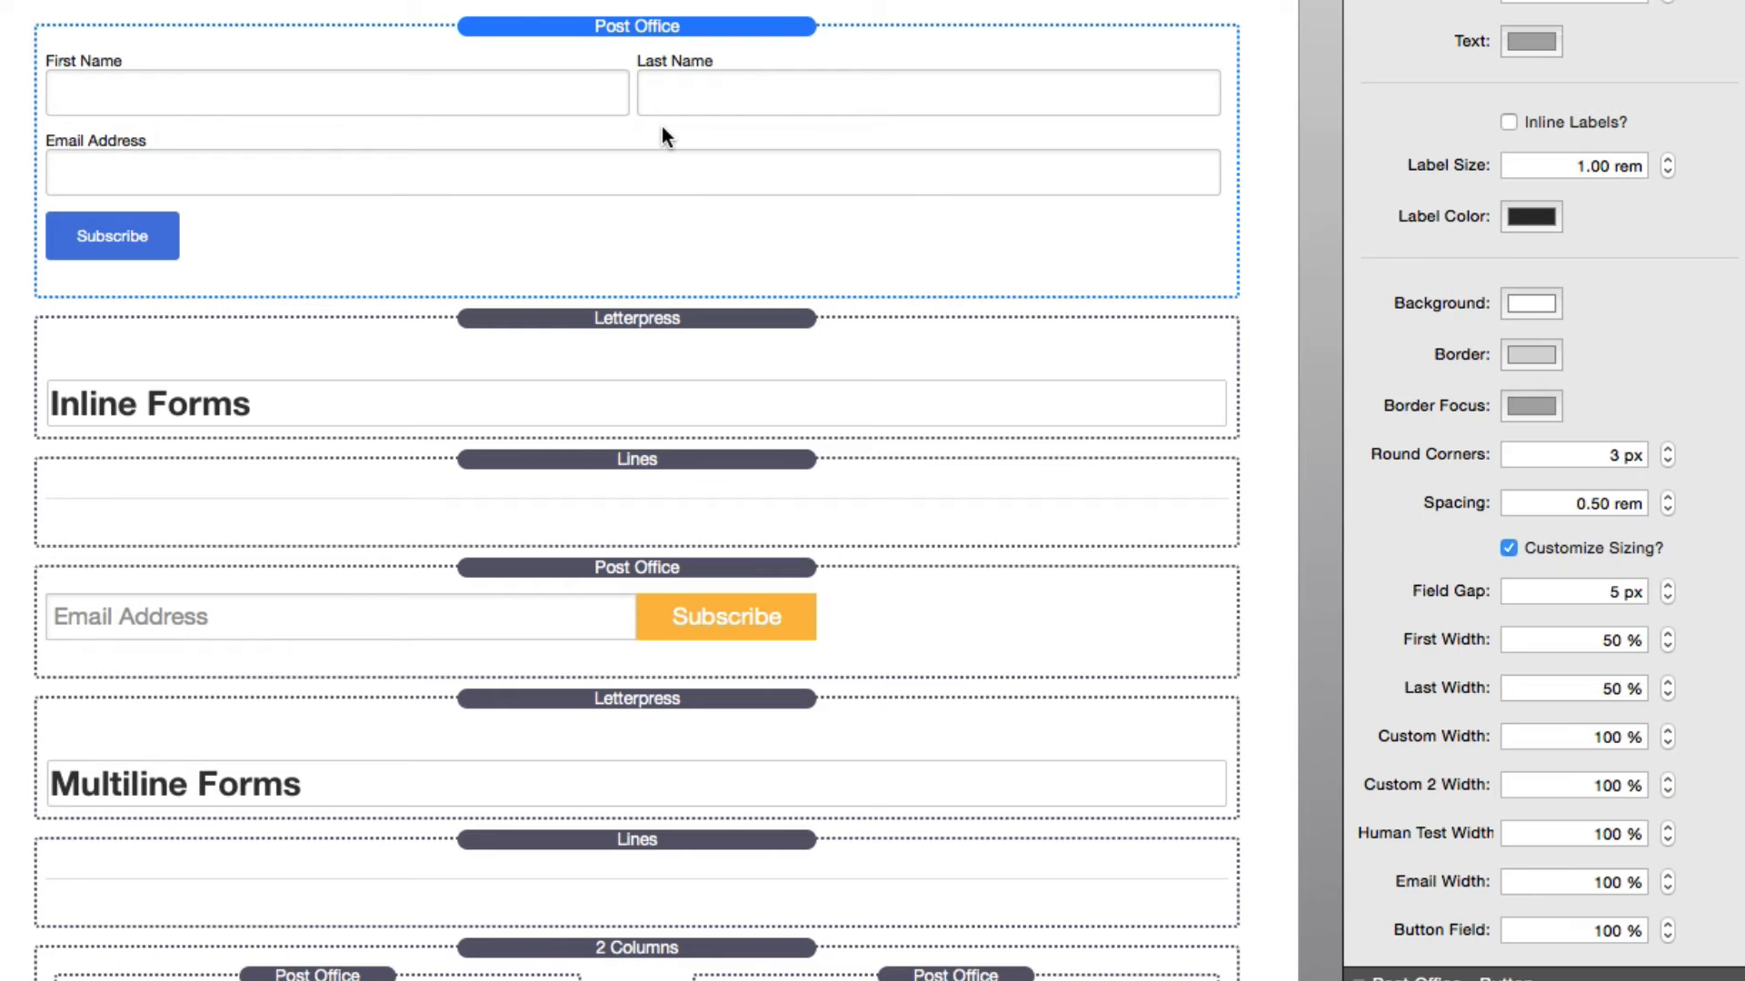
pyautogui.moveTo(356, 77)
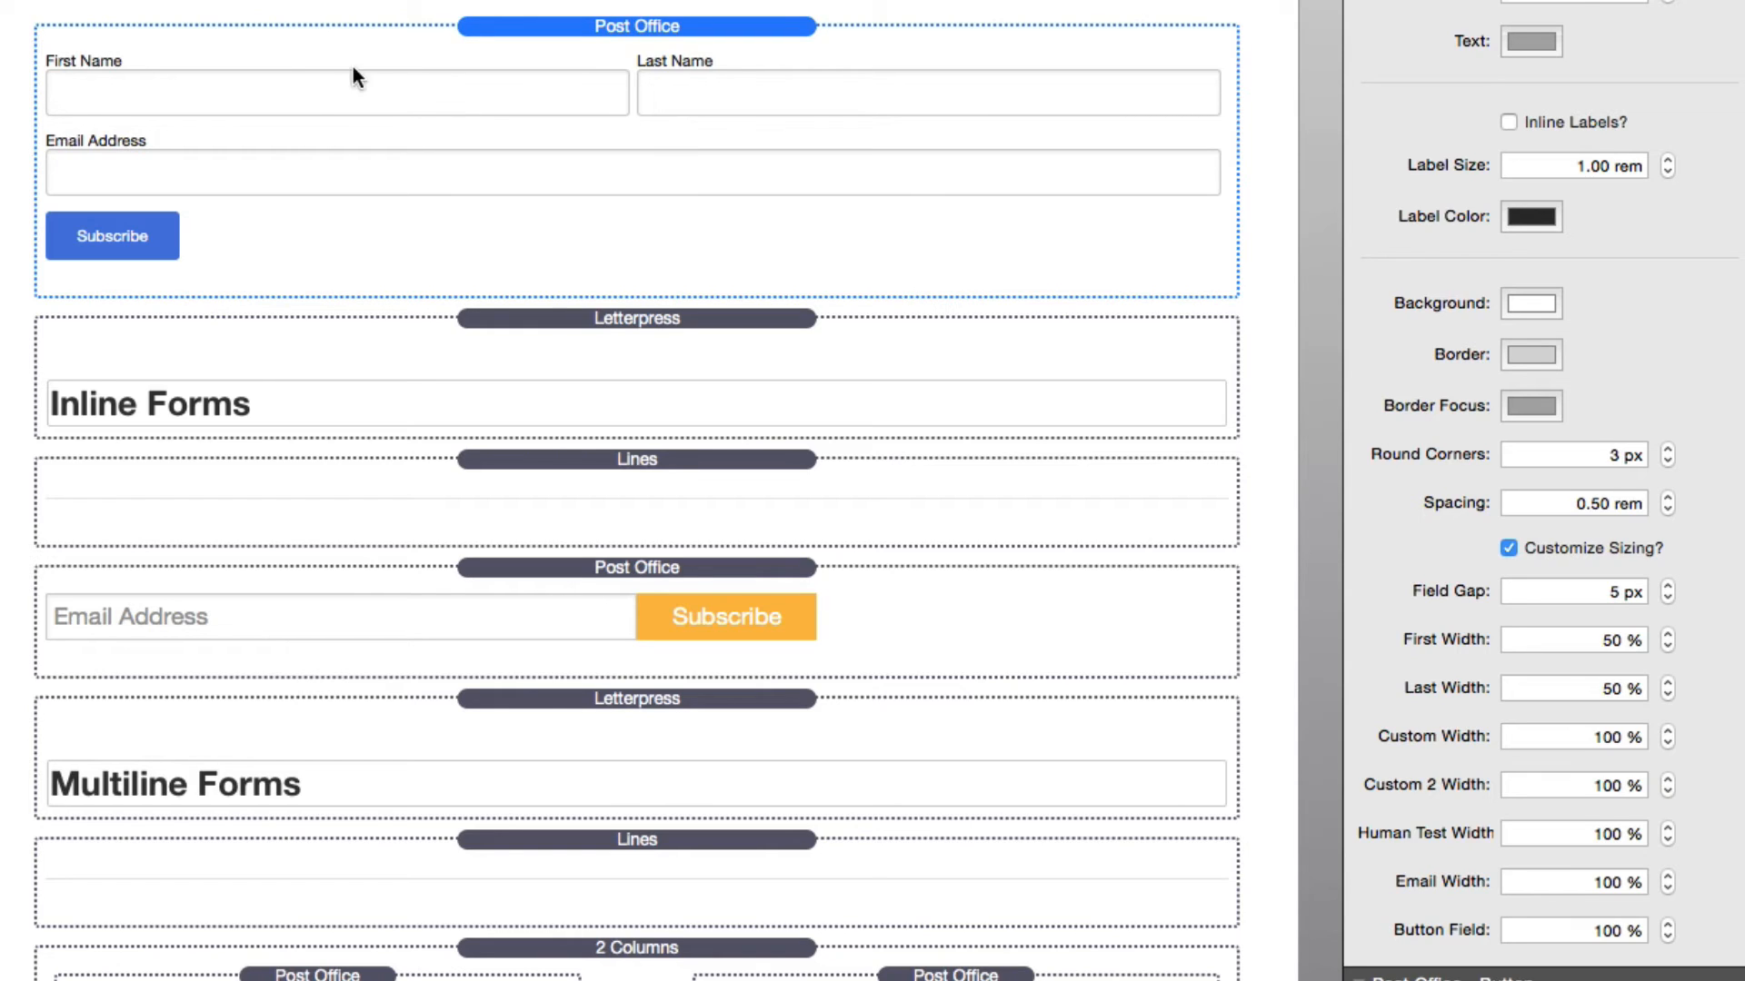
pyautogui.moveTo(691, 105)
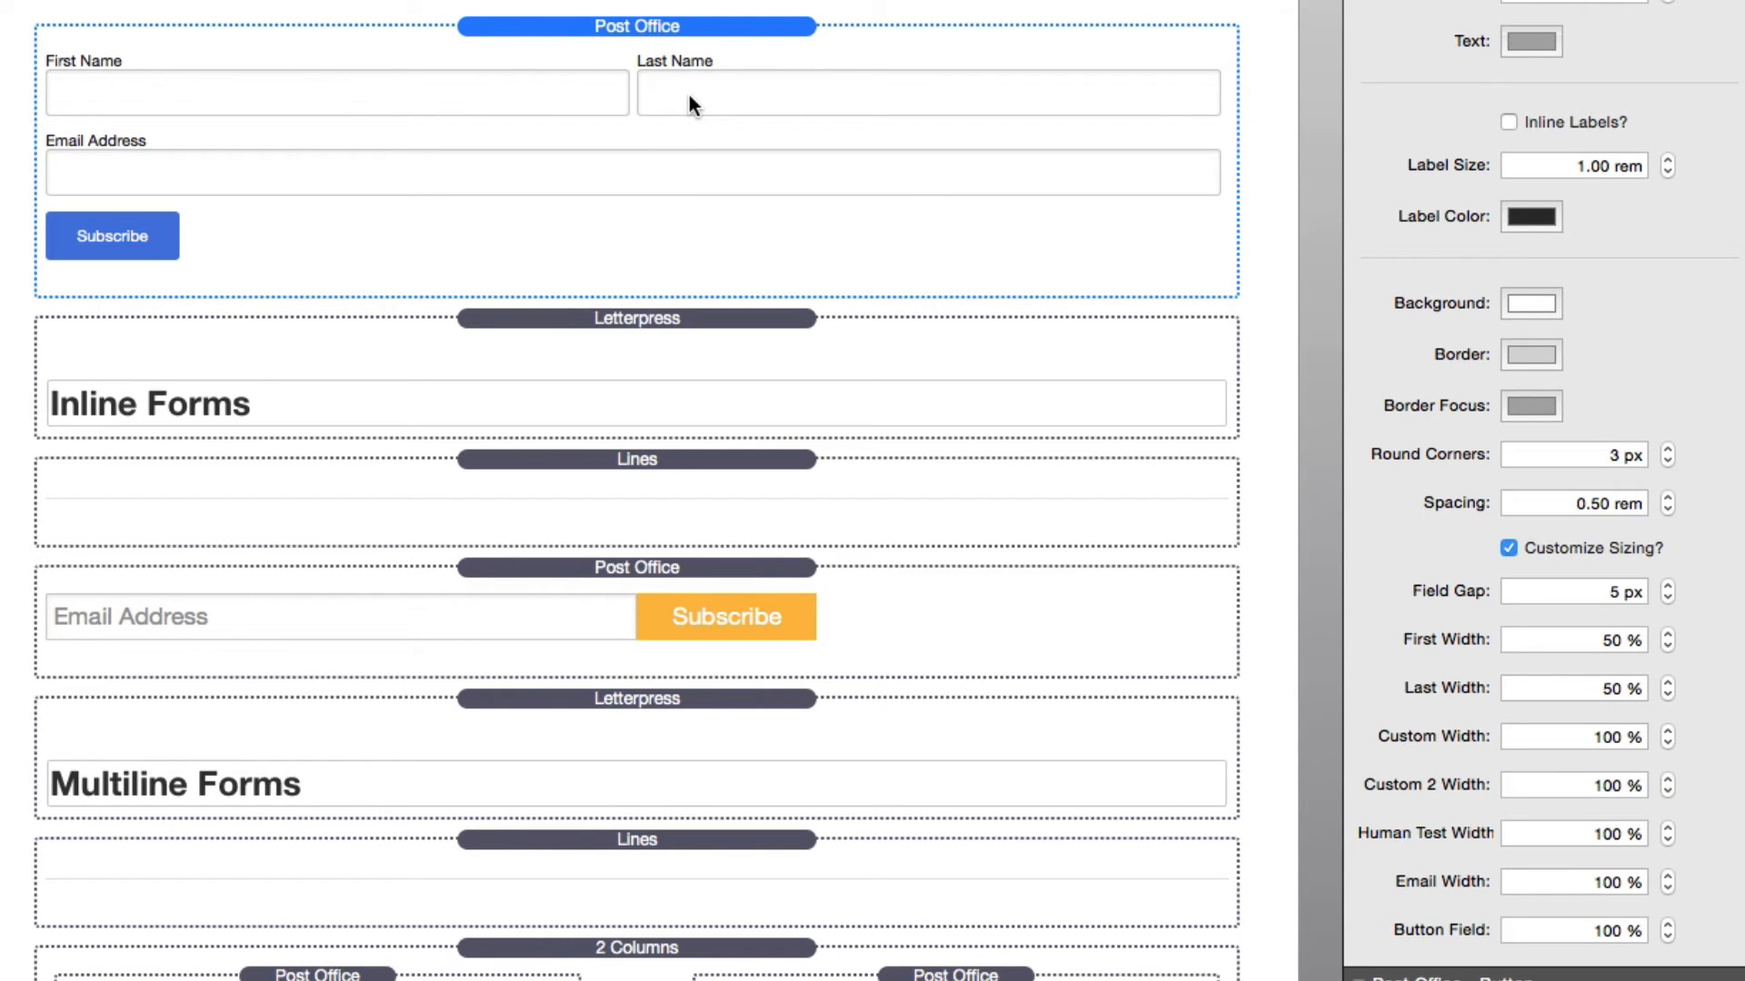
pyautogui.moveTo(298, 180)
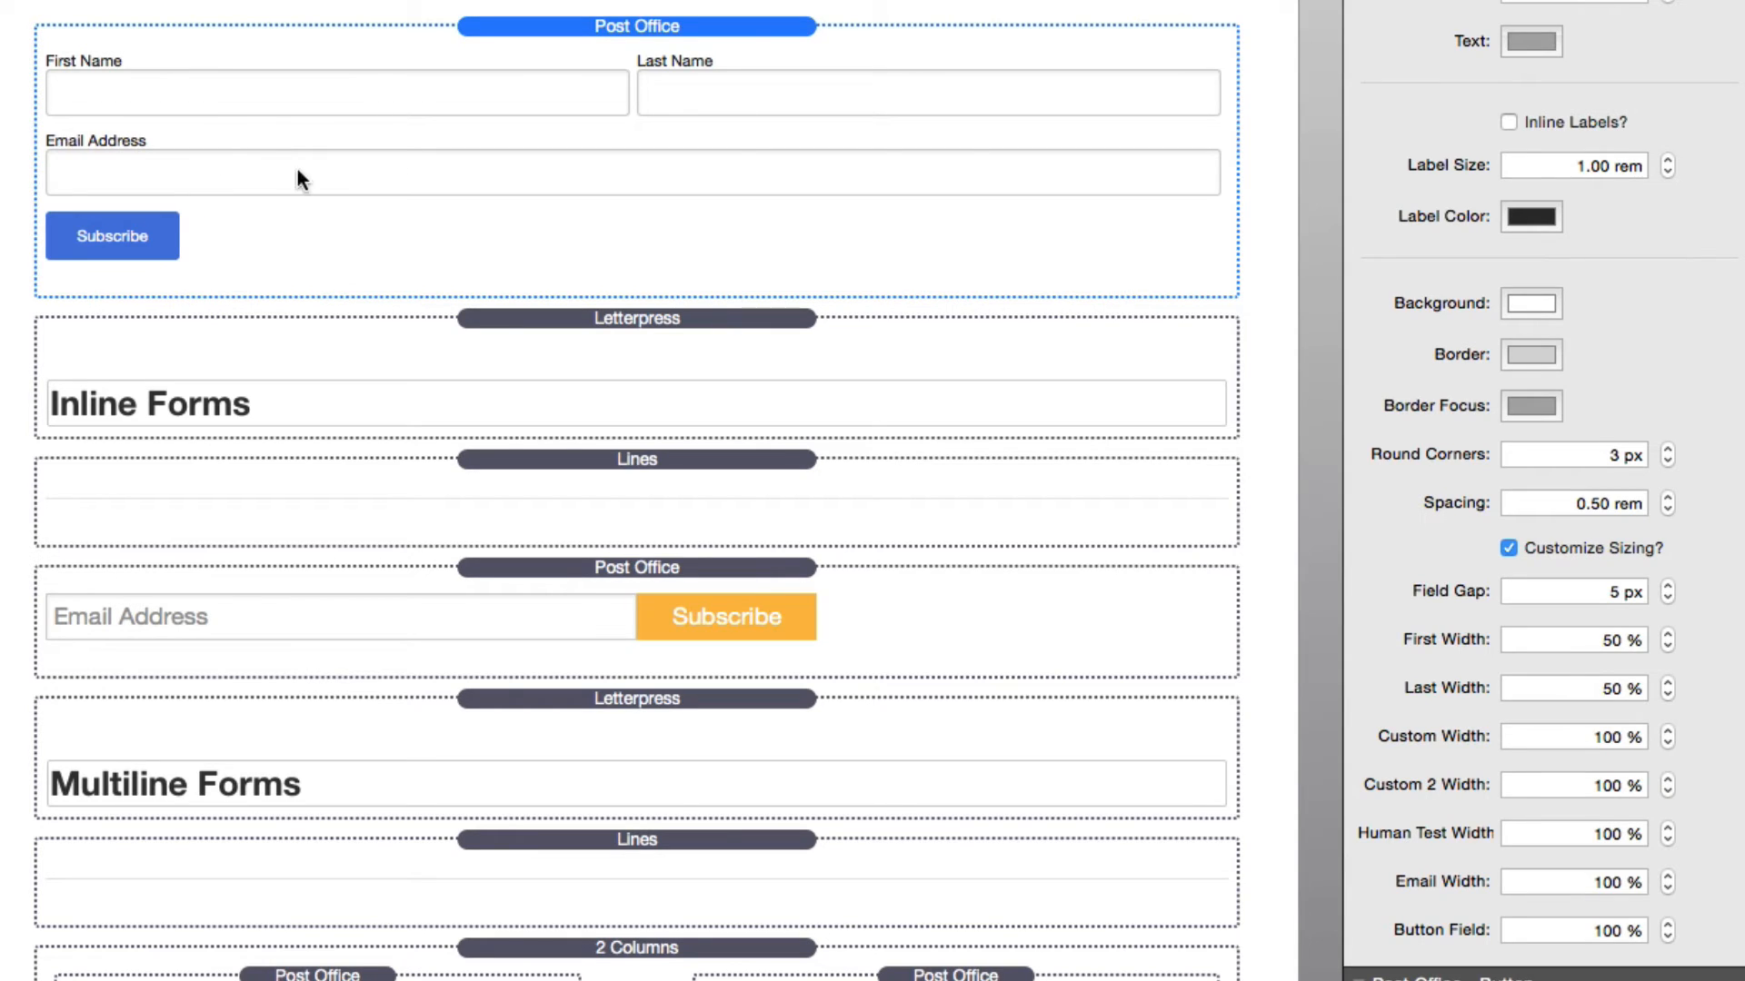
pyautogui.moveTo(1692, 596)
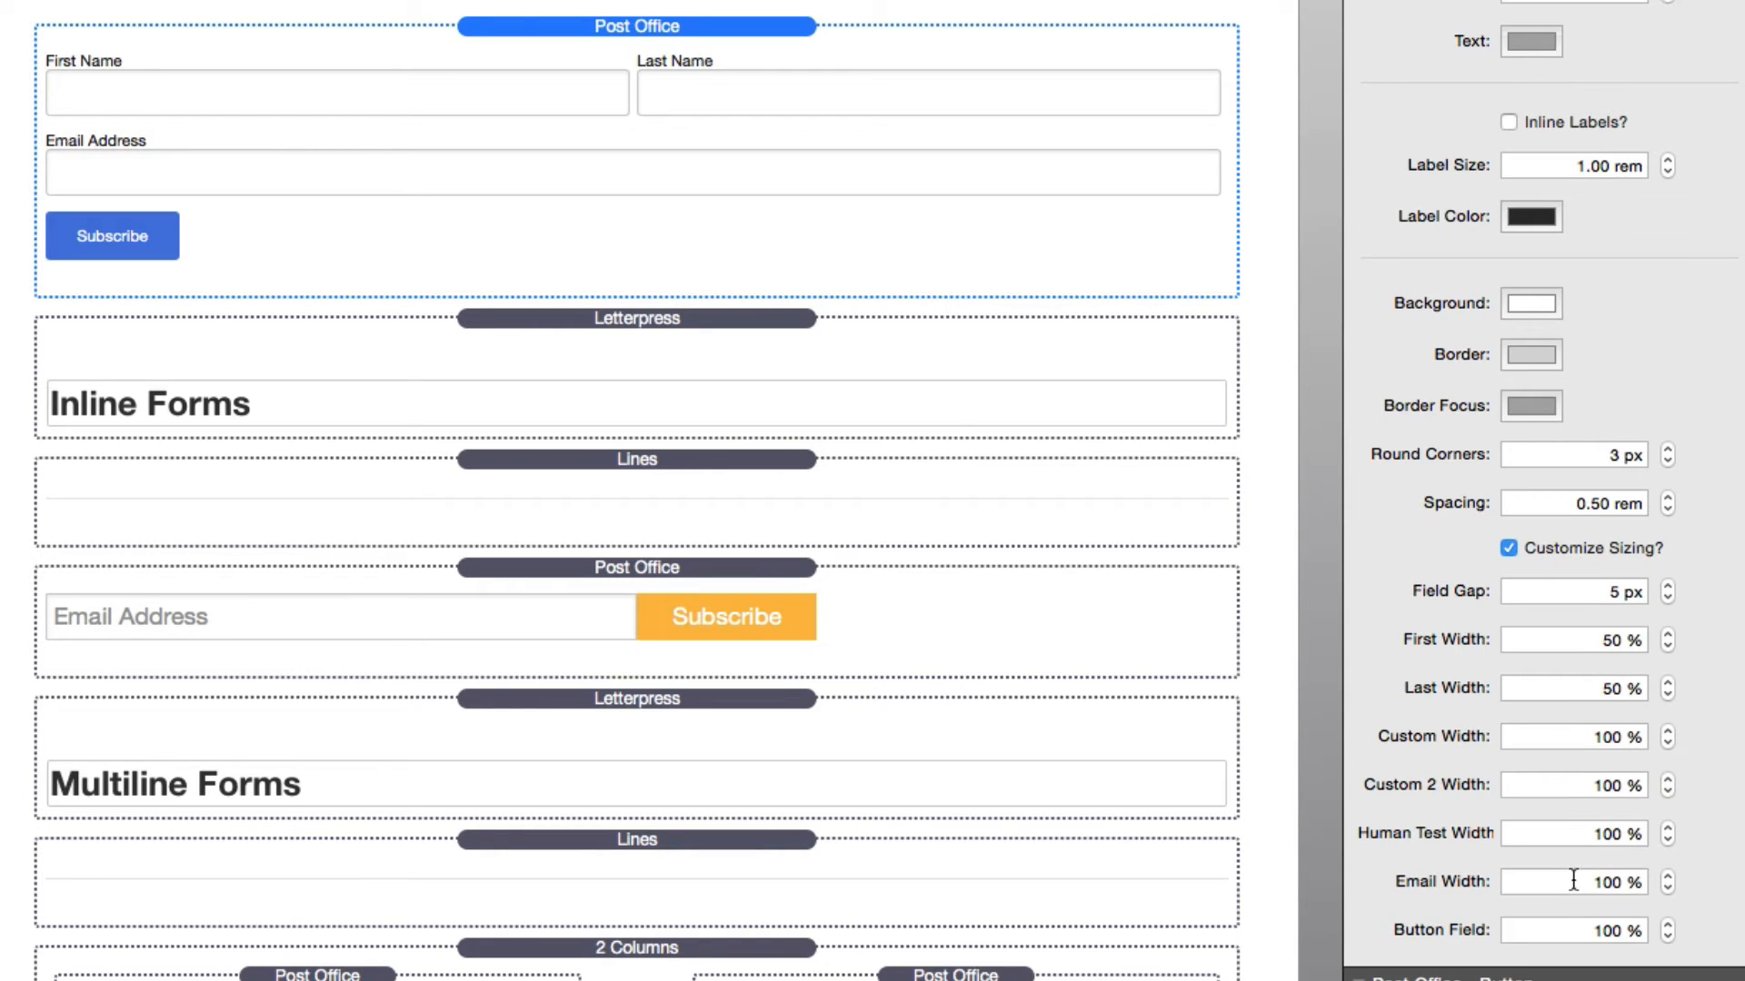
pyautogui.moveTo(1568, 687)
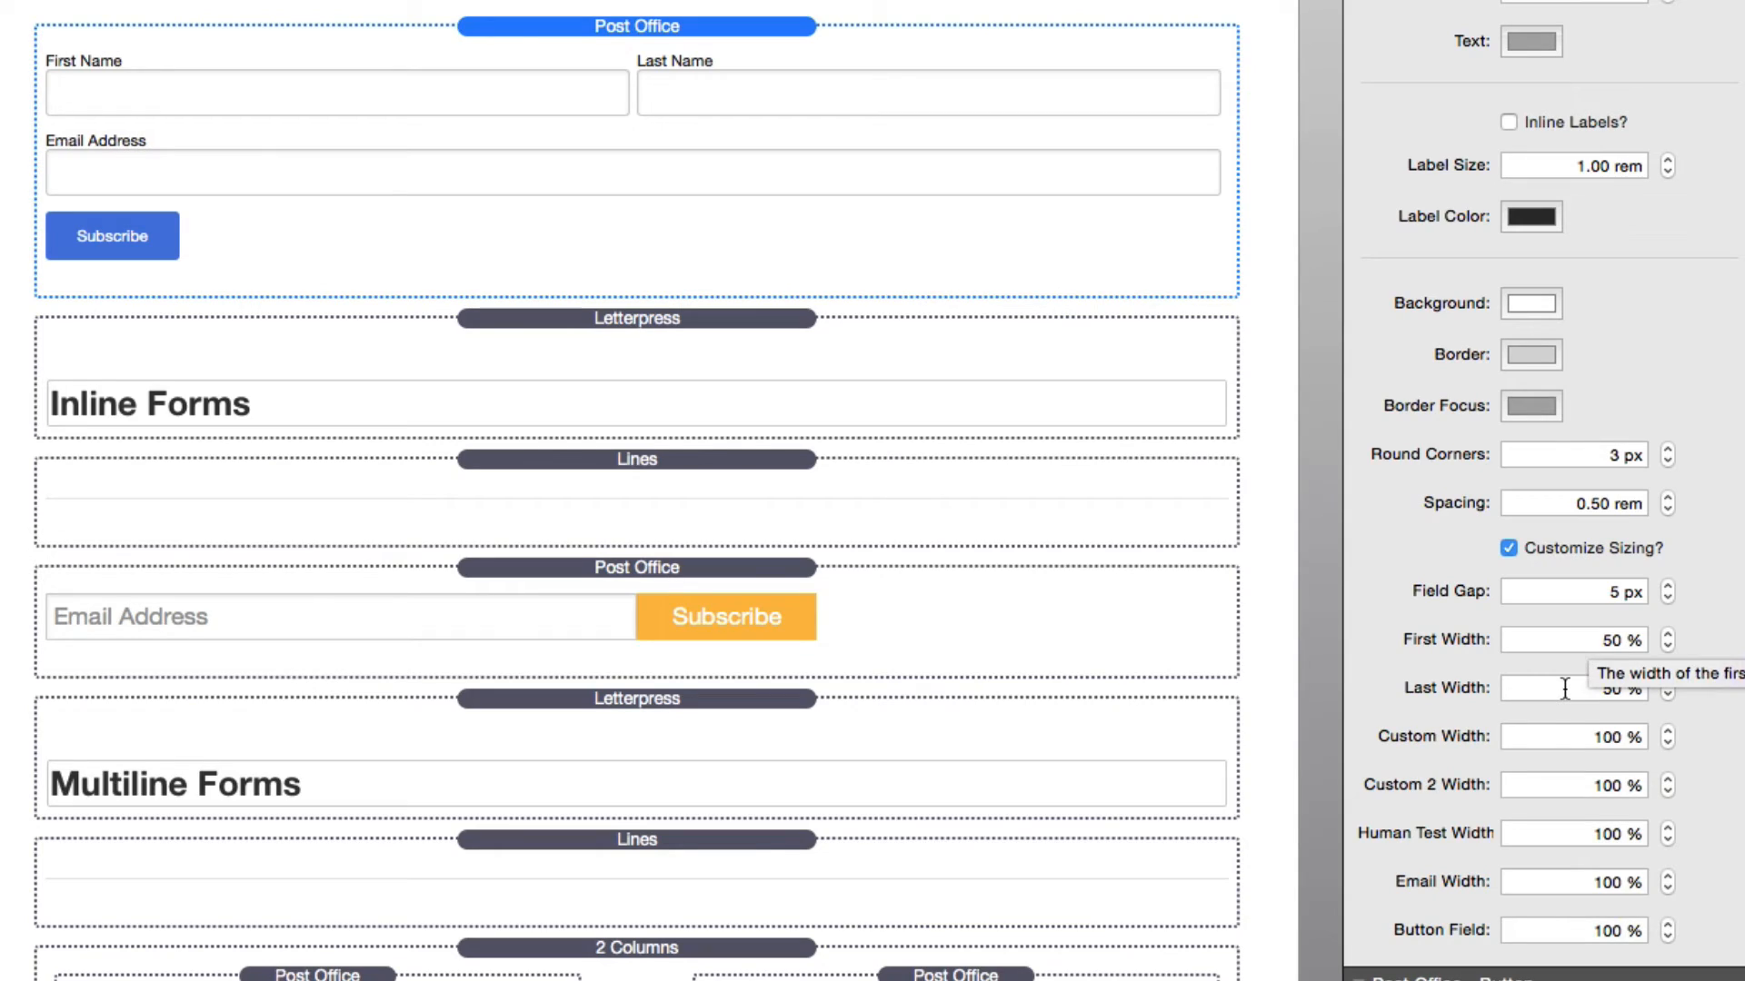
pyautogui.moveTo(1572, 687)
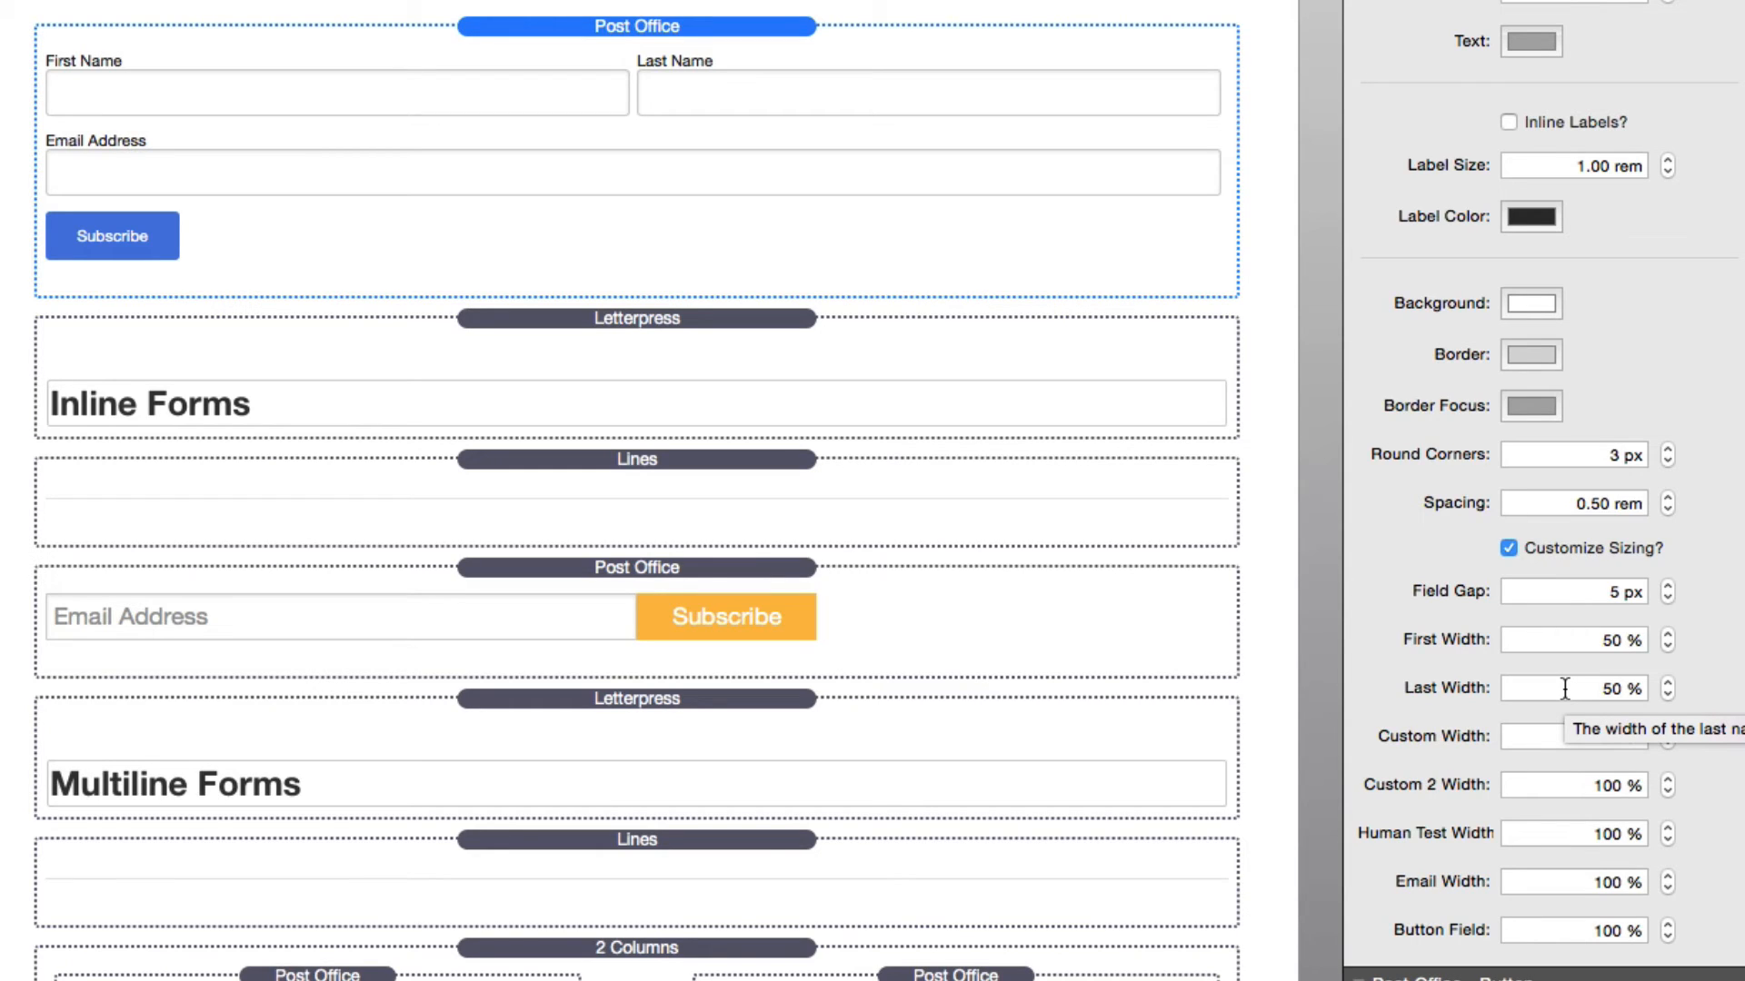
pyautogui.moveTo(1553, 589)
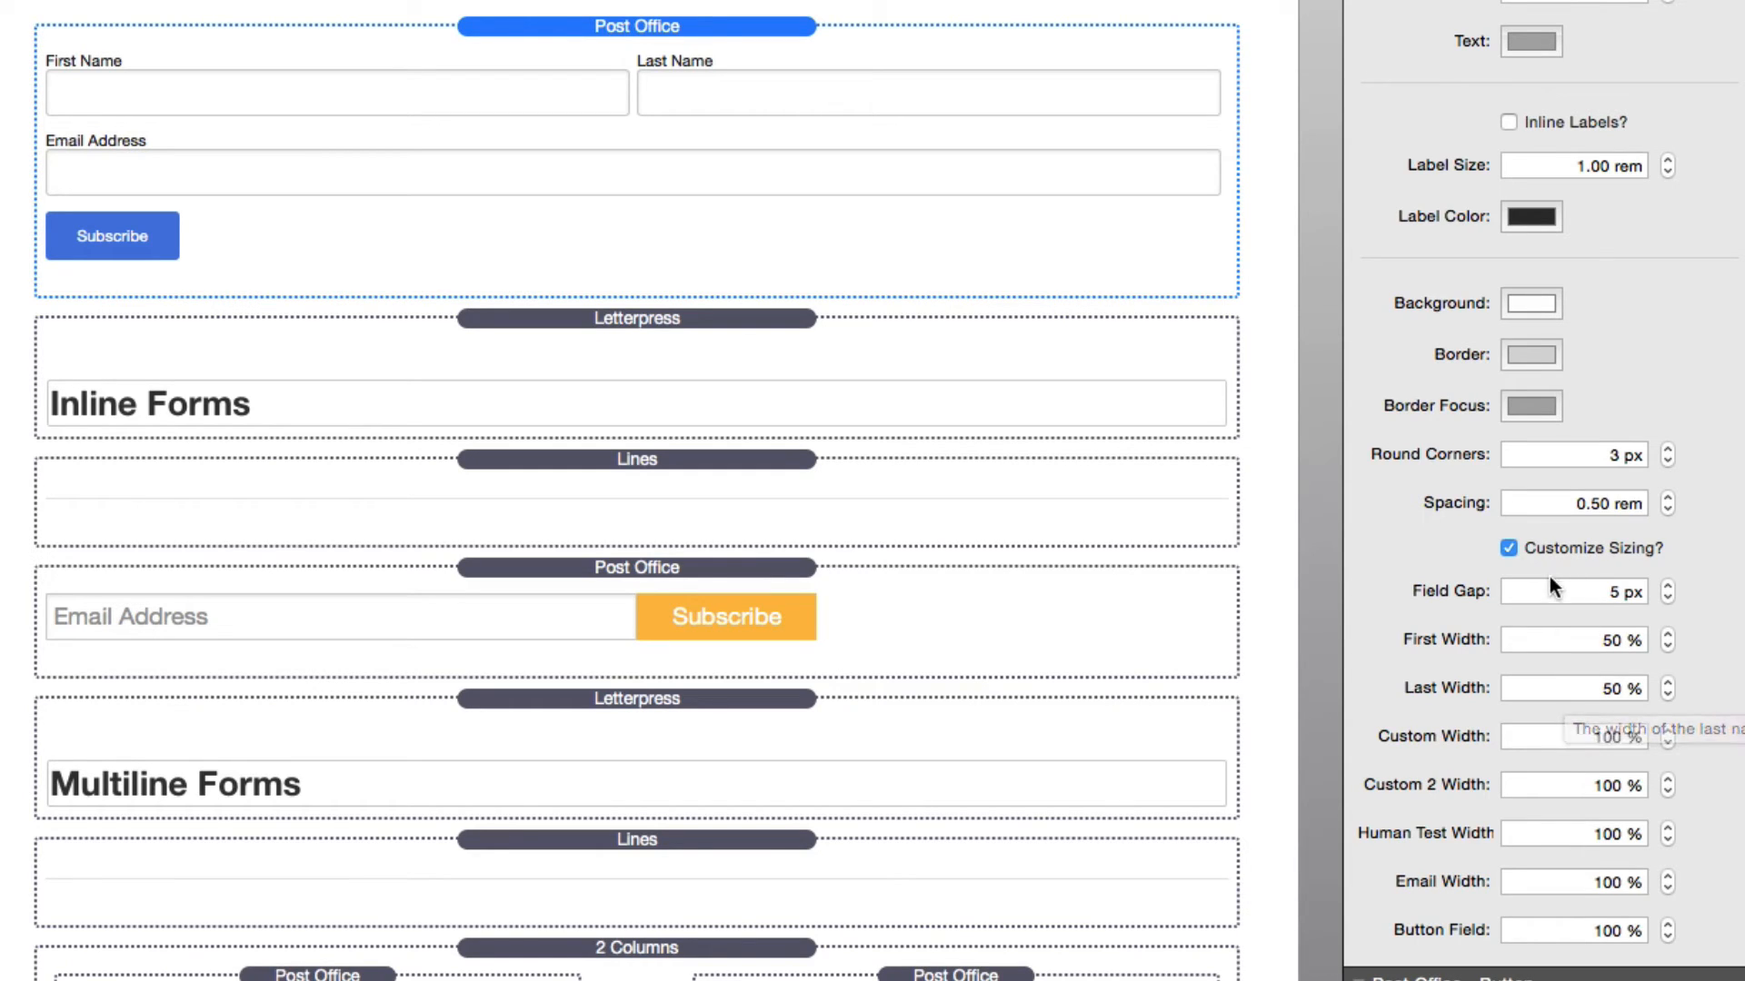
pyautogui.moveTo(1570, 596)
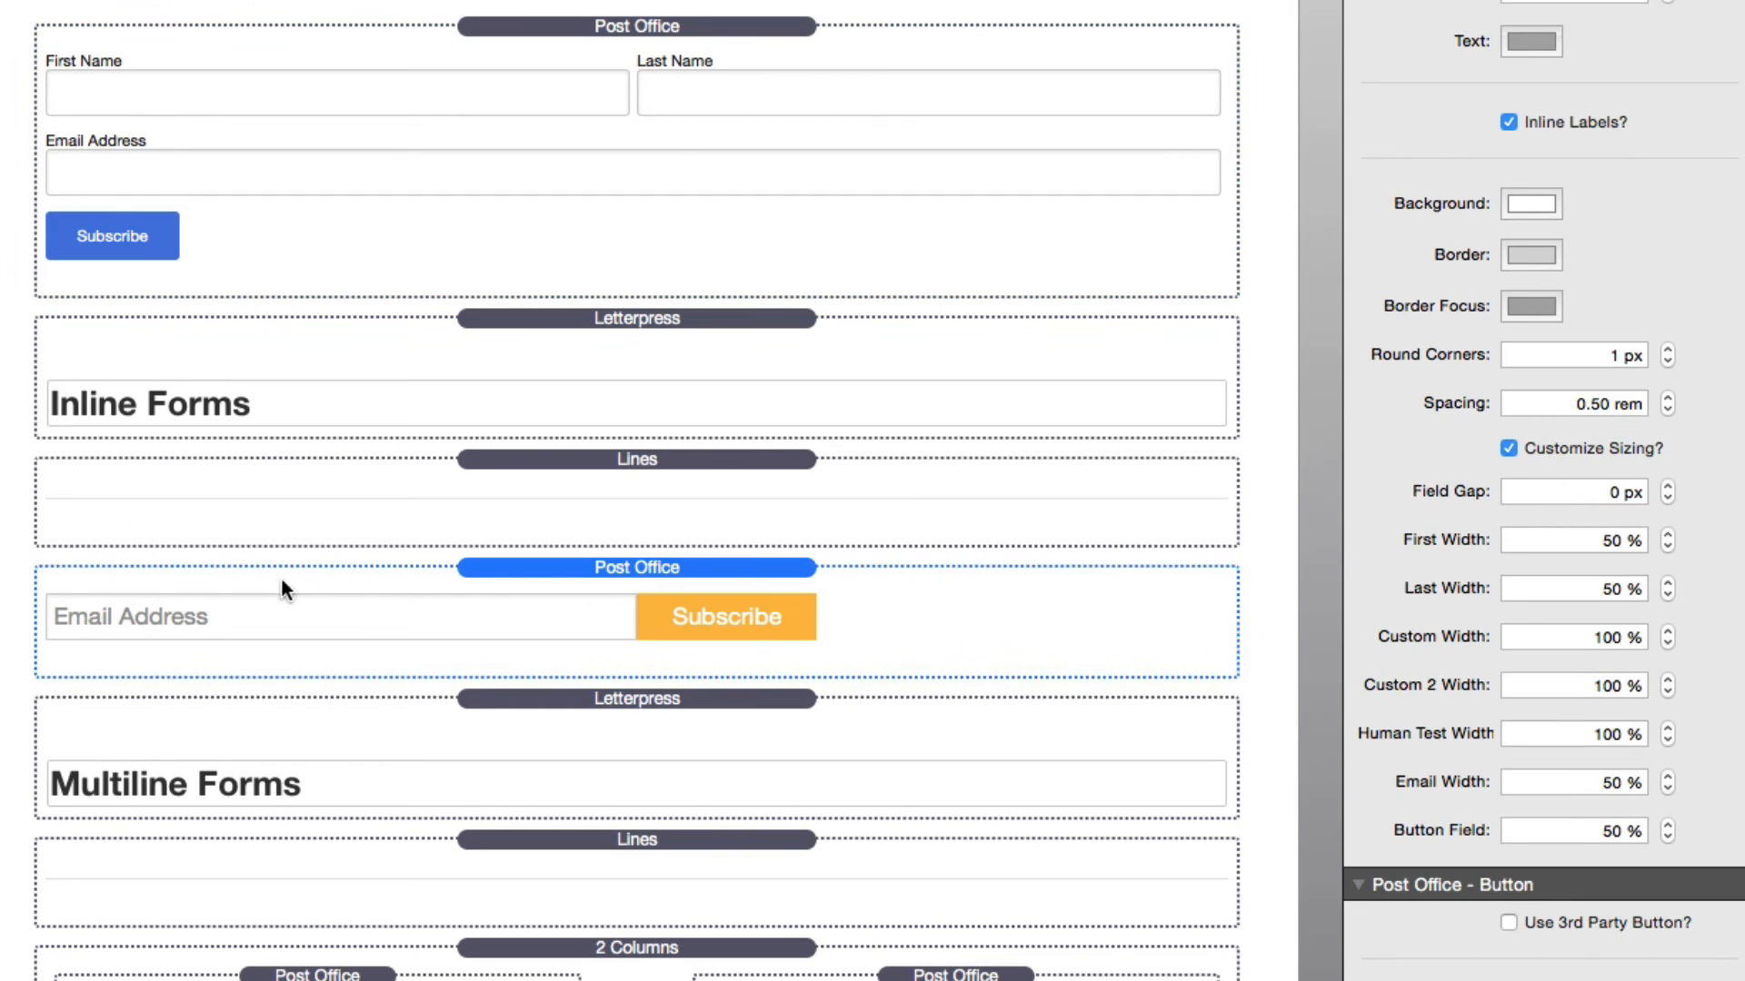
pyautogui.moveTo(1325, 503)
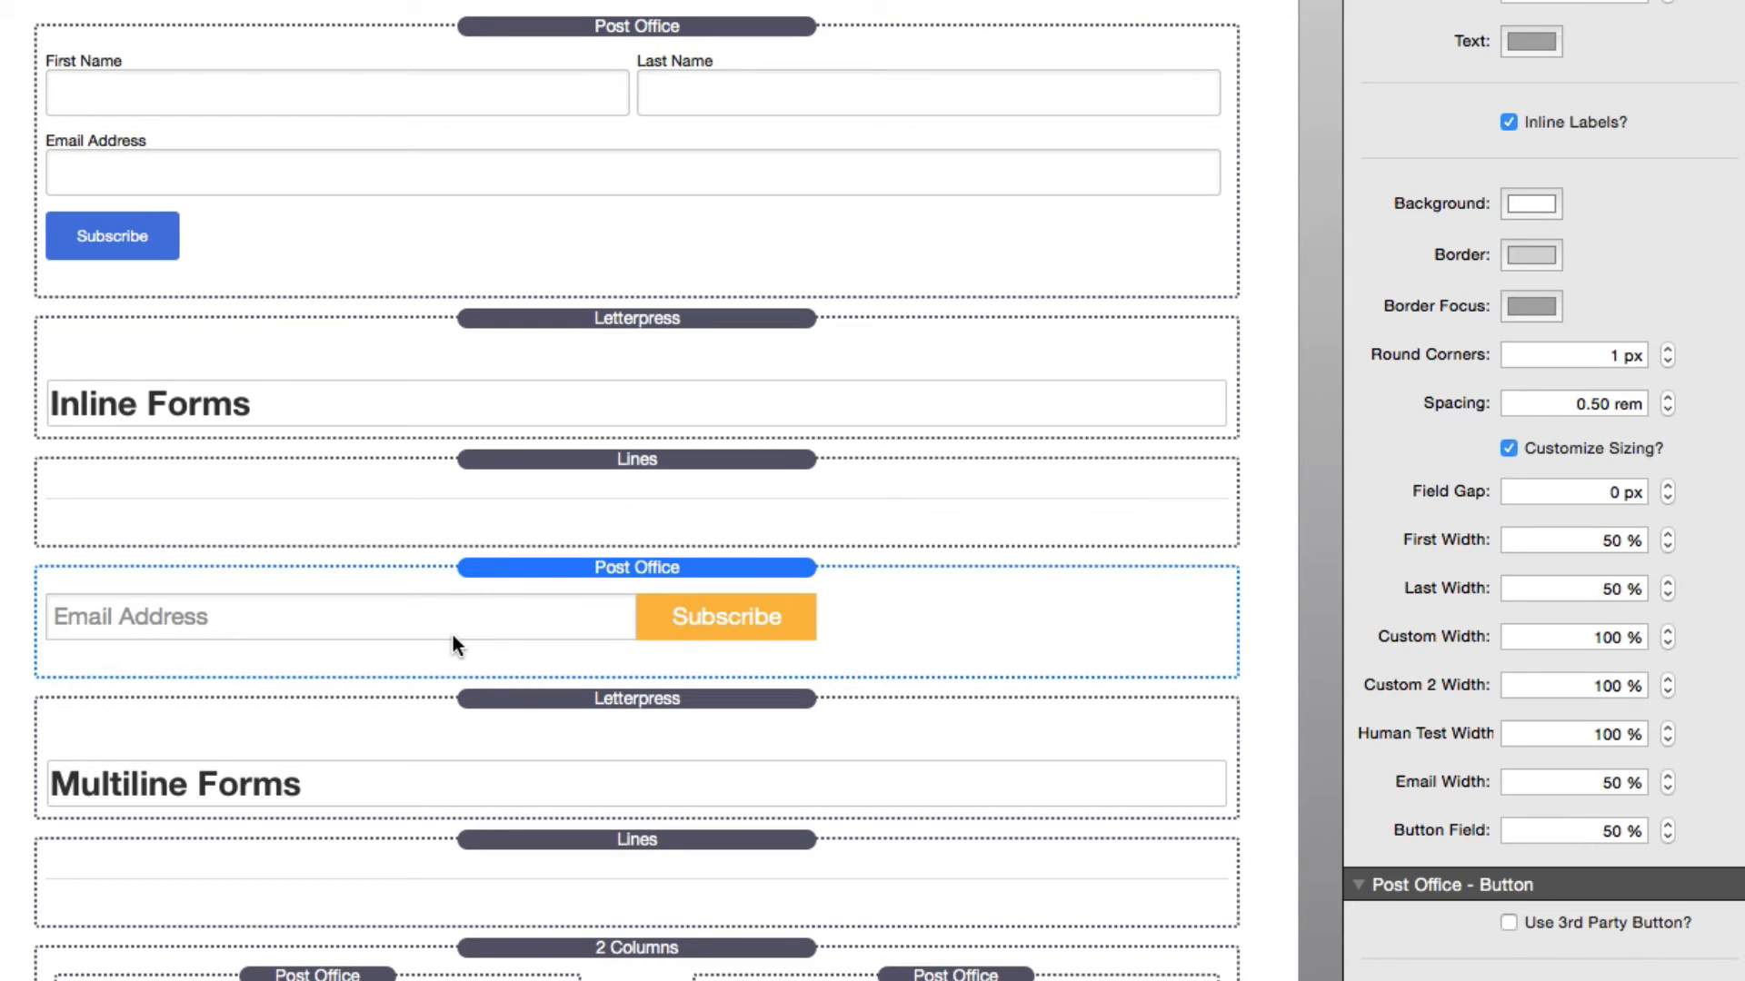
pyautogui.moveTo(725, 633)
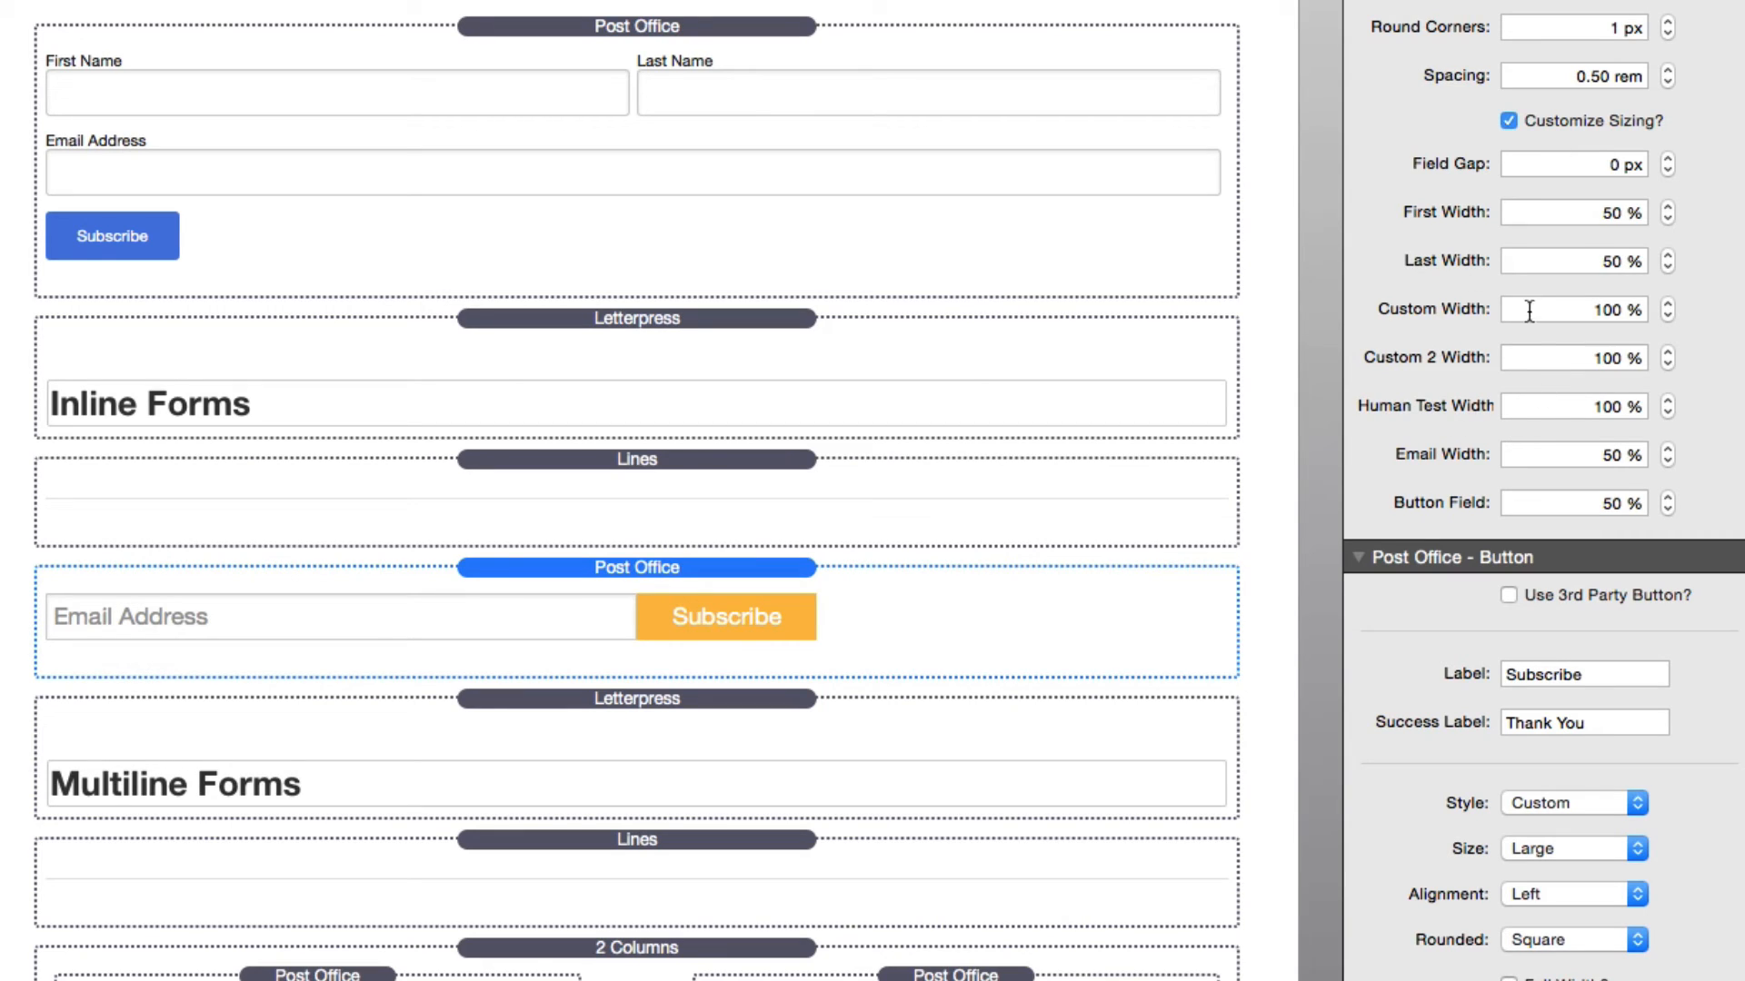
pyautogui.moveTo(1509, 449)
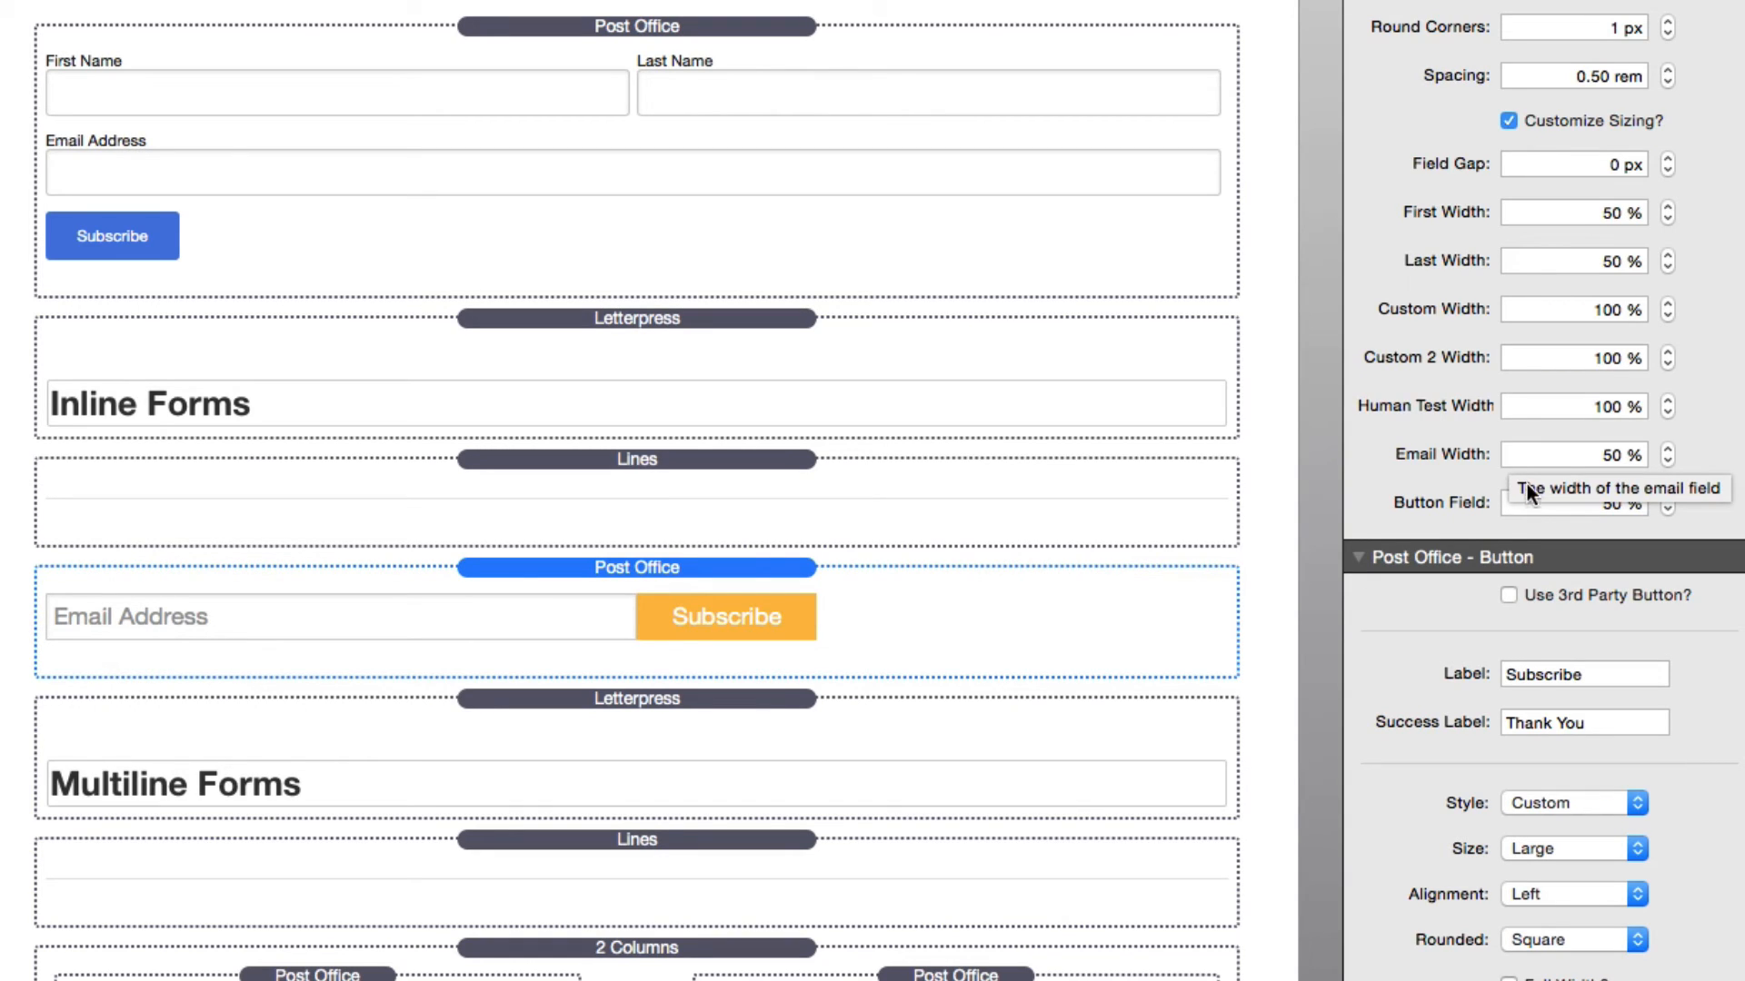
# Set the Button Field to 50% and enable Inline Button beside the email field.
pyautogui.click(1574, 504)
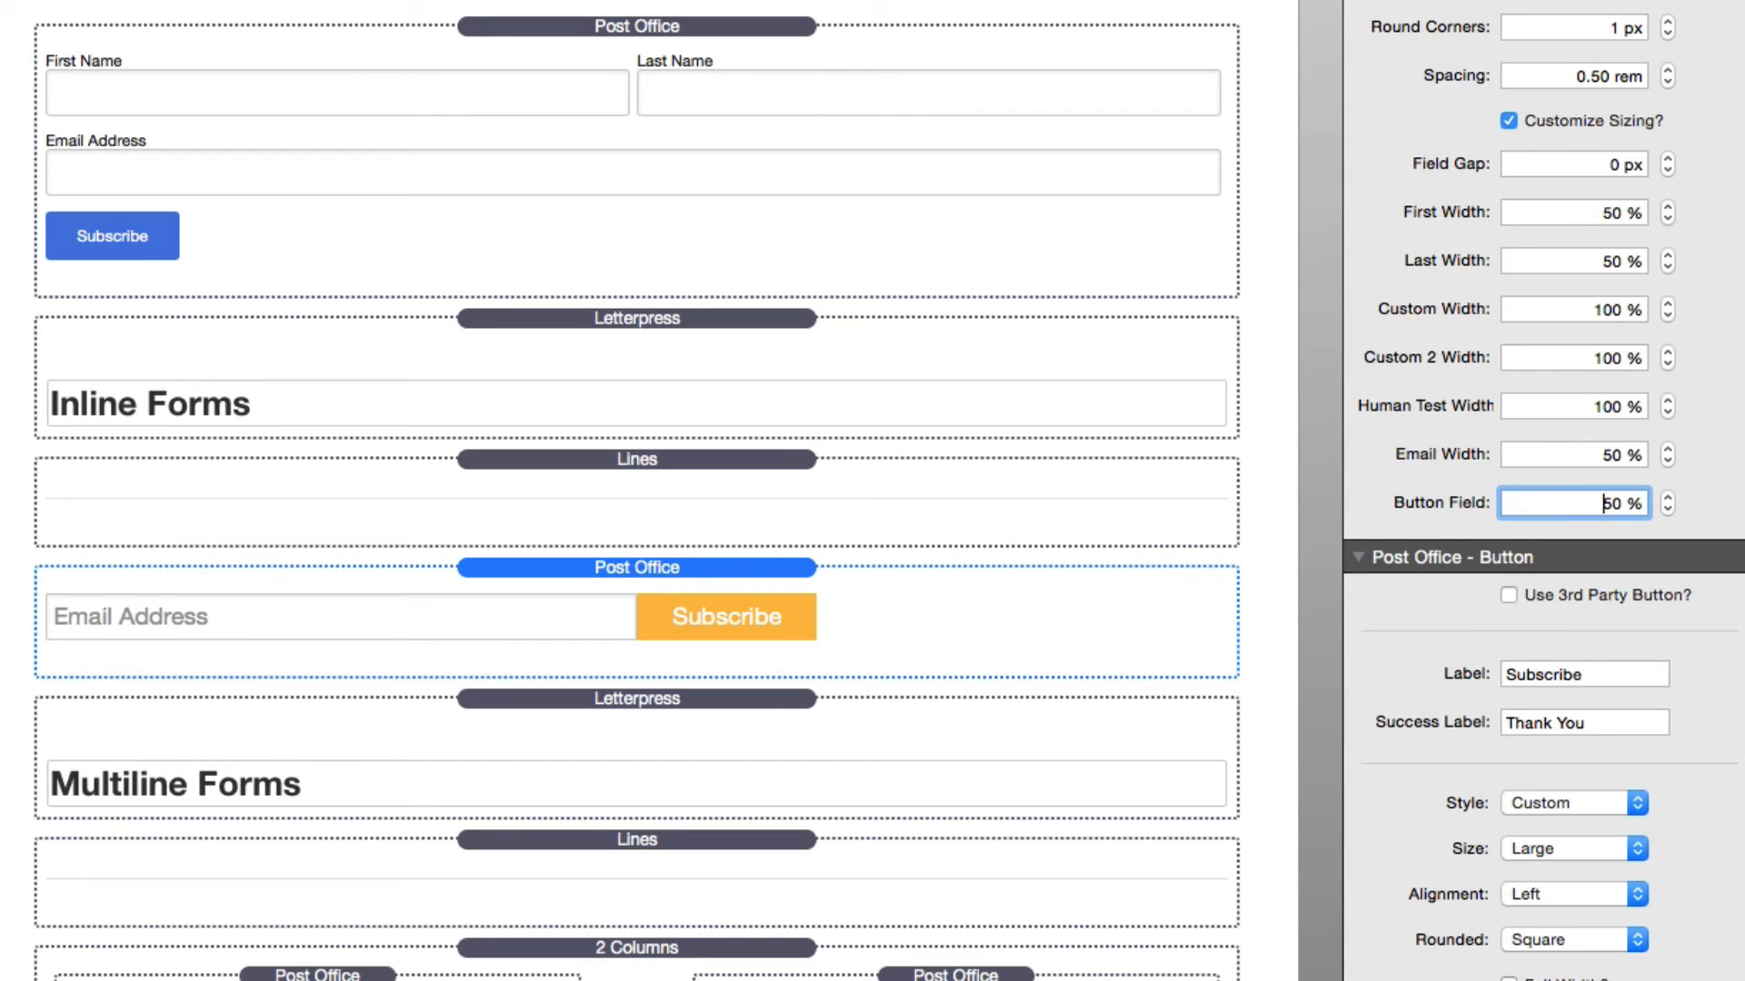
pyautogui.click(1510, 935)
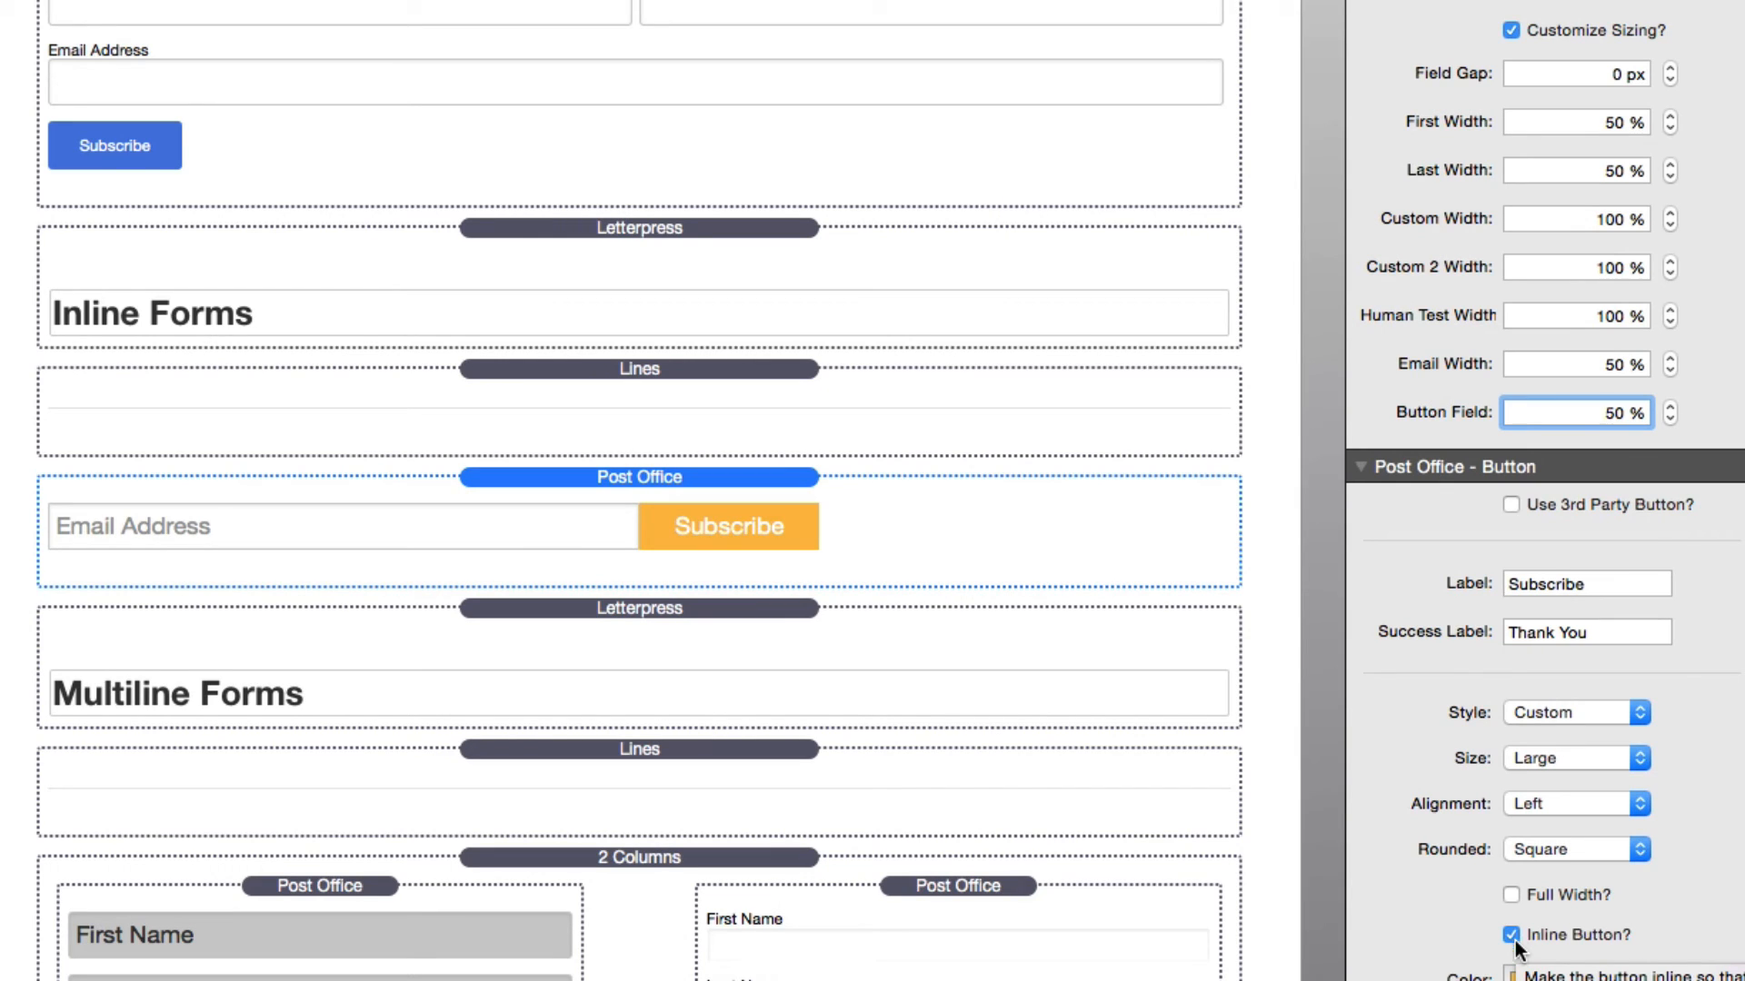
pyautogui.moveTo(713, 554)
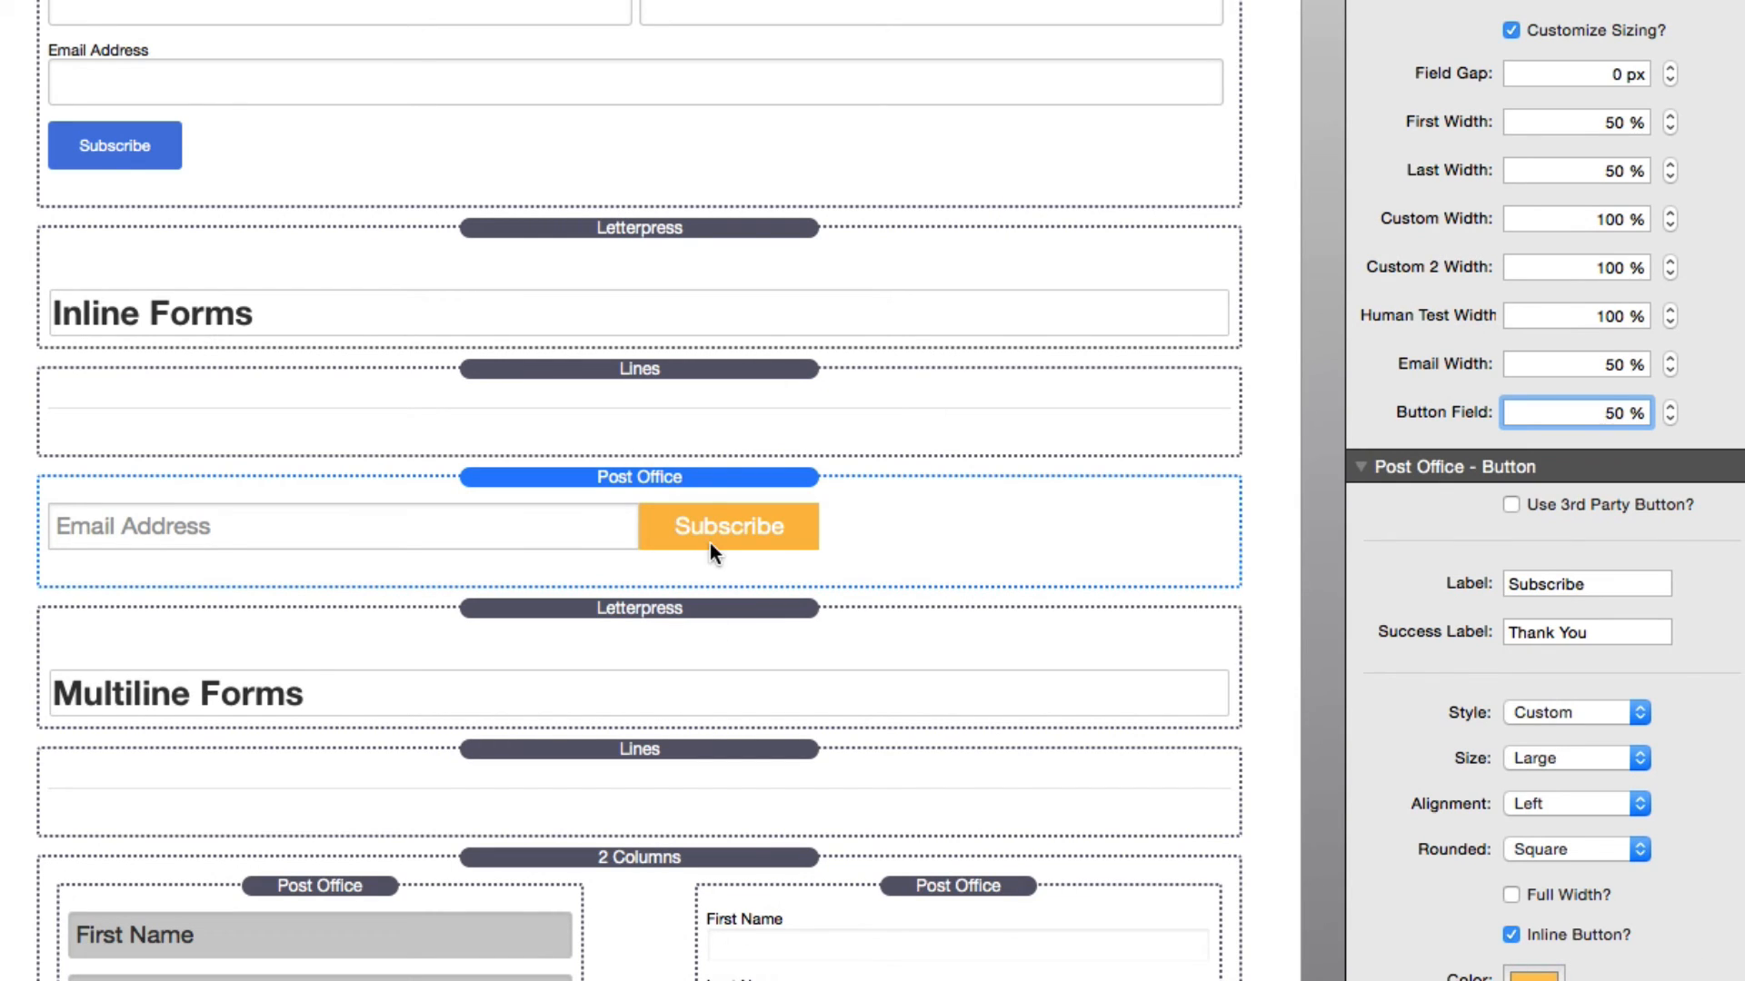